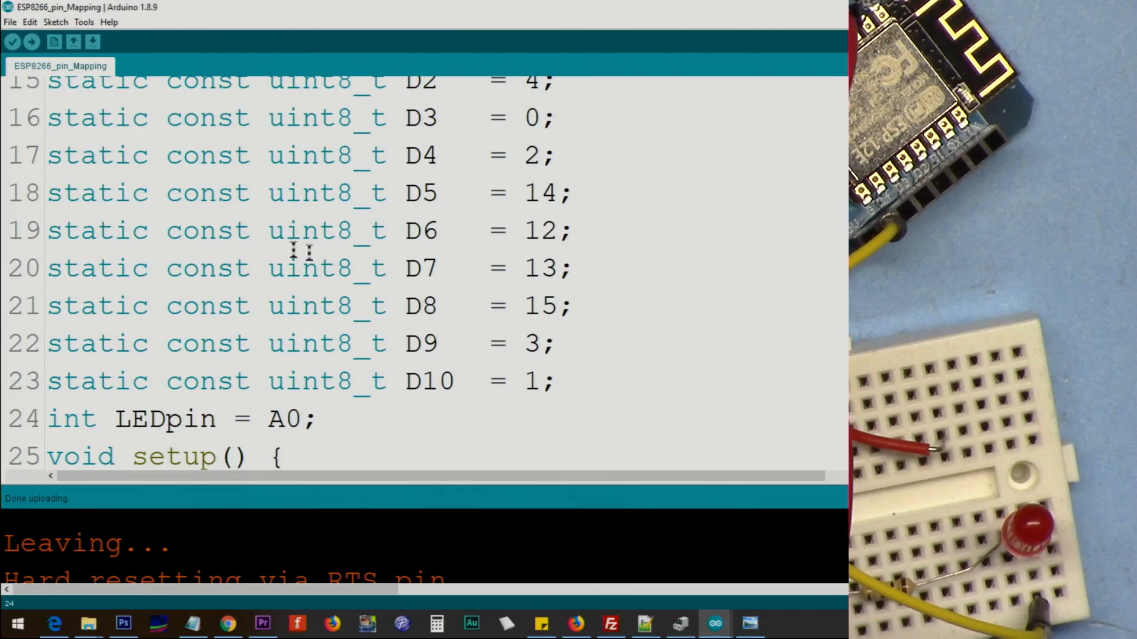
# Review the serial monitor's HTTP GET output showing code 200 and the fetched D1 Mini Test HTML
pyautogui.scroll(3)
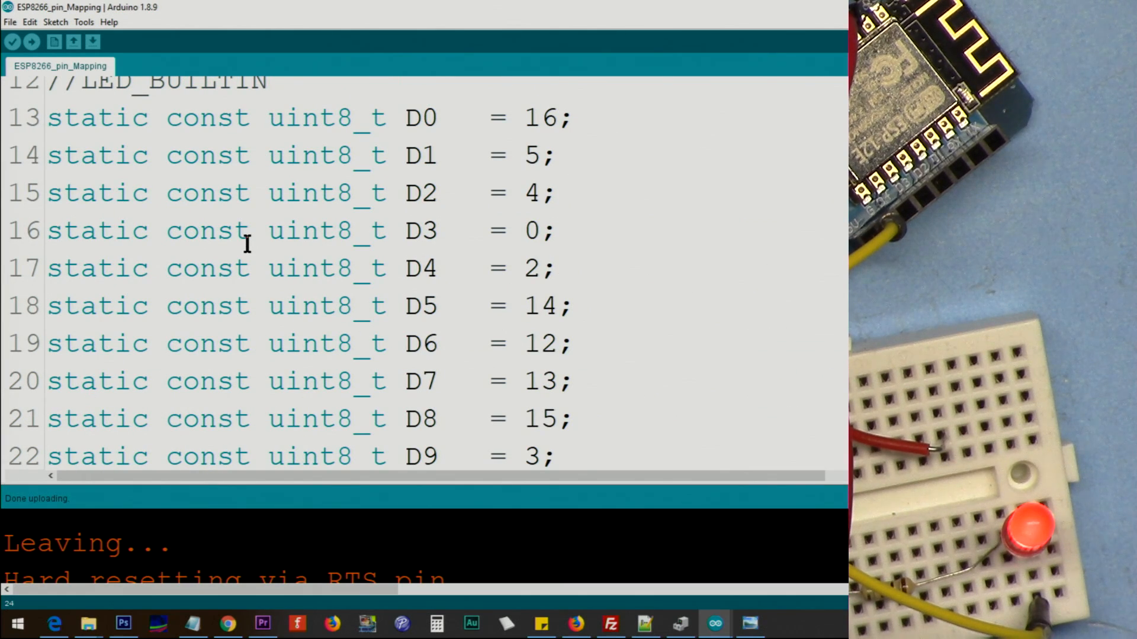
pyautogui.scroll(-3)
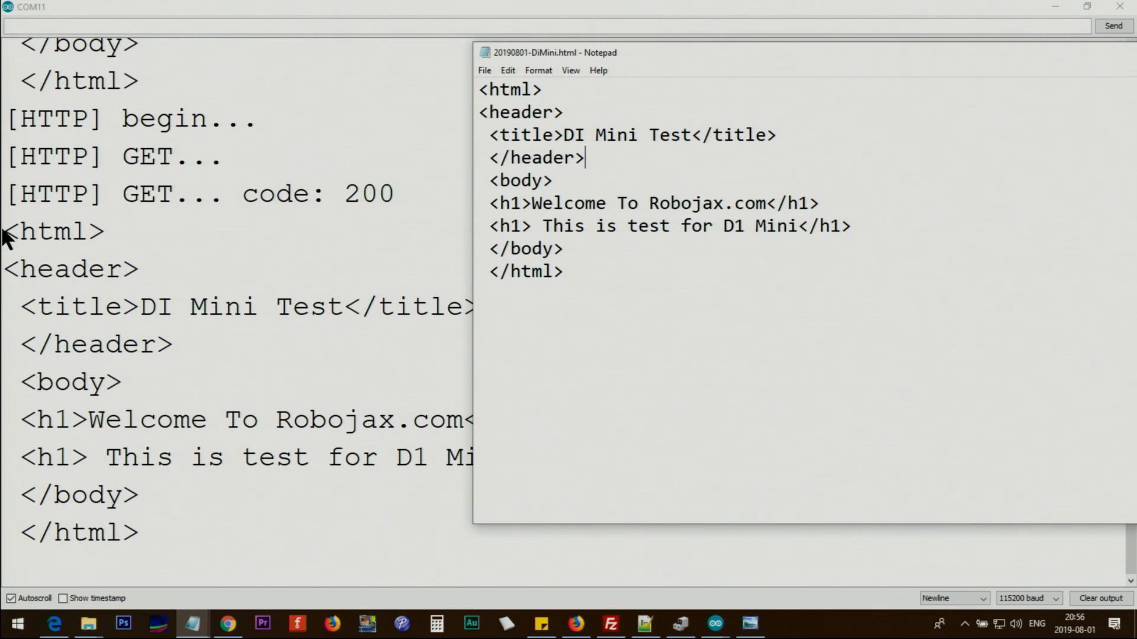
pyautogui.moveTo(250, 399)
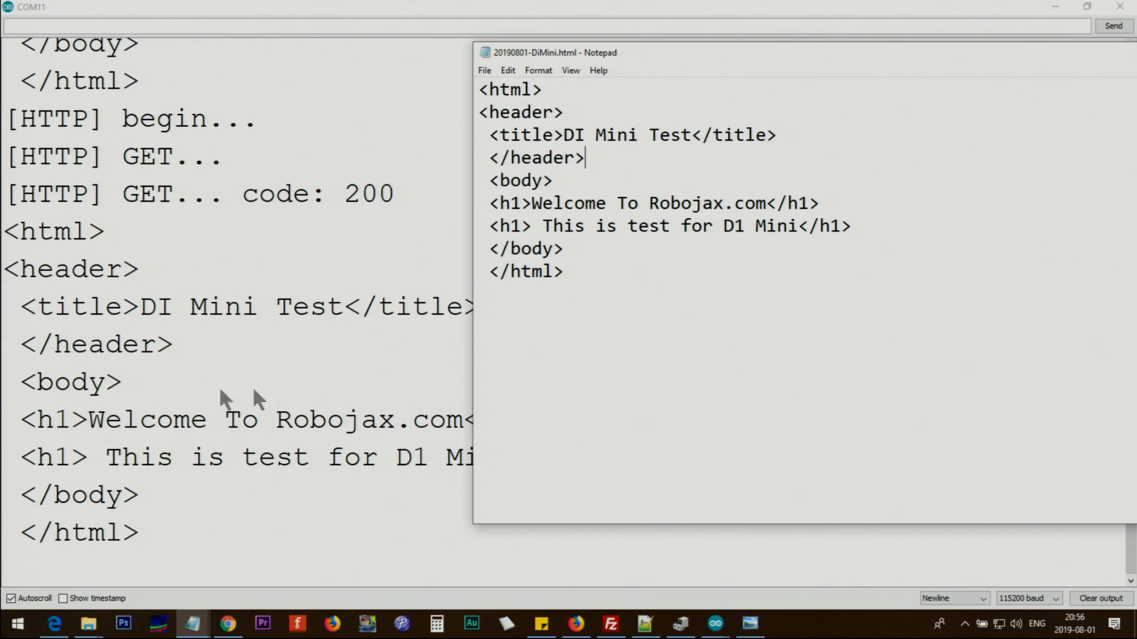
pyautogui.moveTo(713, 69)
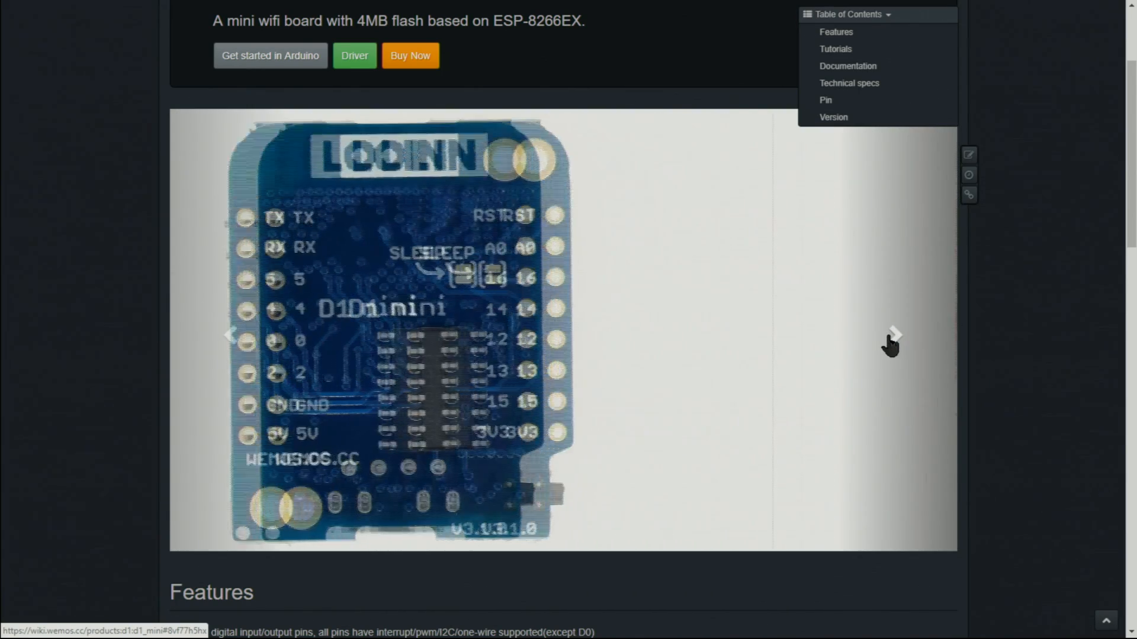
# Browse the next D1 mini photo and scroll down to the Technical specs table
pyautogui.click(896, 335)
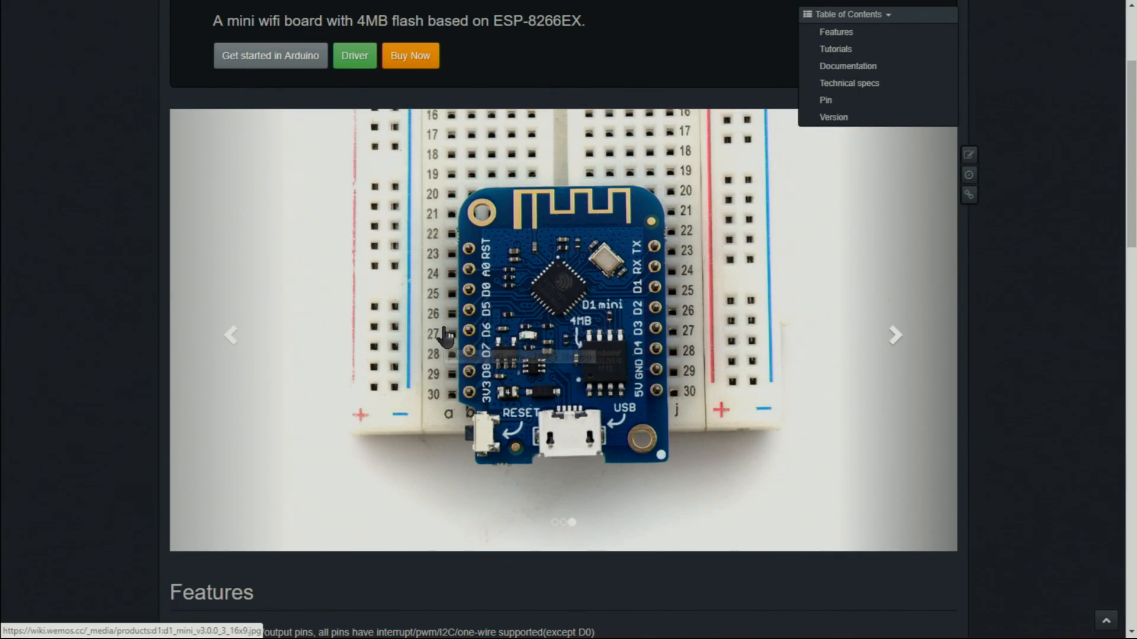
pyautogui.moveTo(348, 20)
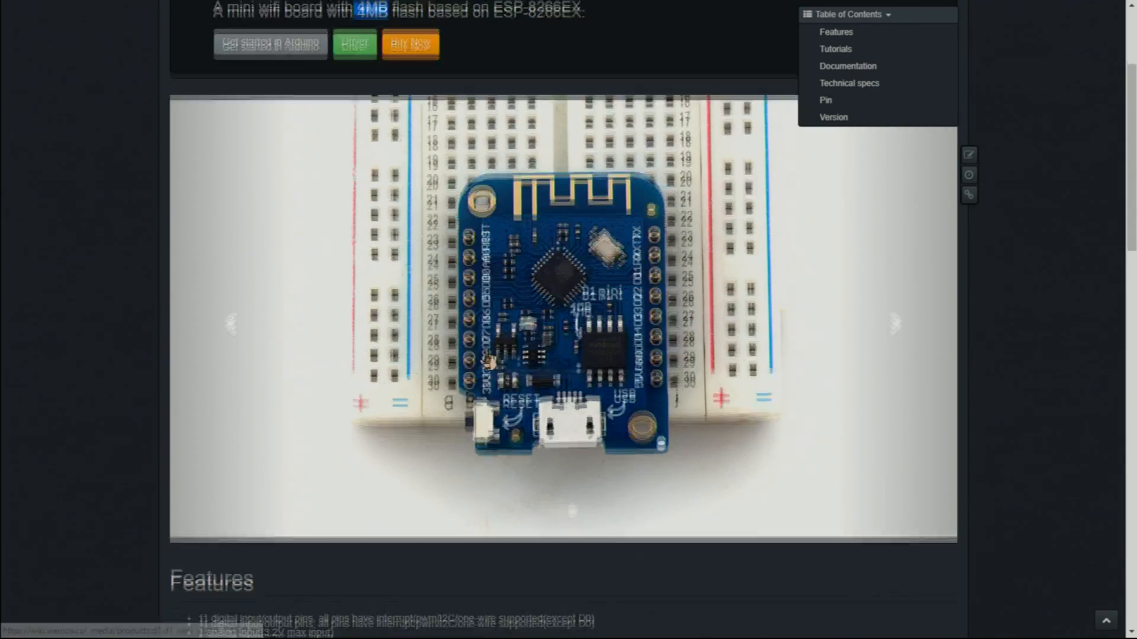
pyautogui.scroll(3)
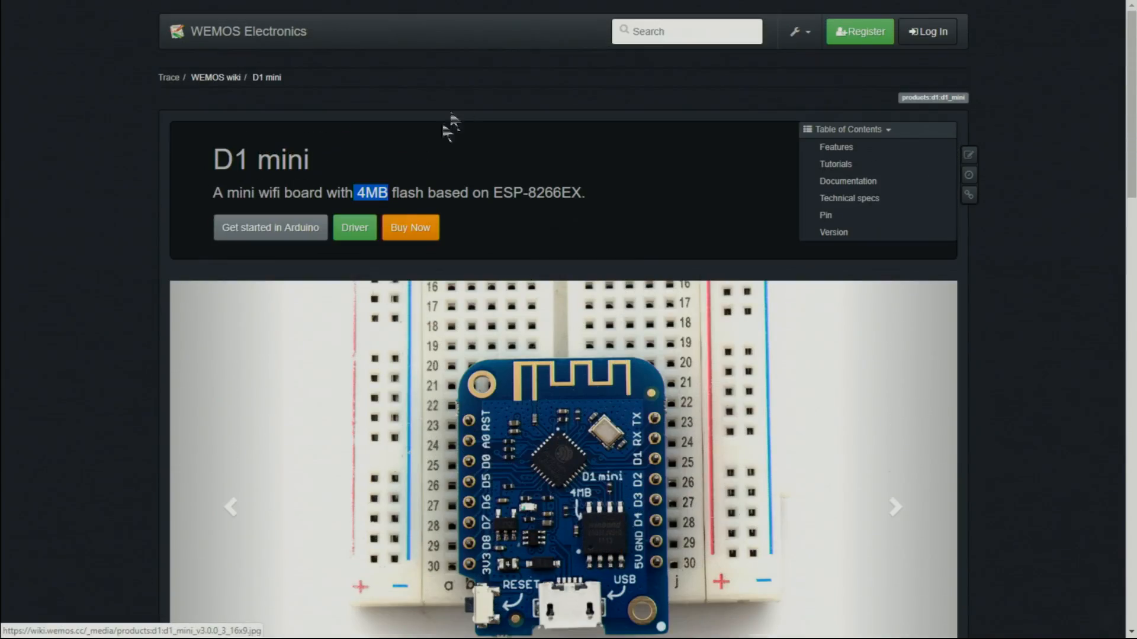
pyautogui.scroll(-3)
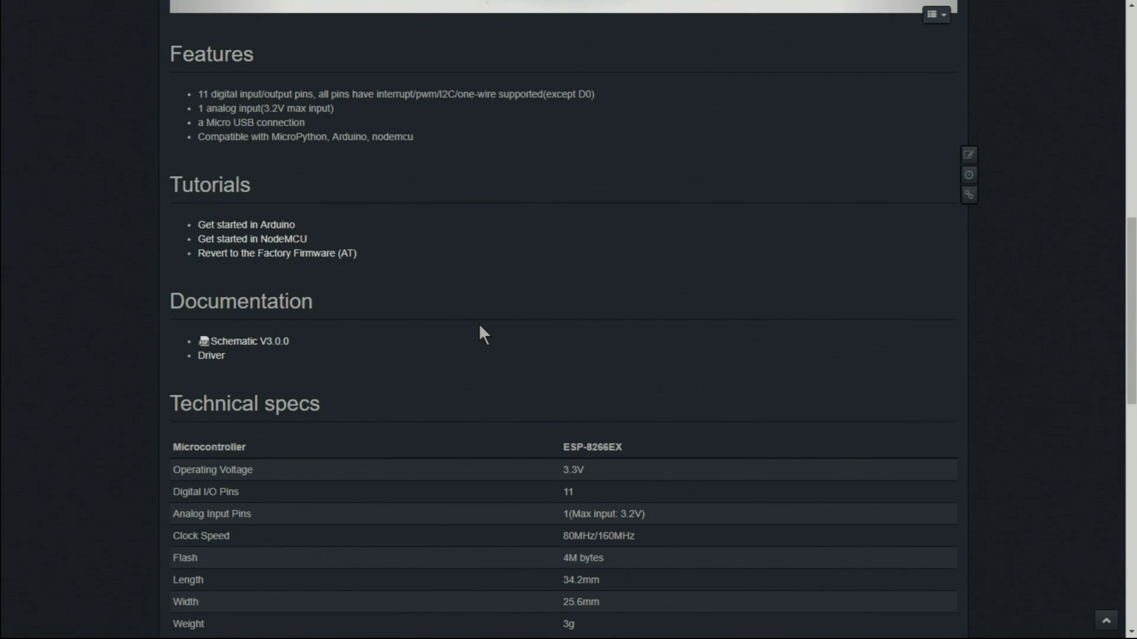
pyautogui.scroll(-3)
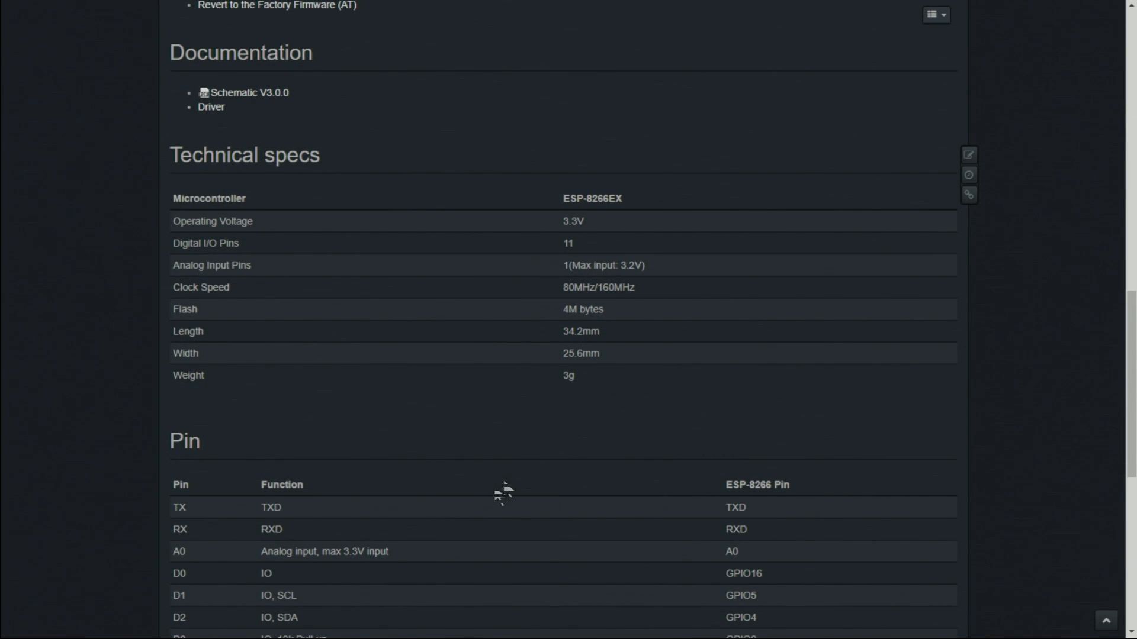
pyautogui.moveTo(557, 229)
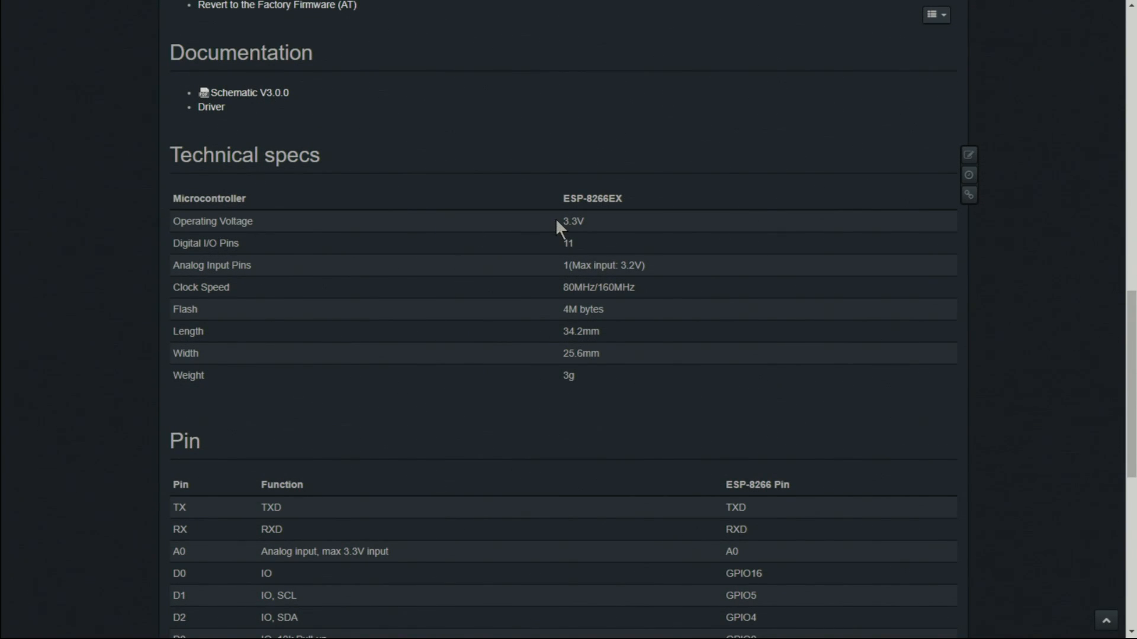
pyautogui.moveTo(566, 270)
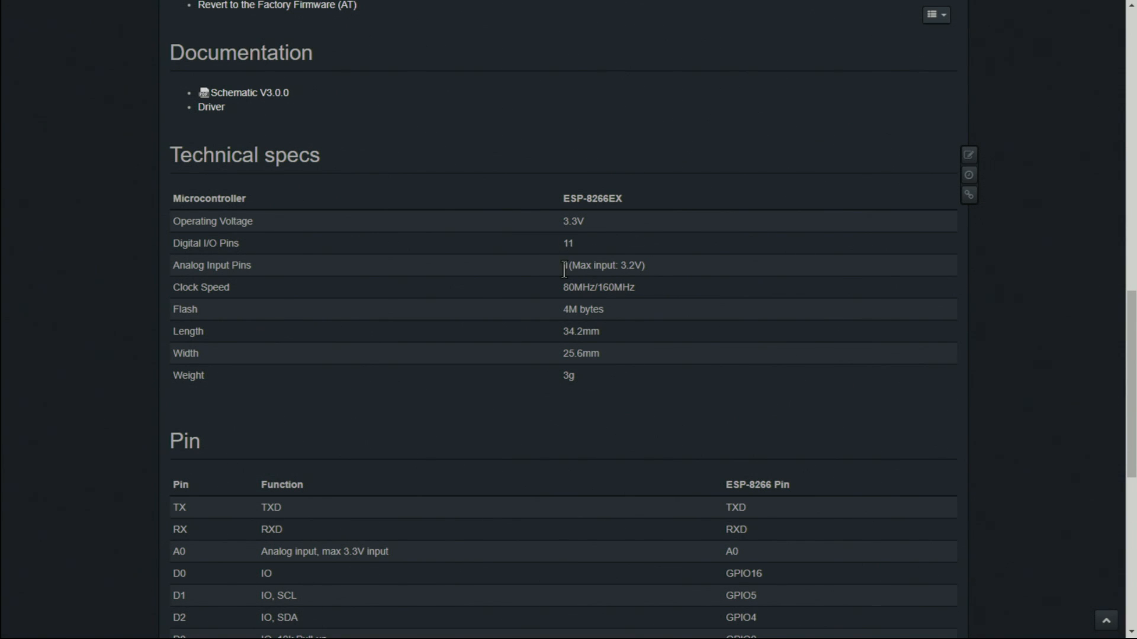
pyautogui.moveTo(597, 303)
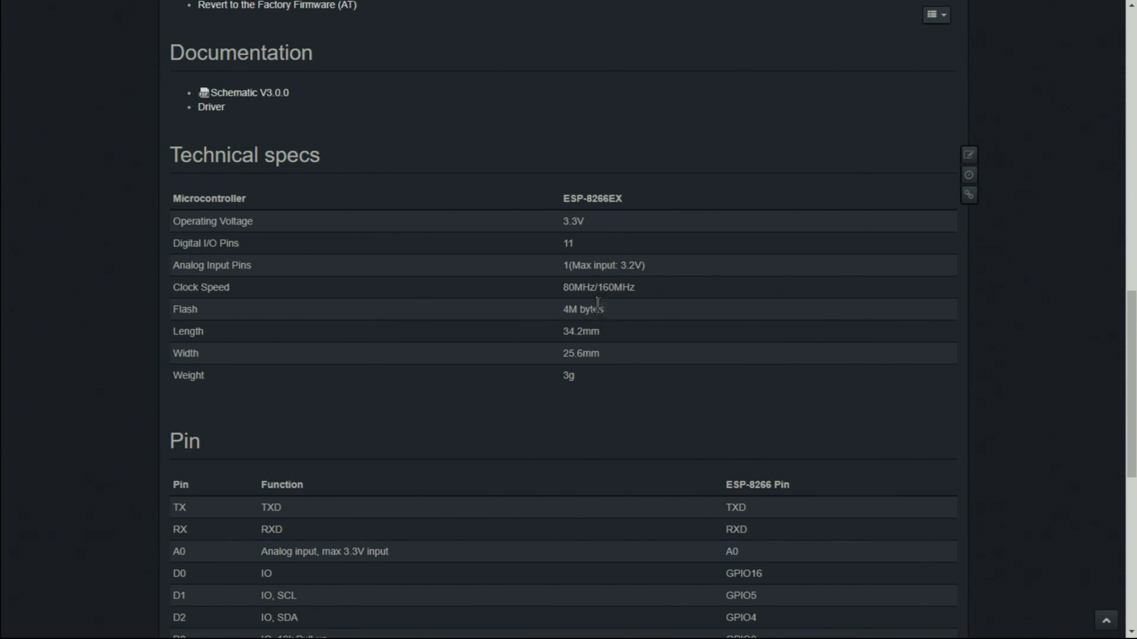
# Mark the 80MHz/160MHz Clock Speed value and move on to the ESP8266 Arduino core page
pyautogui.doubleClick(598, 287)
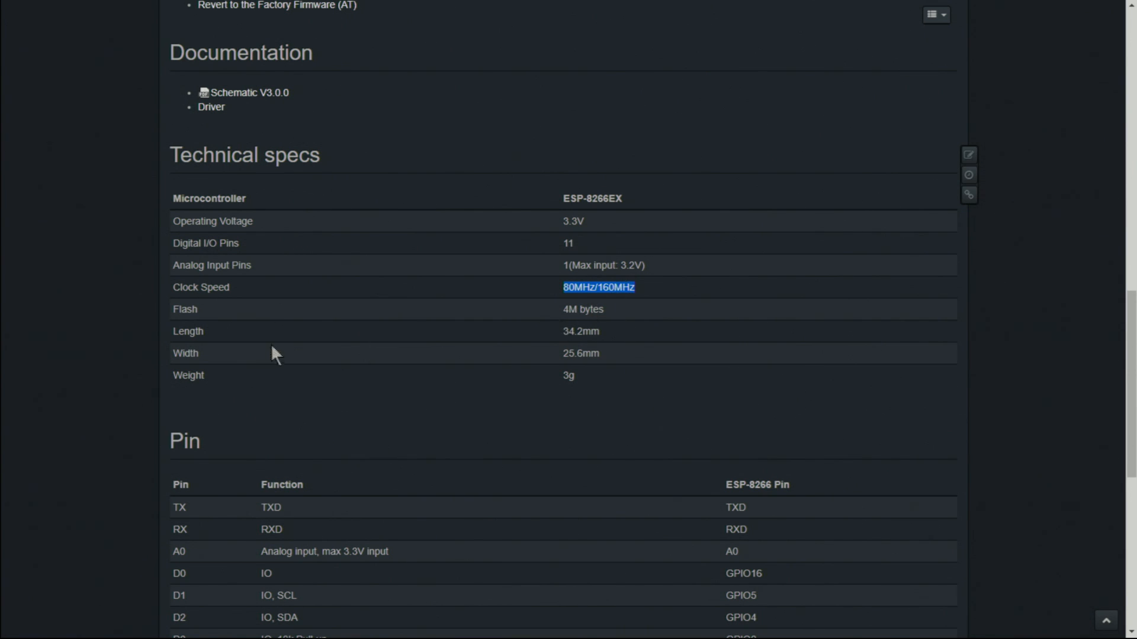
pyautogui.click(714, 624)
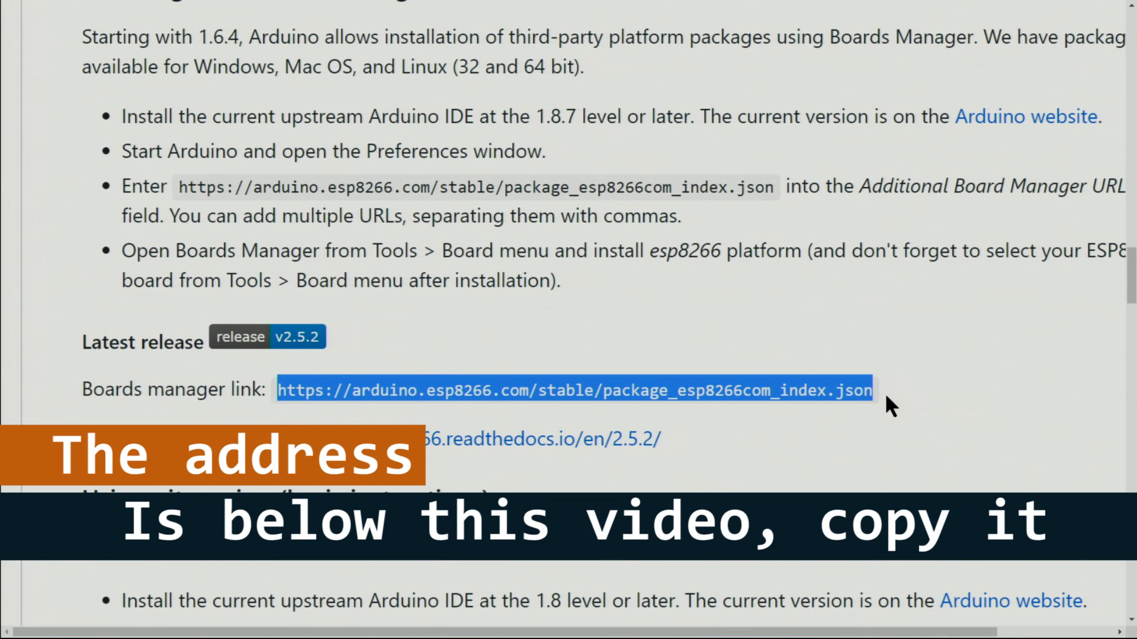
pyautogui.moveTo(840, 414)
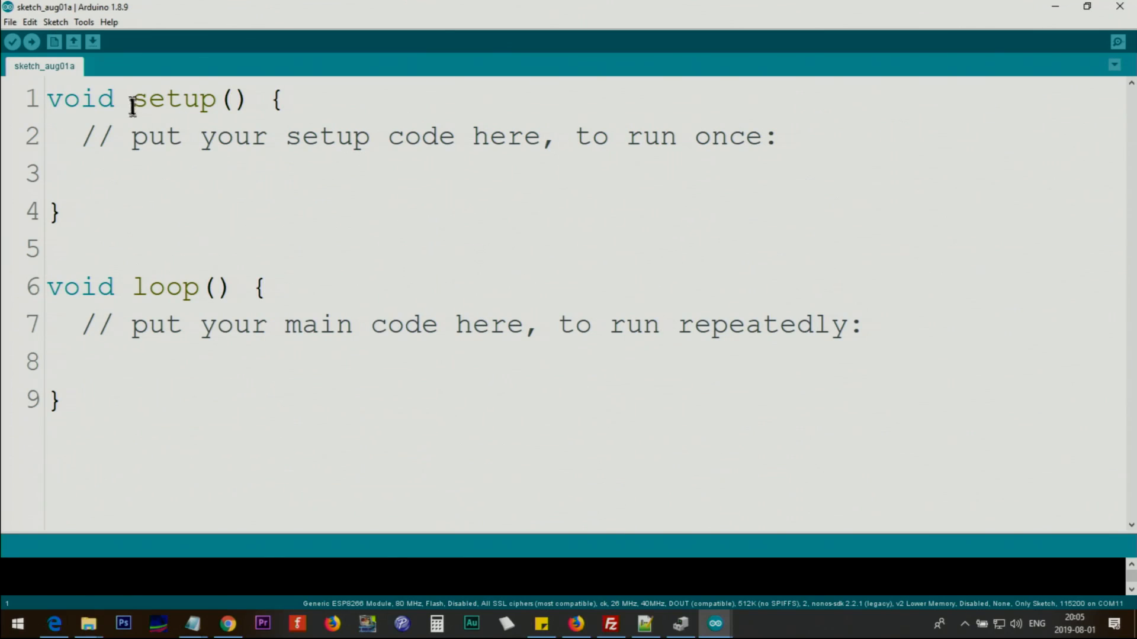
# Bring up the File menu of the blank sketch to reach Preferences
pyautogui.click(10, 22)
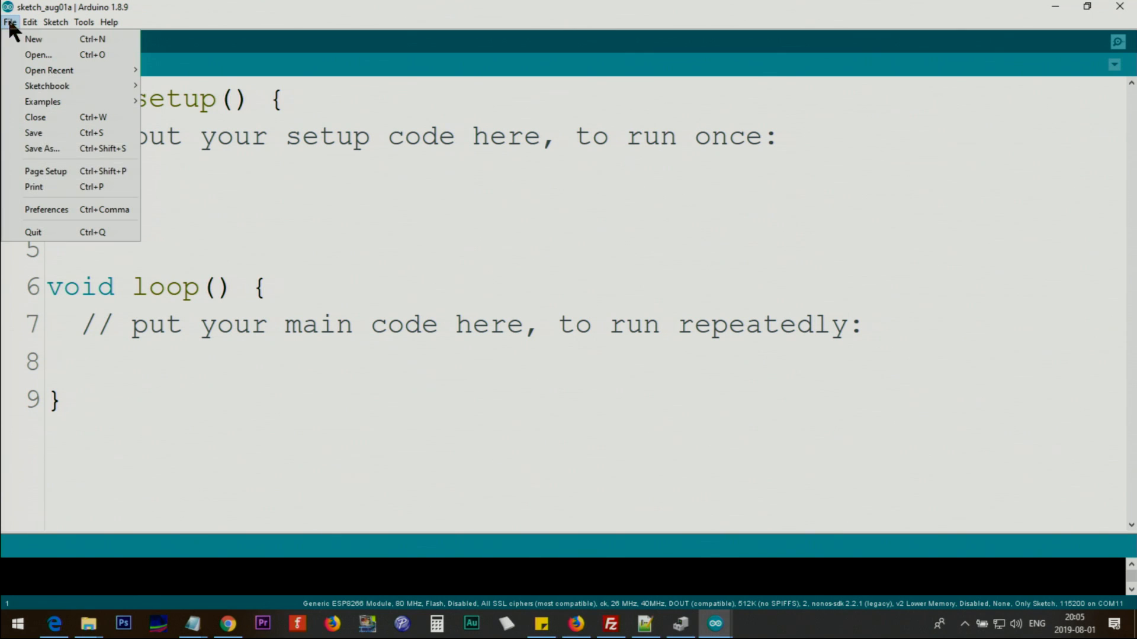
# Confirm the esp8266 package URL in Additional Boards Manager URLs and save Preferences with OK
pyautogui.click(46, 209)
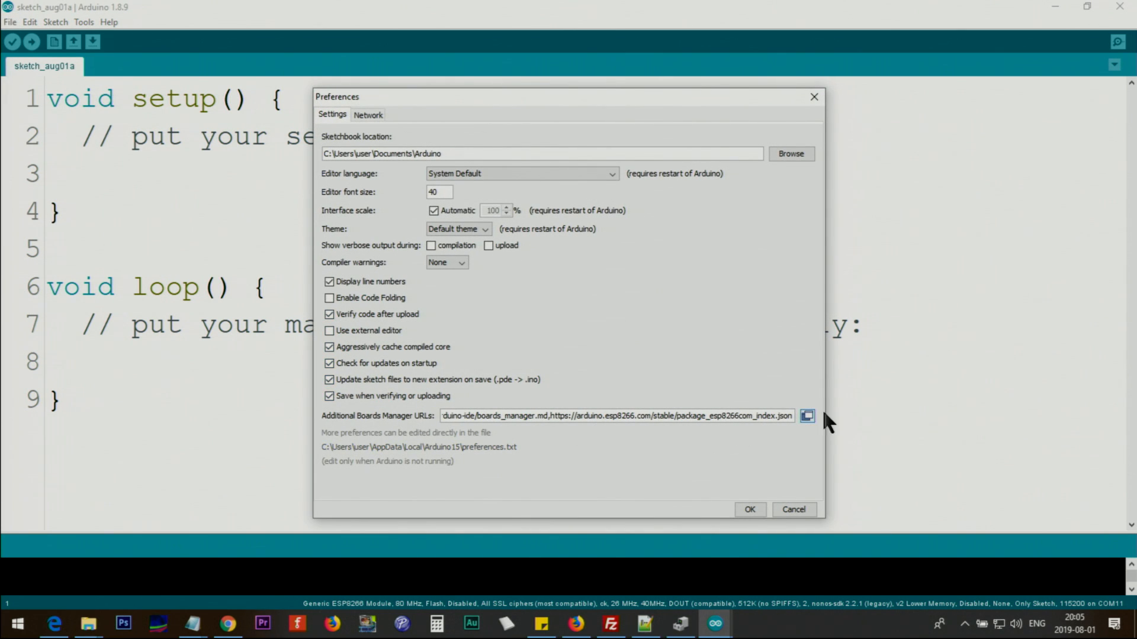
pyautogui.click(807, 415)
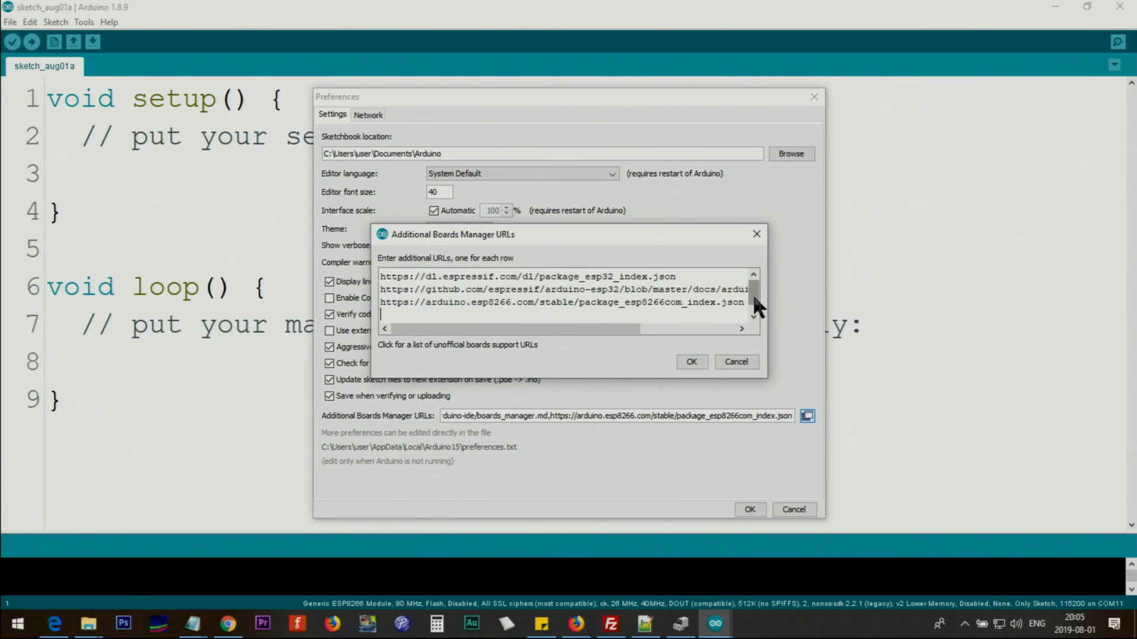
pyautogui.moveTo(580, 308)
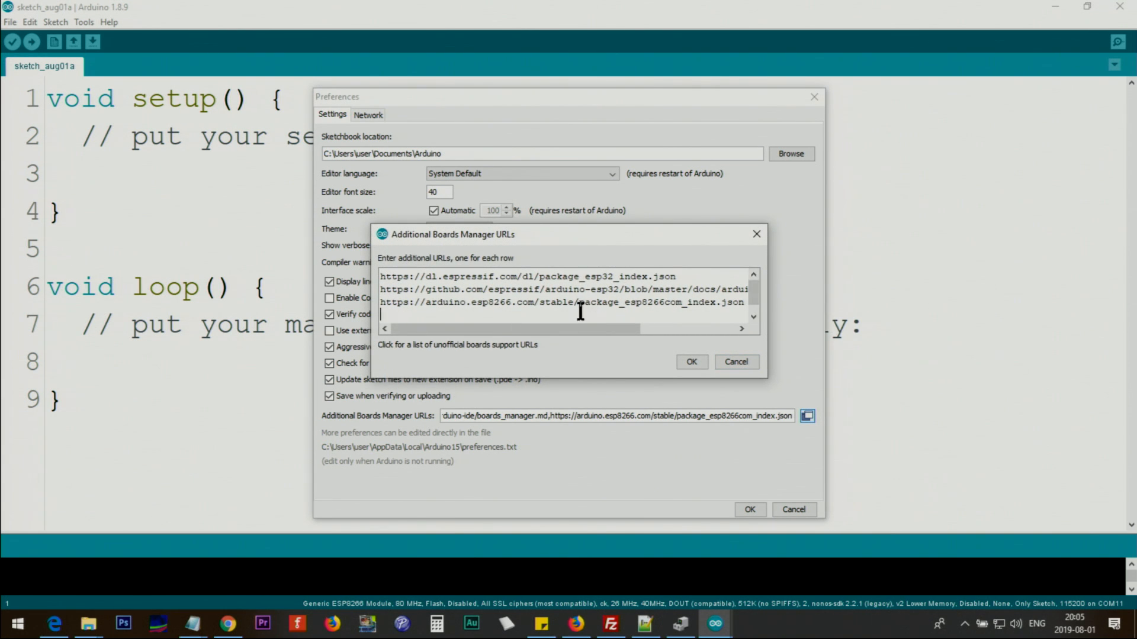
pyautogui.moveTo(410, 299)
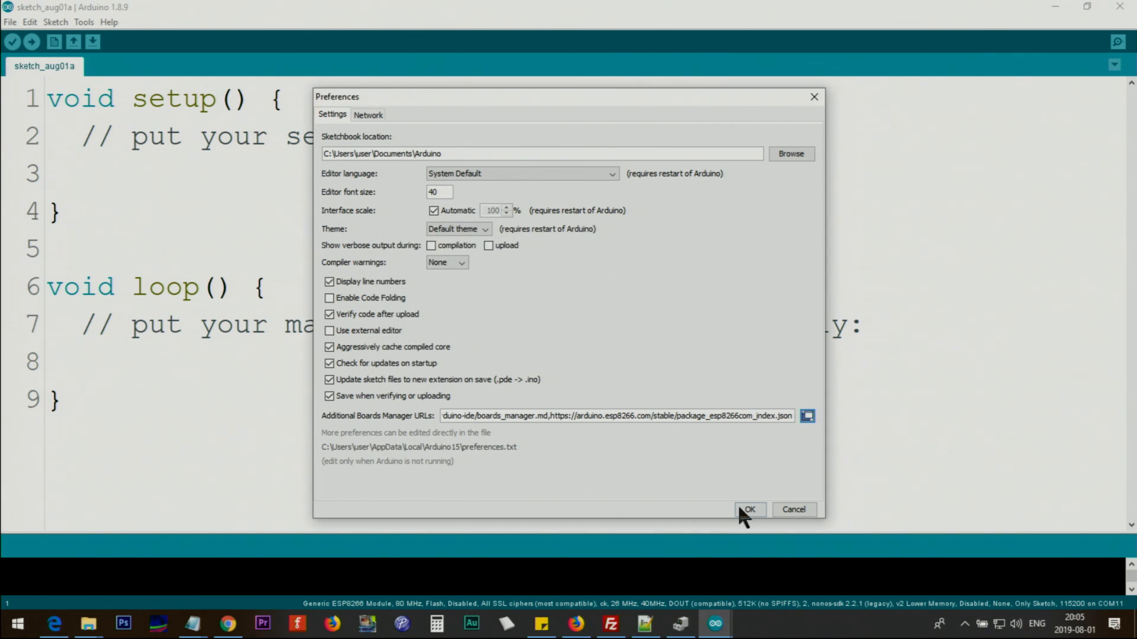
pyautogui.click(749, 509)
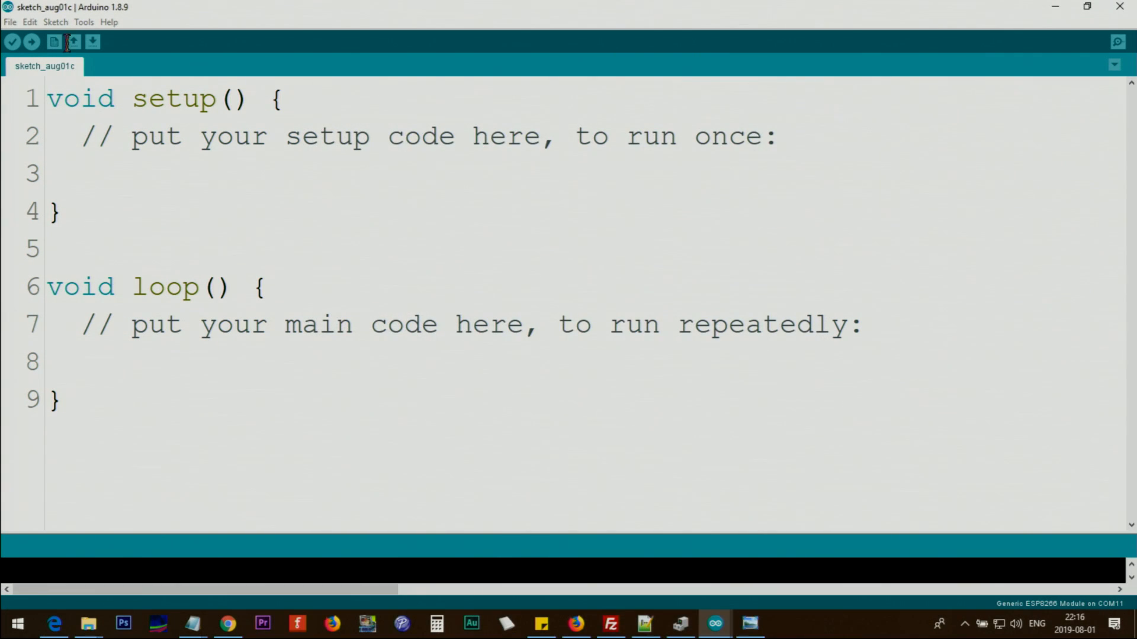
# In Boards Manager, search esp8266, confirm version 2.5.2 shows INSTALLED, and close the list
pyautogui.click(83, 21)
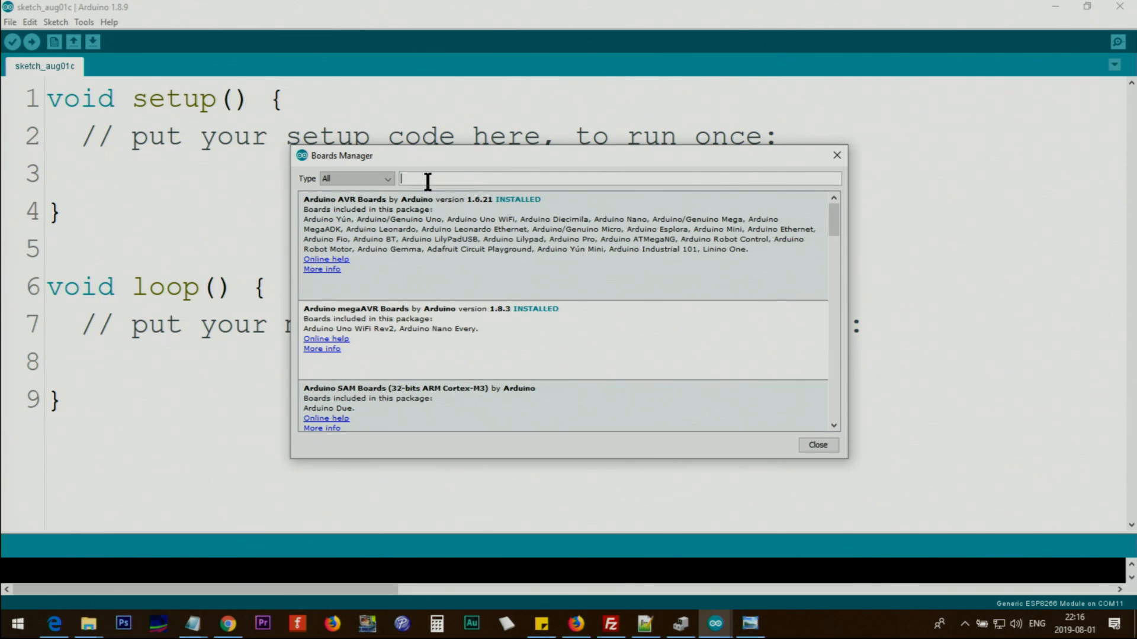
pyautogui.write('esp8266')
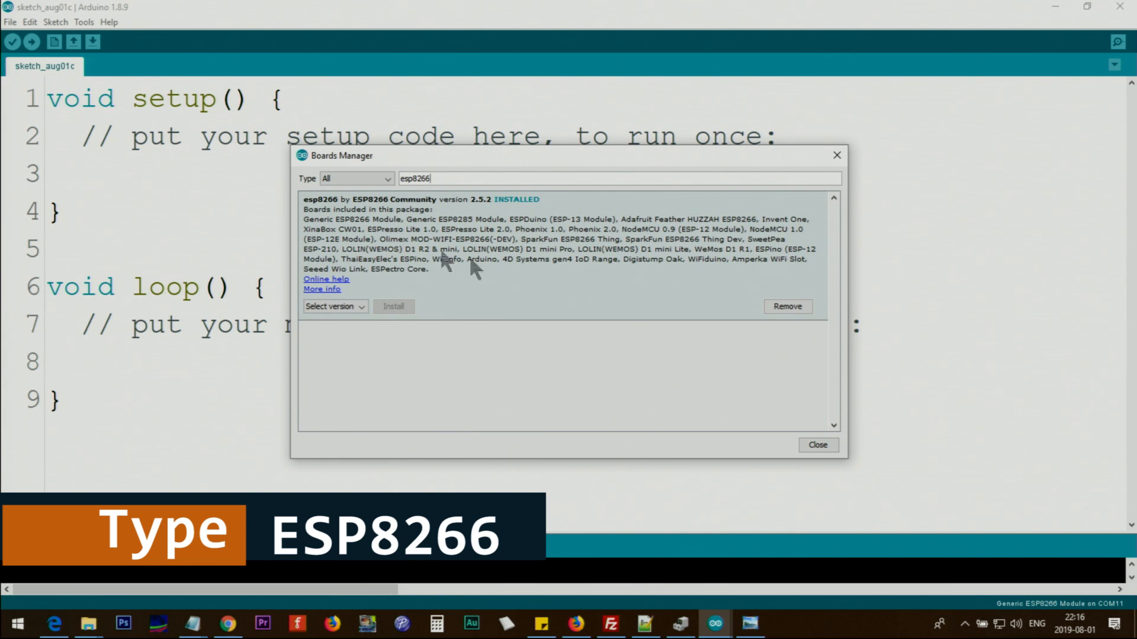
pyautogui.moveTo(516, 211)
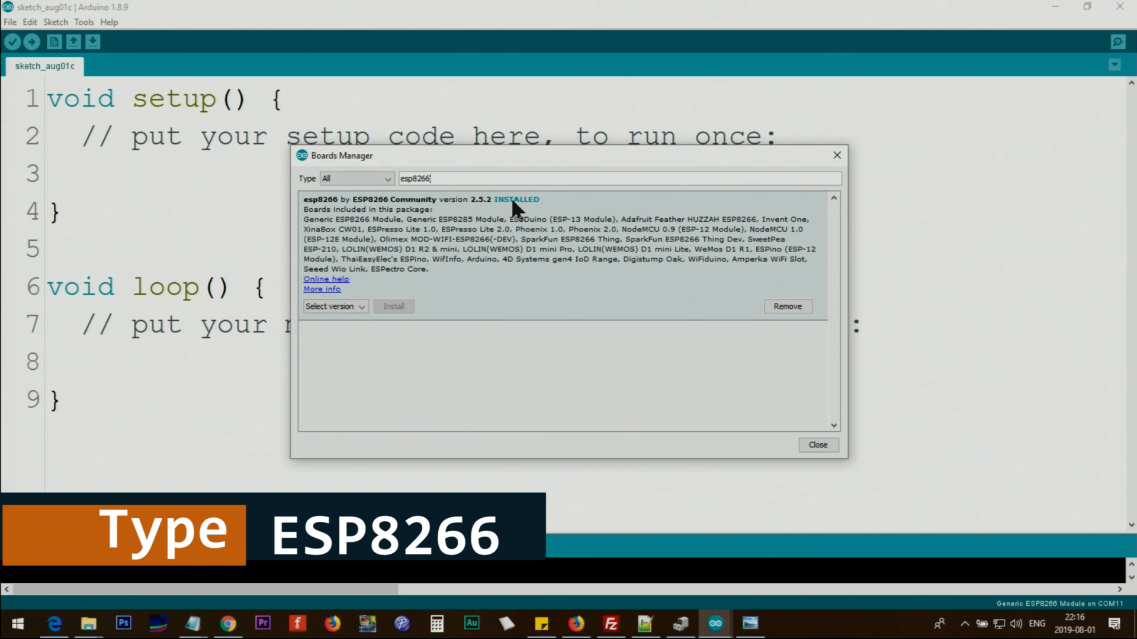
pyautogui.moveTo(730, 312)
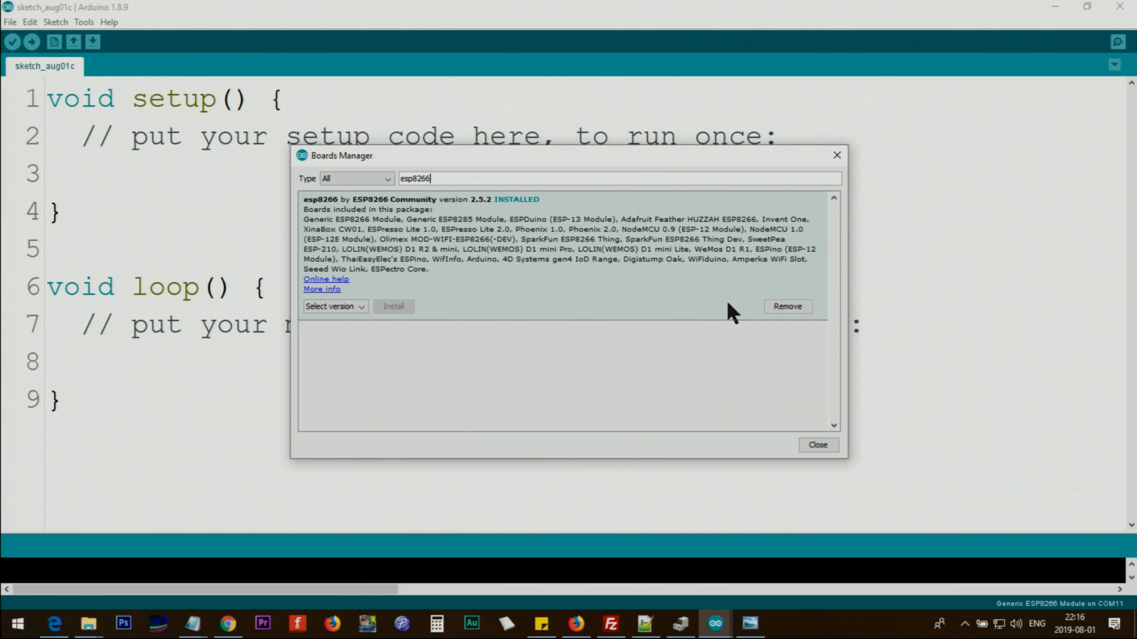
pyautogui.moveTo(717, 318)
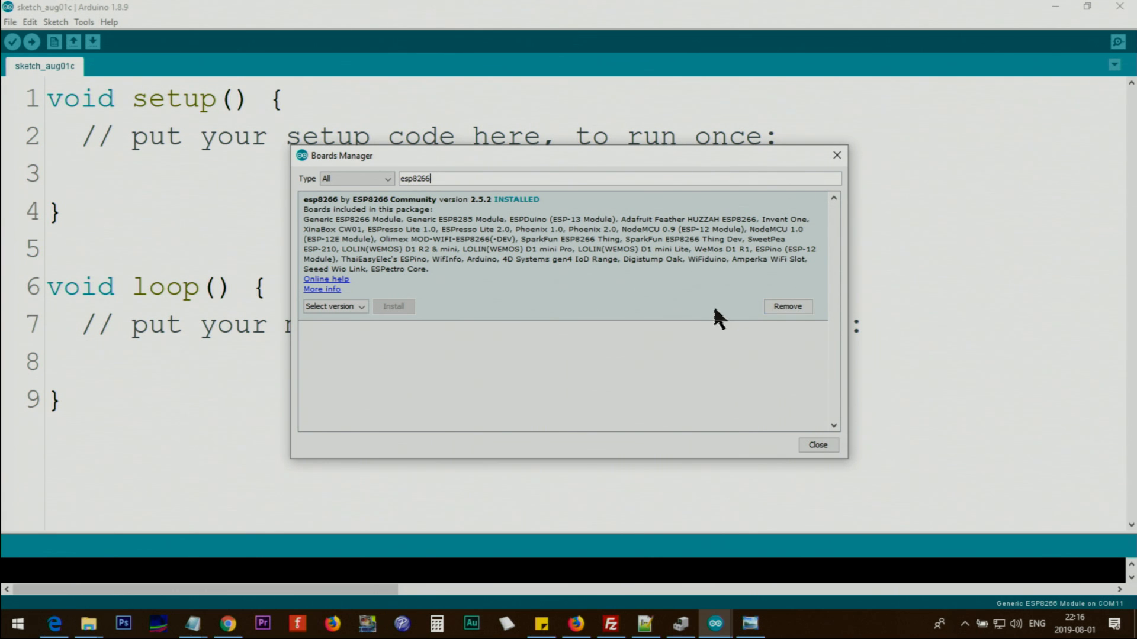
pyautogui.moveTo(455, 460)
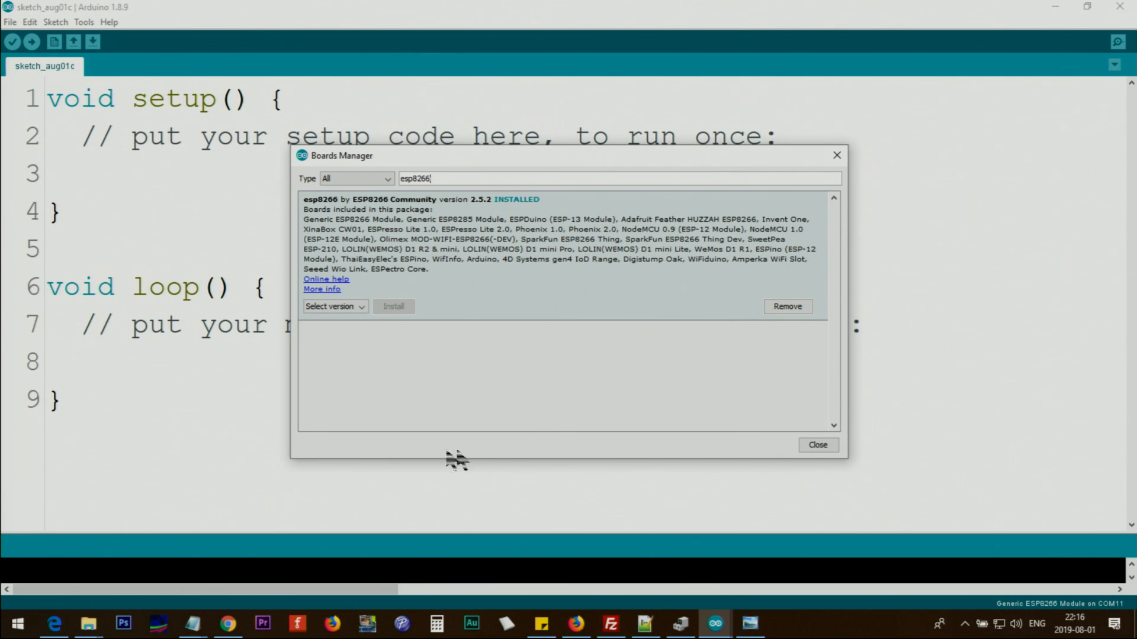
pyautogui.moveTo(521, 300)
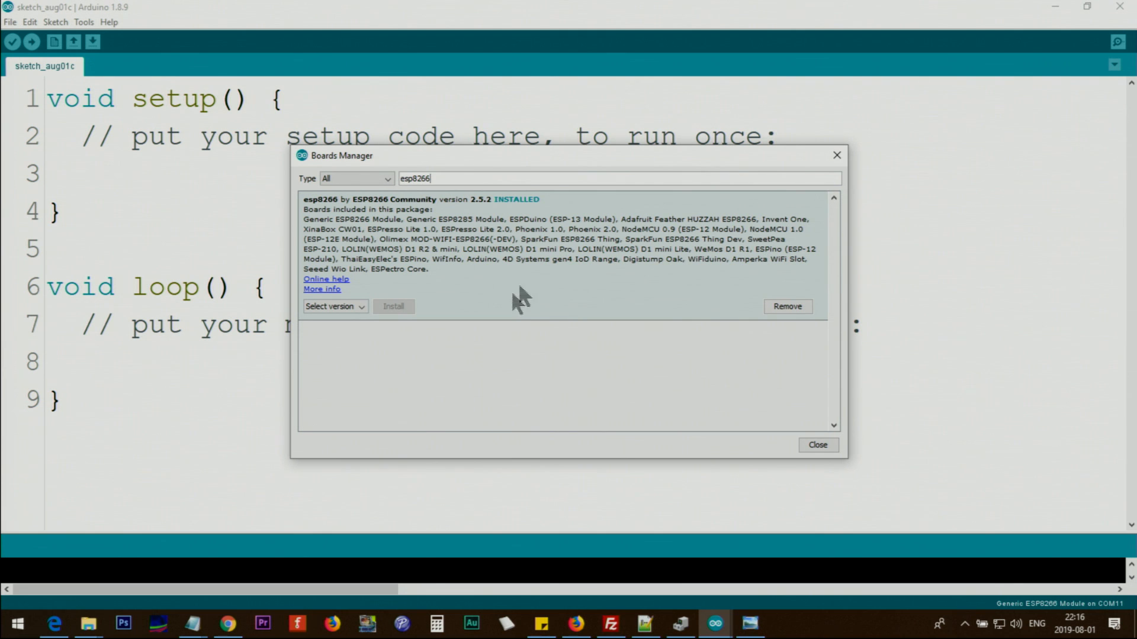
pyautogui.moveTo(819, 444)
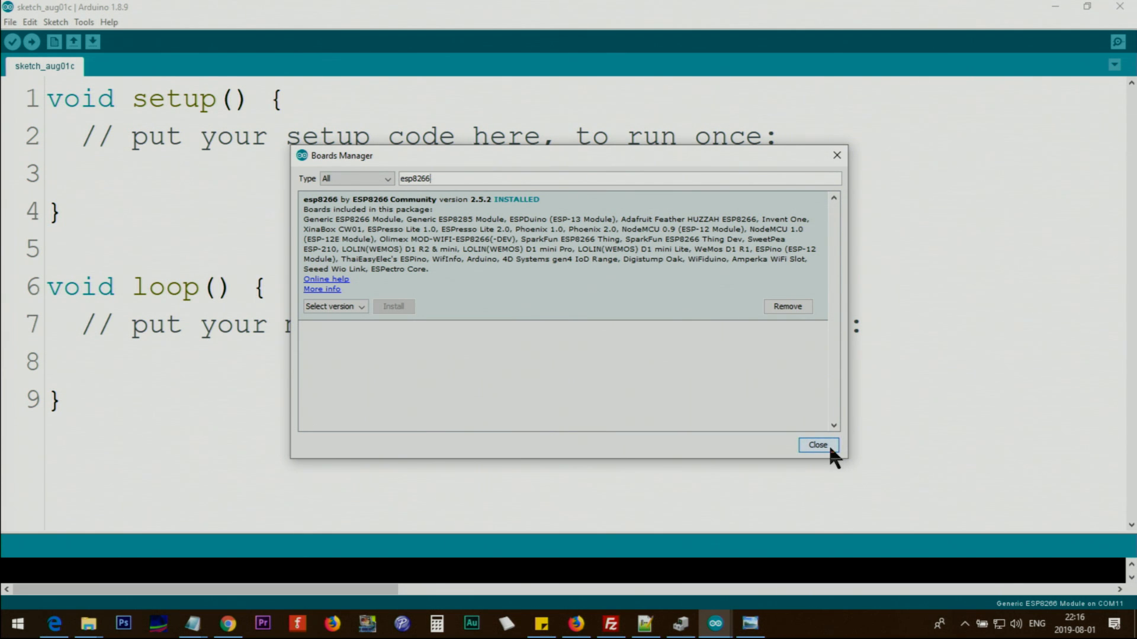
pyautogui.click(817, 444)
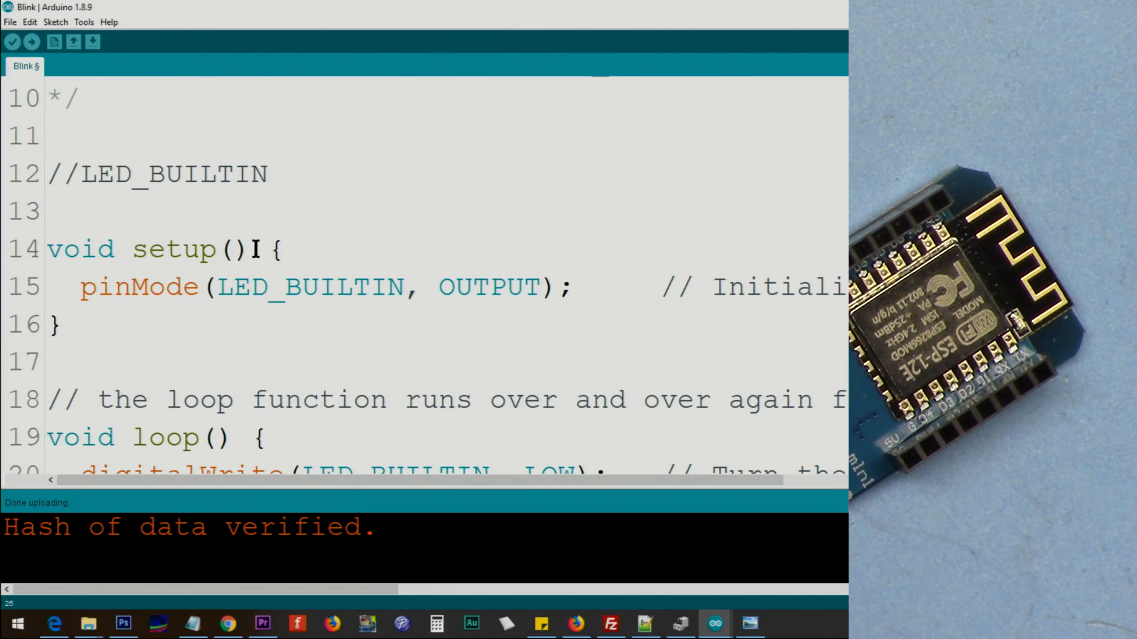
pyautogui.moveTo(12, 41)
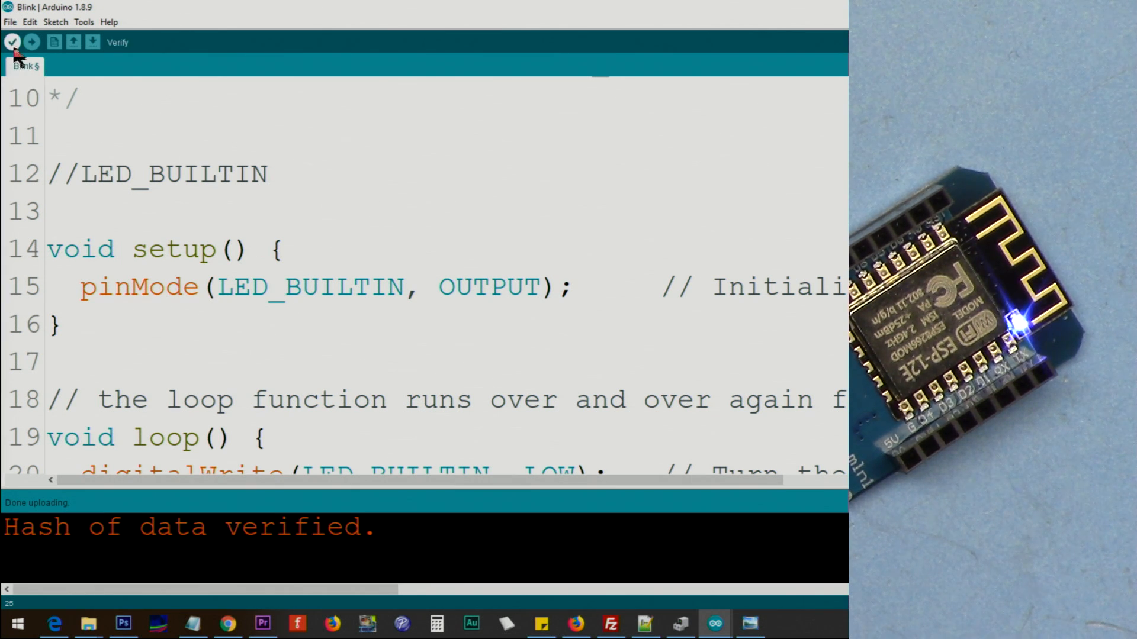
# Load the Blink sketch from File > Examples > ESP8266
pyautogui.click(11, 22)
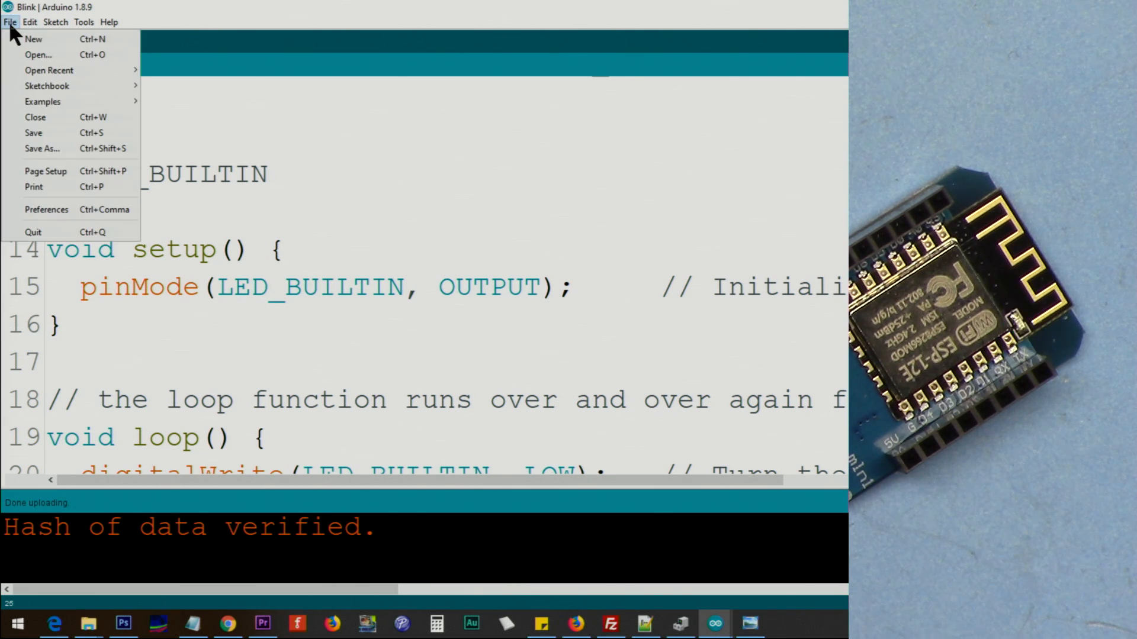
pyautogui.click(43, 102)
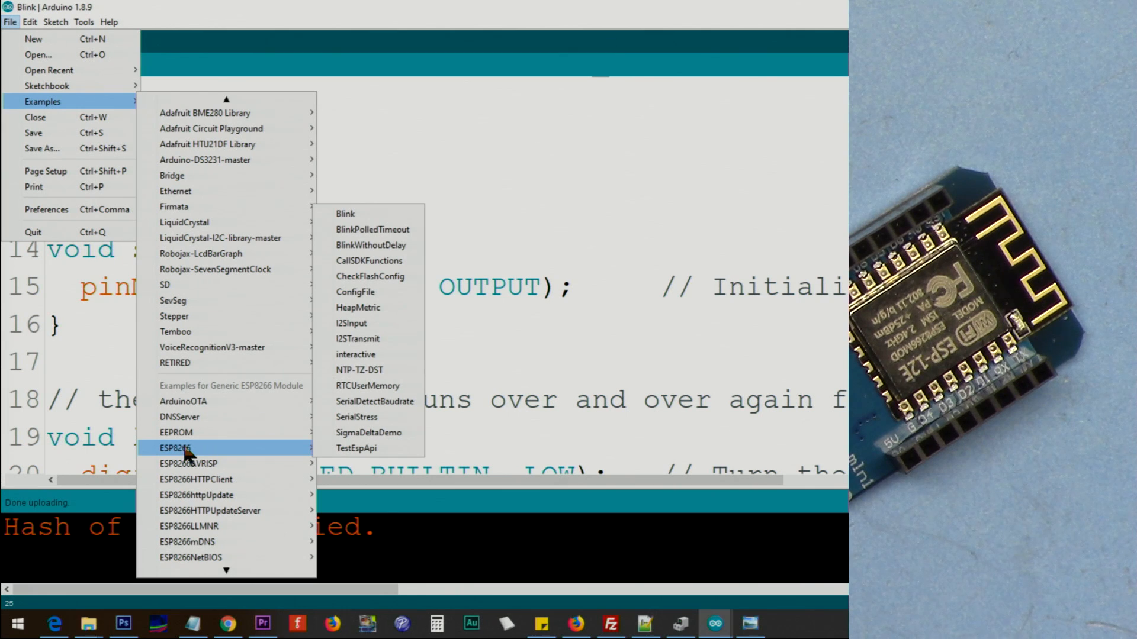
pyautogui.moveTo(182, 464)
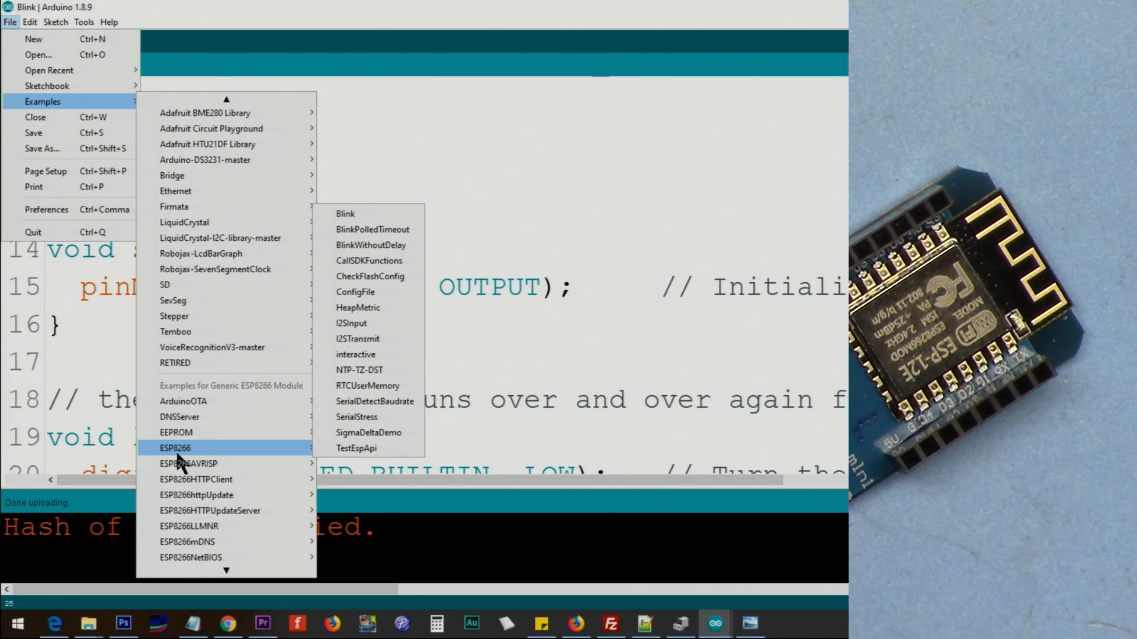
pyautogui.moveTo(356, 213)
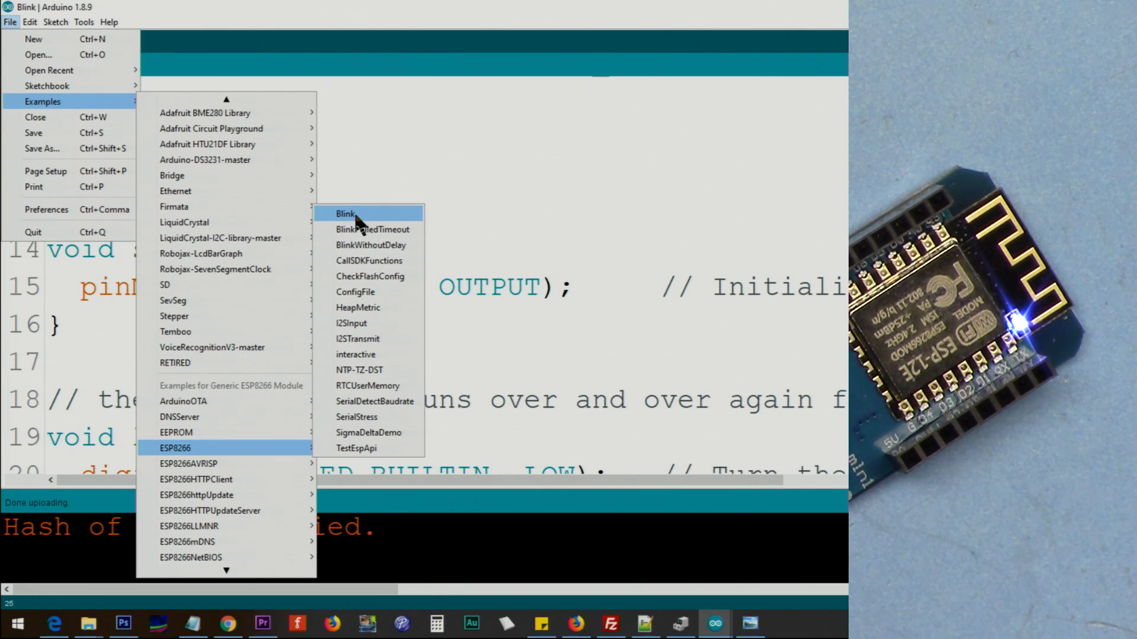
pyautogui.click(343, 213)
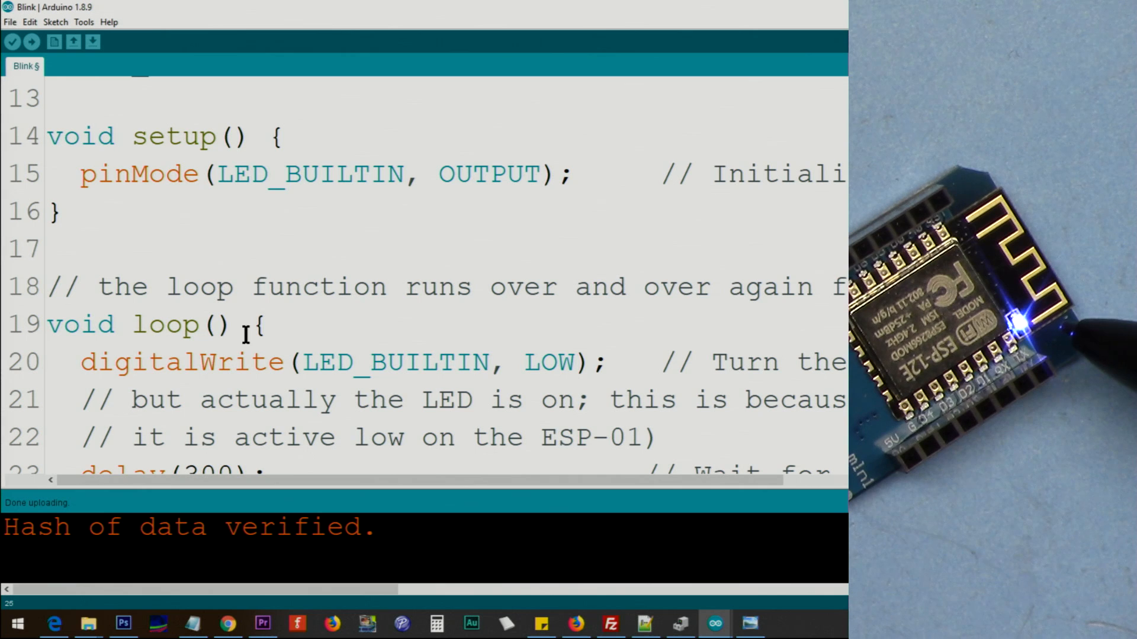
pyautogui.scroll(-3)
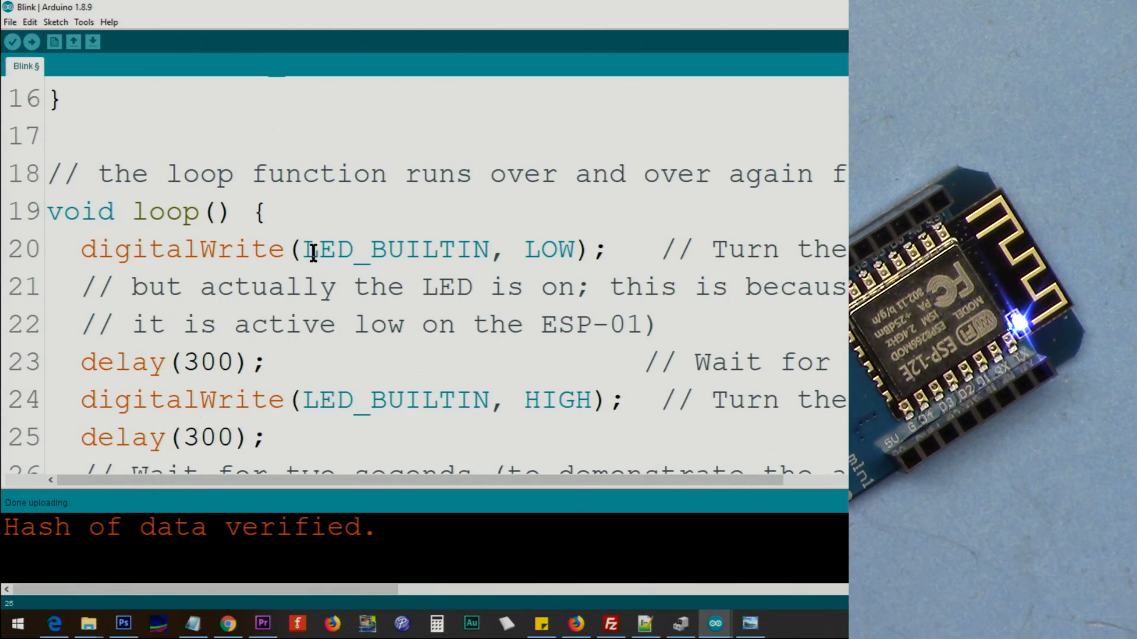
pyautogui.doubleClick(547, 249)
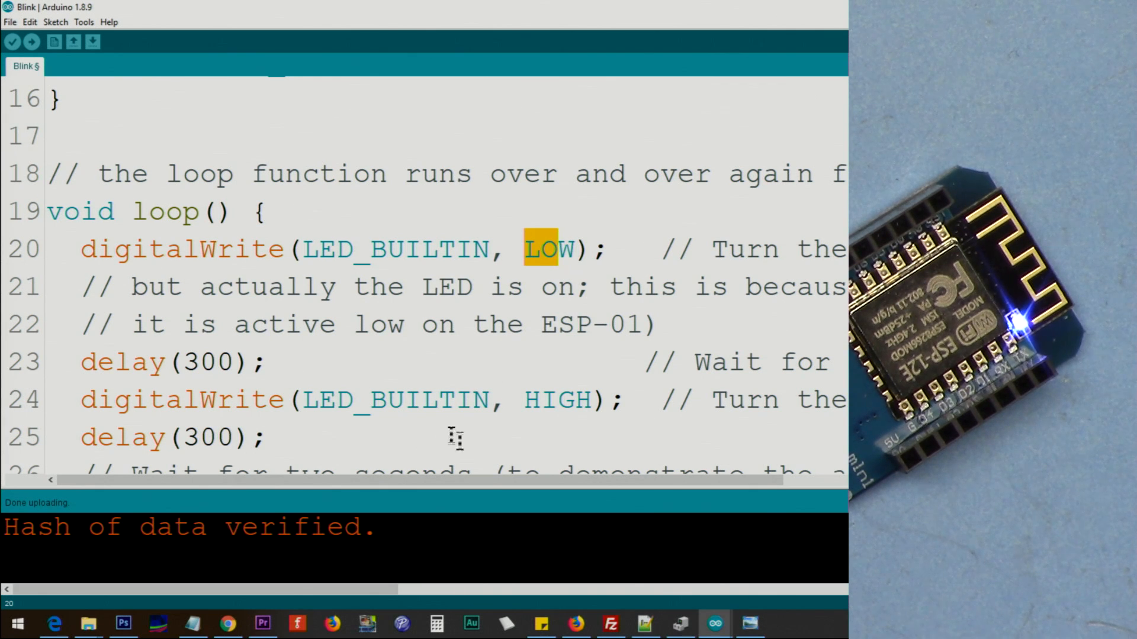
pyautogui.doubleClick(557, 399)
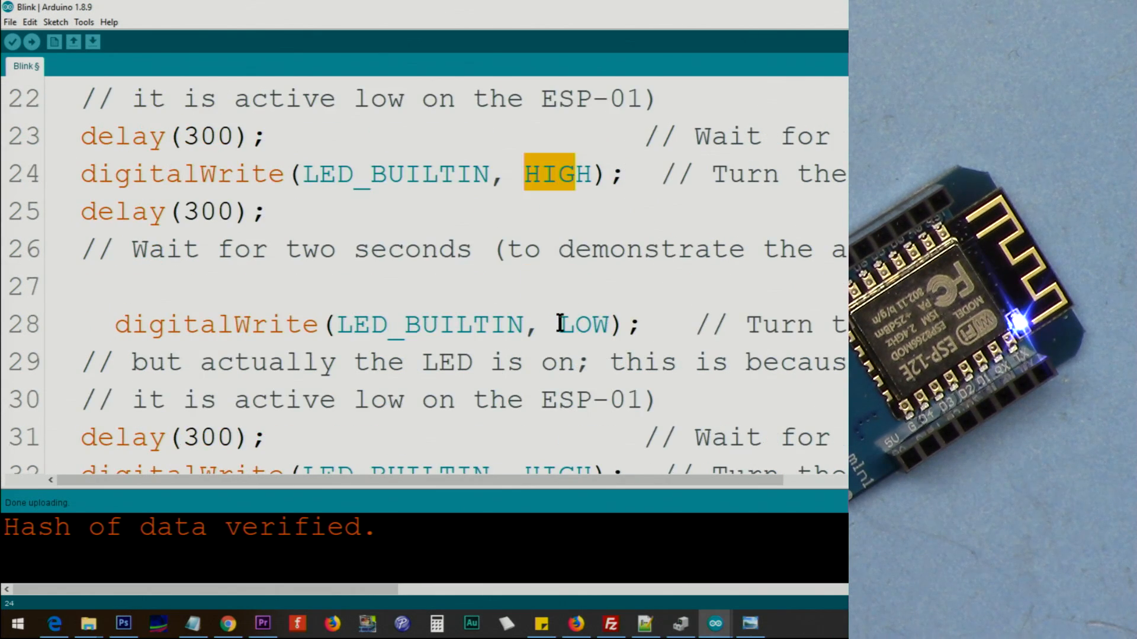
pyautogui.scroll(-3)
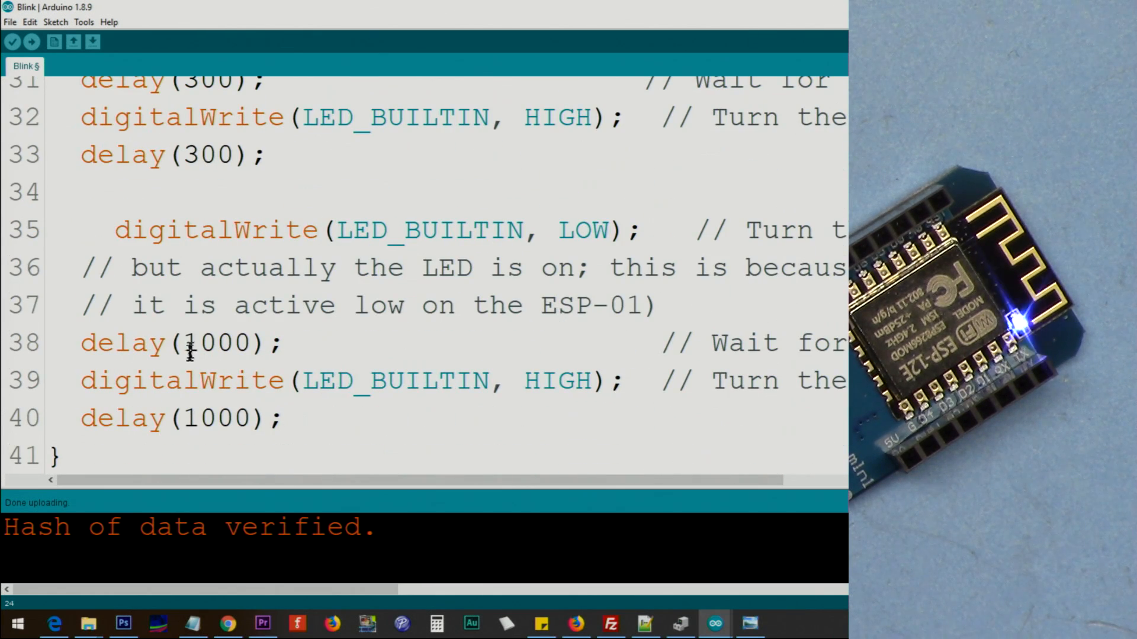
pyautogui.doubleClick(584, 230)
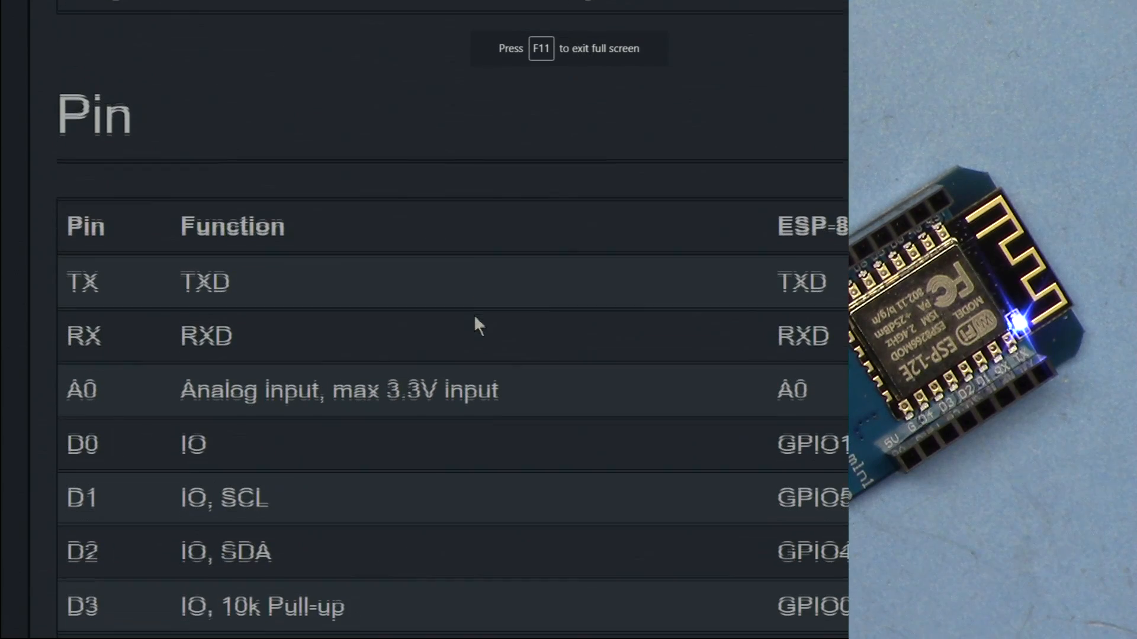
# Scroll the WEMOS wiki pin table and select BUILTIN_LED on the D4 (GPIO2) row
pyautogui.scroll(-3)
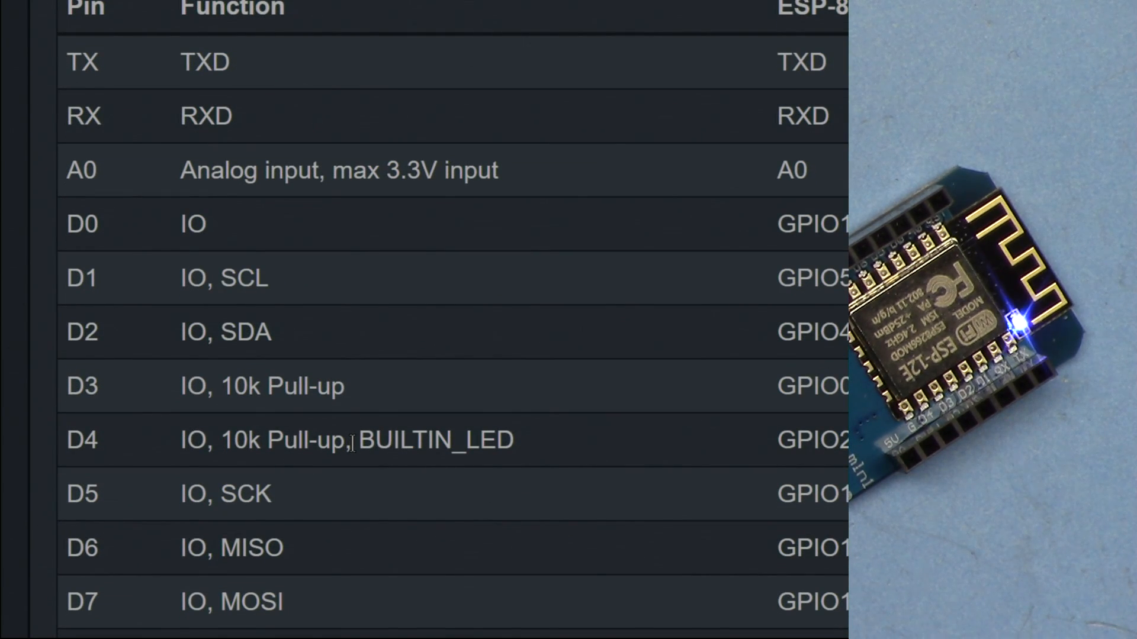
pyautogui.doubleClick(433, 441)
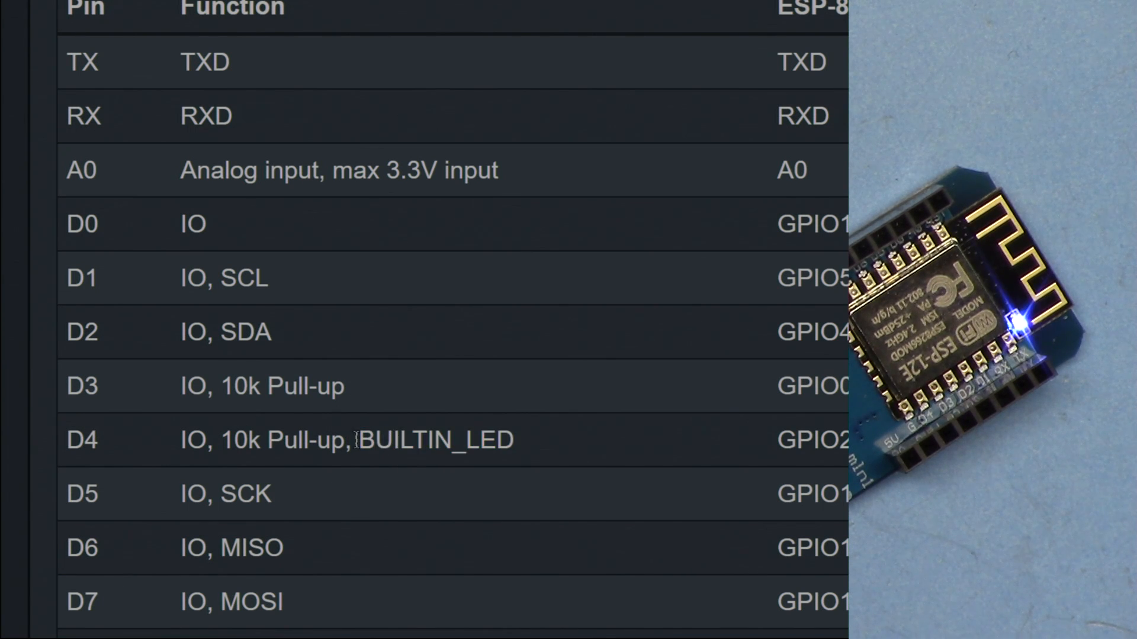
pyautogui.doubleClick(435, 439)
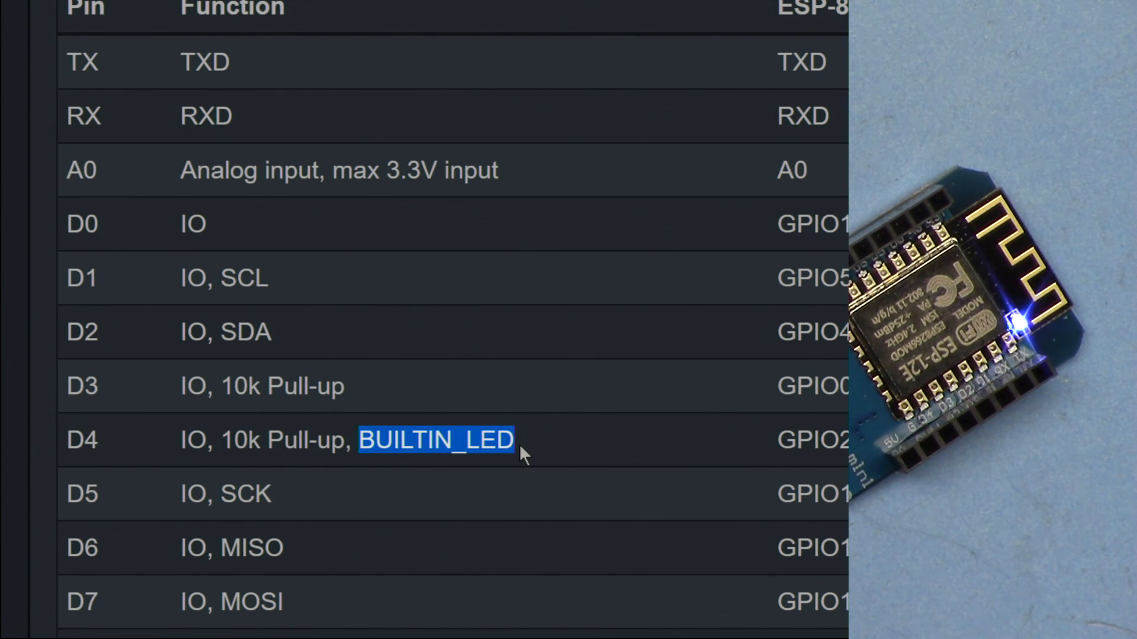
pyautogui.moveTo(69, 457)
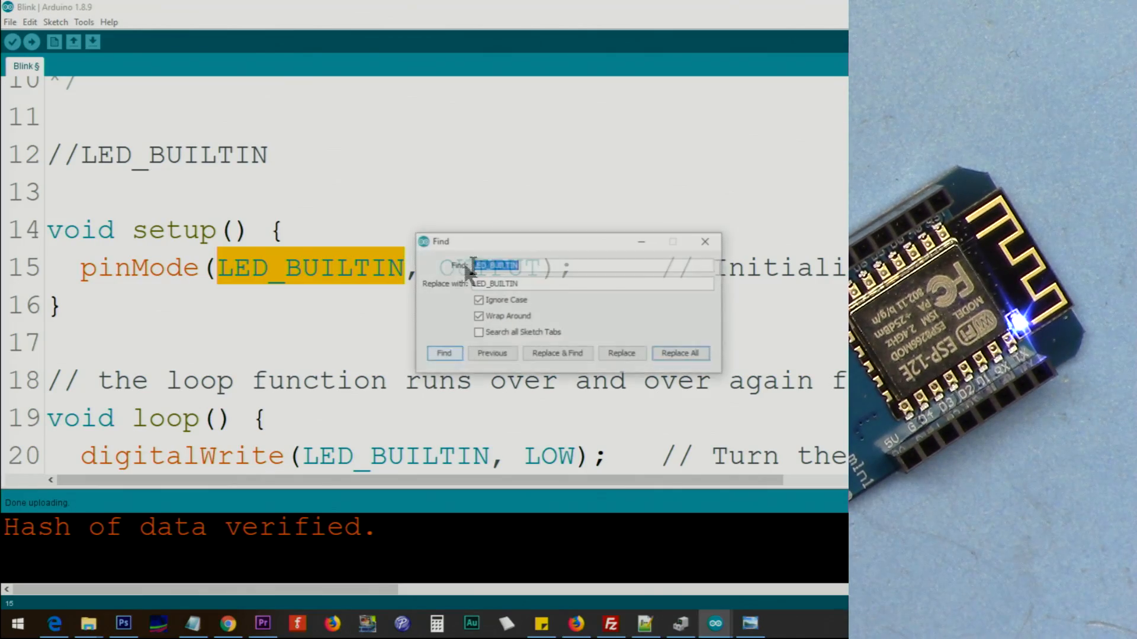
# Replace all LED_BUILTIN occurrences in the Blink sketch with BUILTIN_LED
pyautogui.write('BUILTIN_LED')
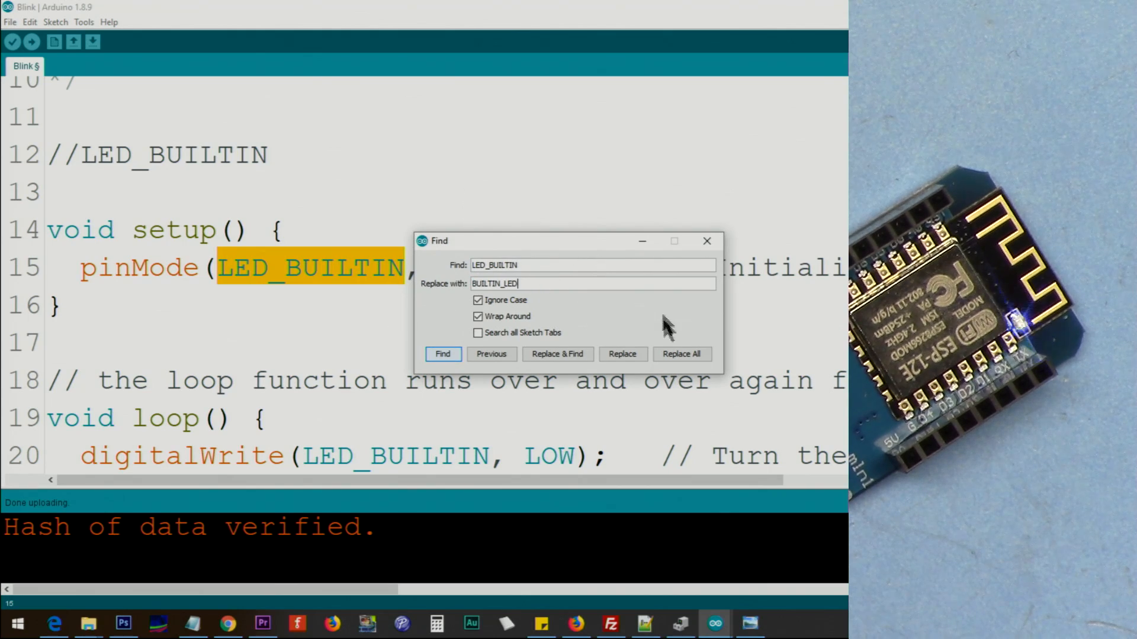
pyautogui.click(679, 354)
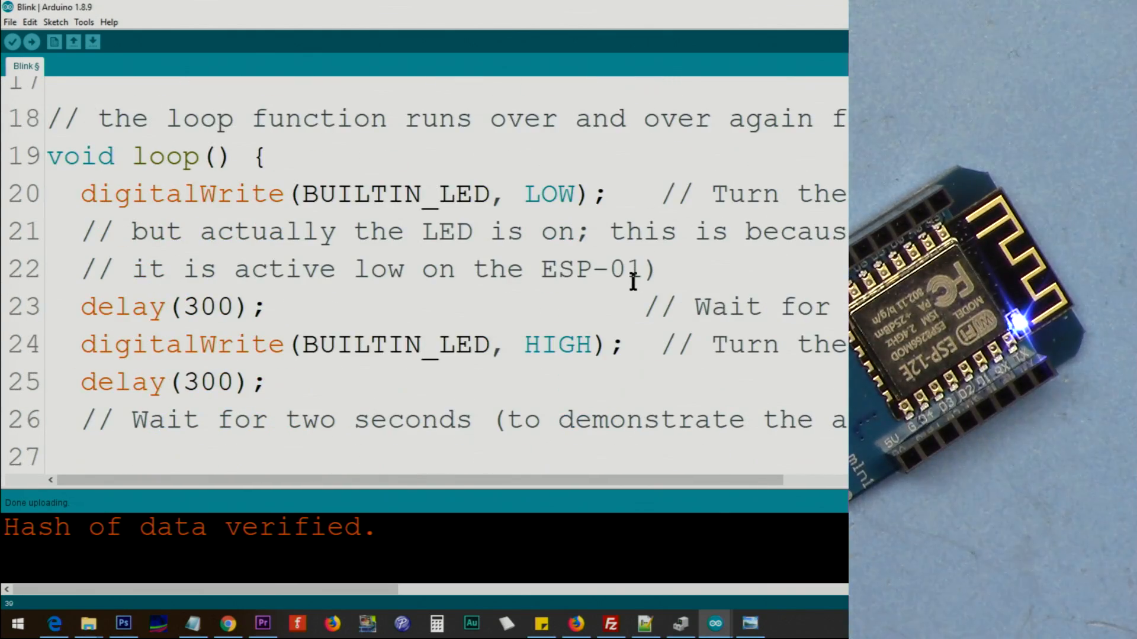
# Compile and upload the edited Blink sketch to the D1 Mini and review the result
pyautogui.click(11, 41)
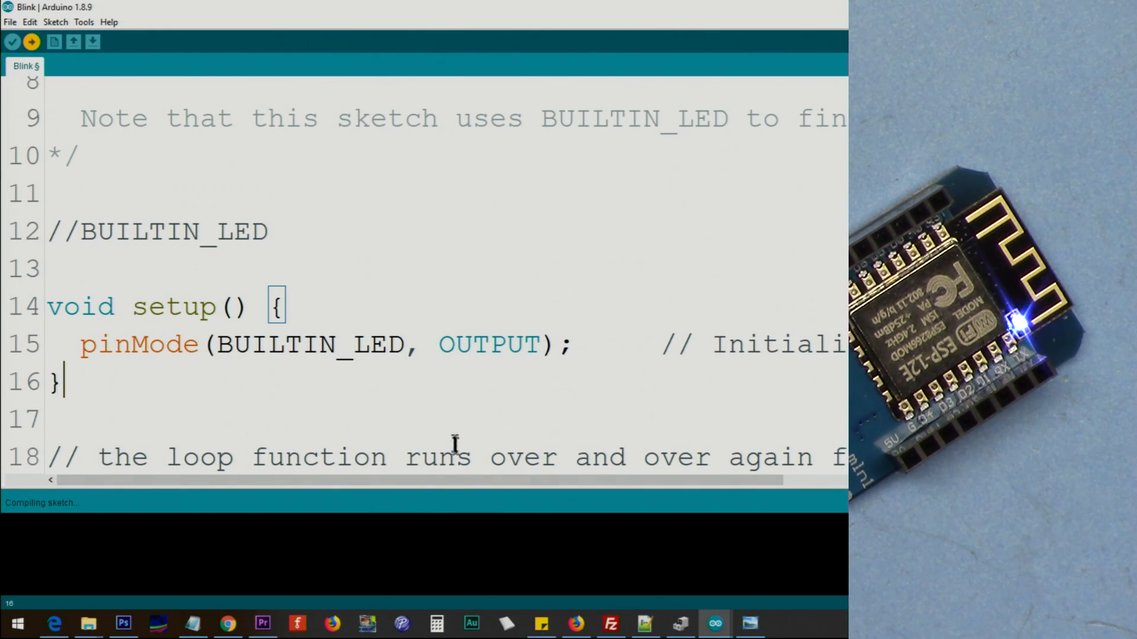
pyautogui.click(32, 42)
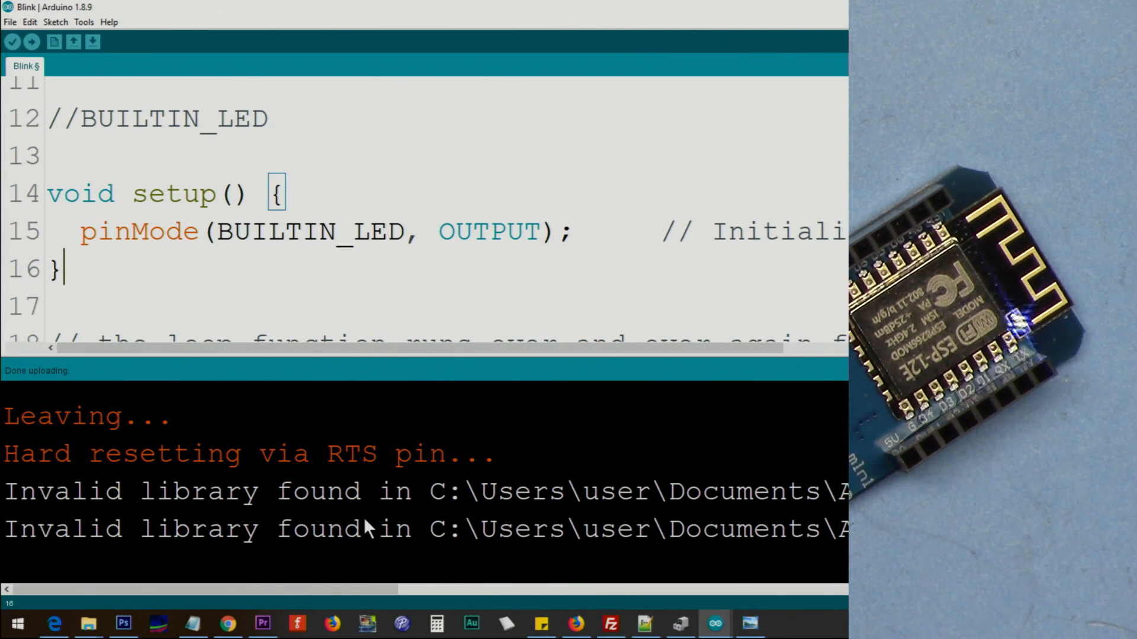
pyautogui.click(366, 231)
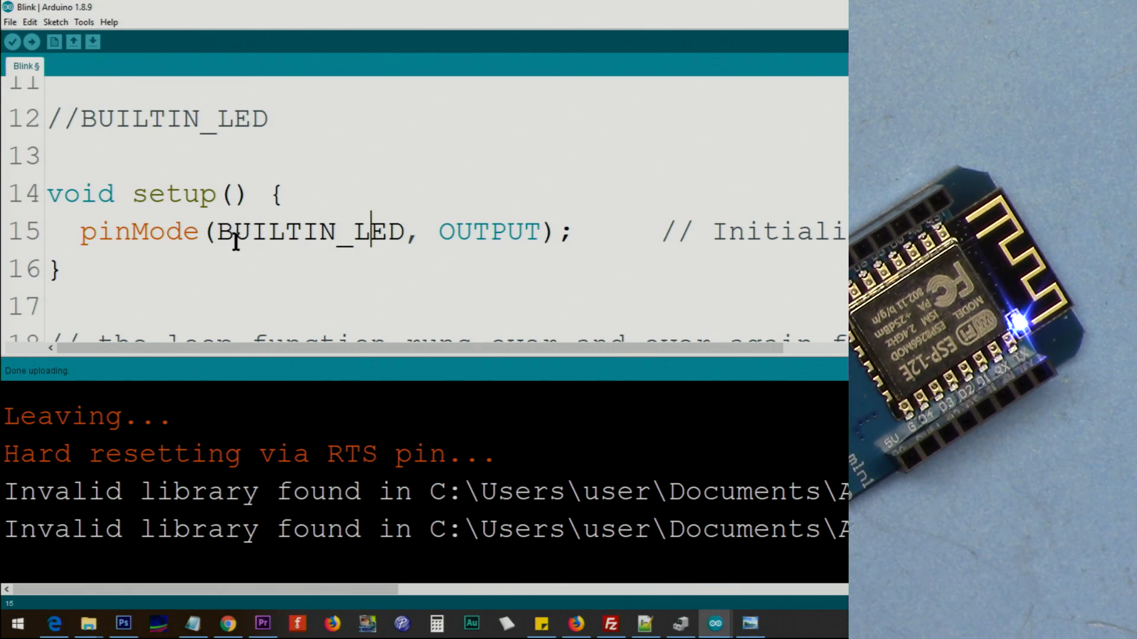
pyautogui.scroll(3)
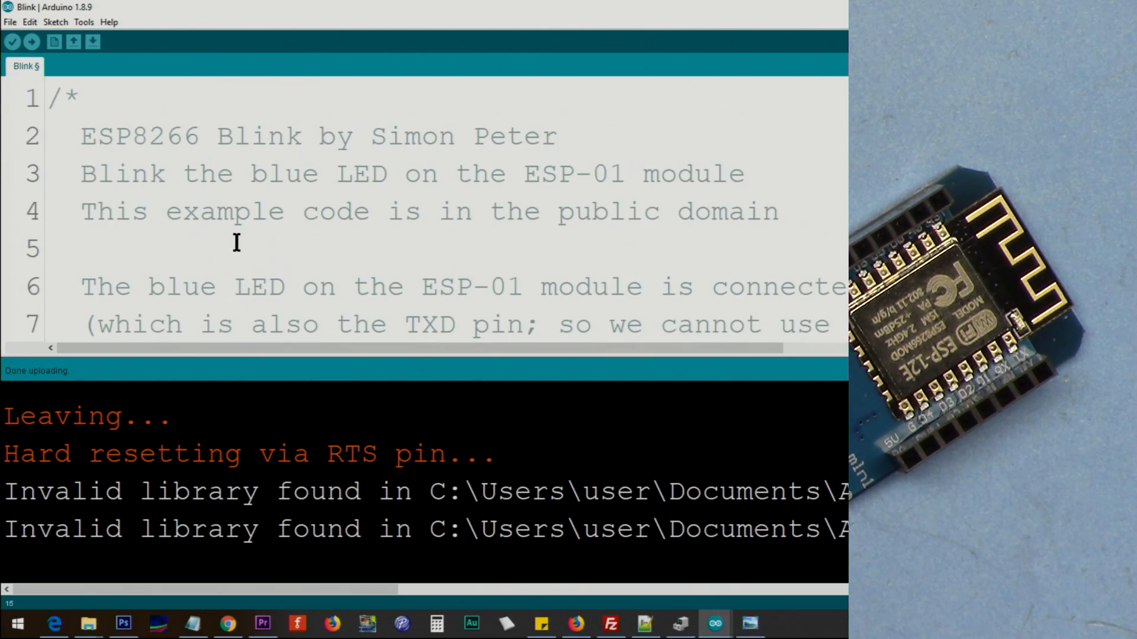
pyautogui.scroll(-3)
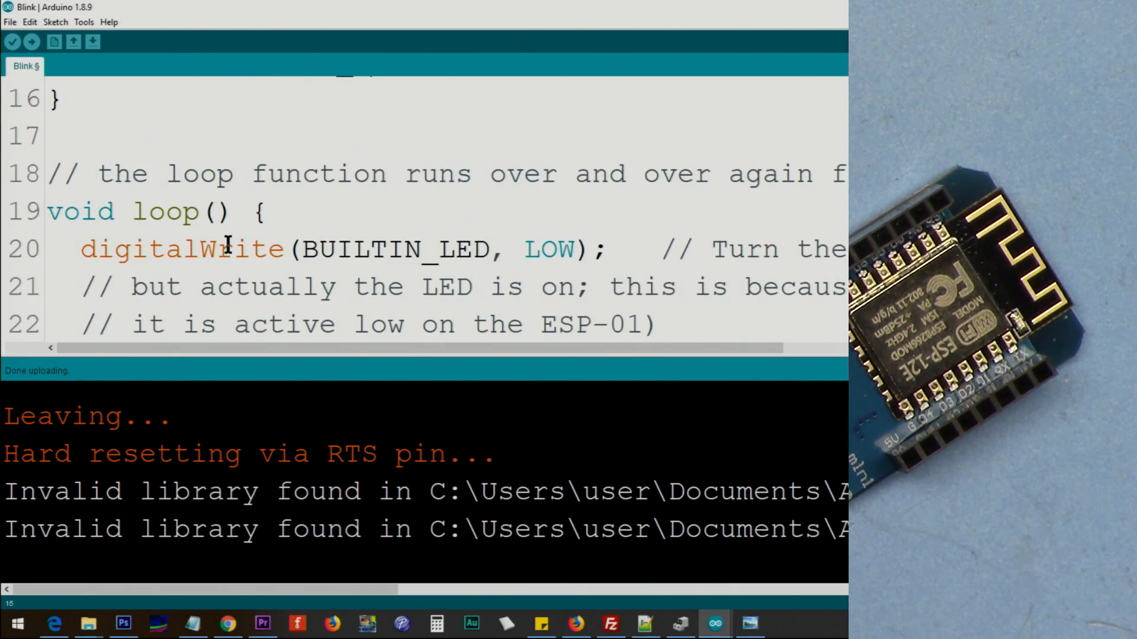
pyautogui.scroll(3)
pyautogui.write('//LED_BUILTIN')
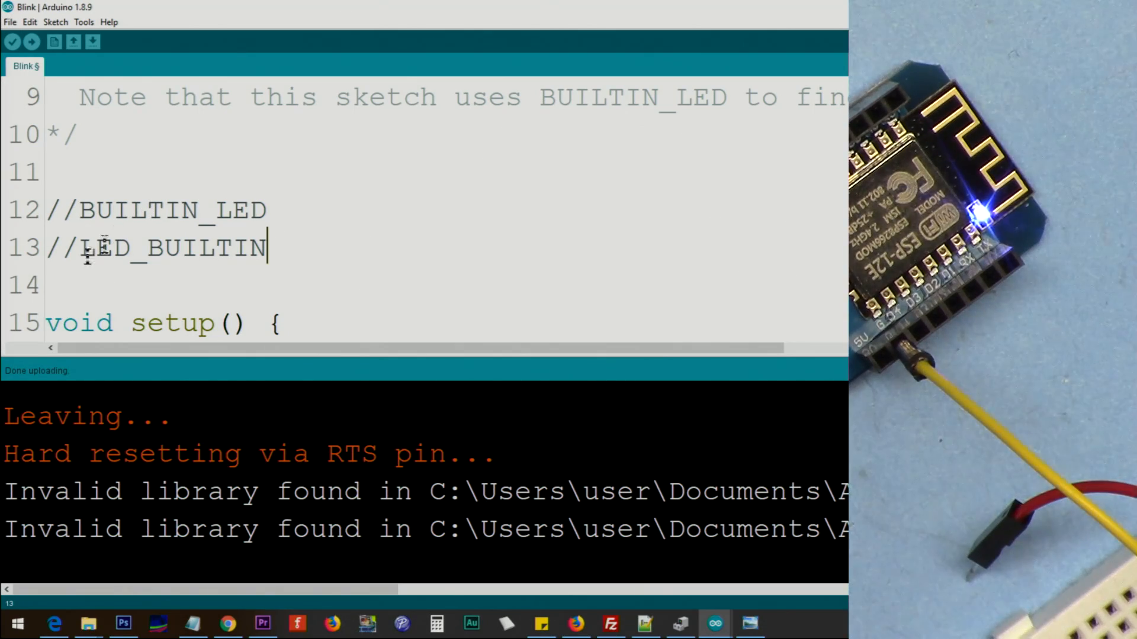
# Switch to Chrome full-screen to recheck the D4 row of the pin table
pyautogui.click(228, 624)
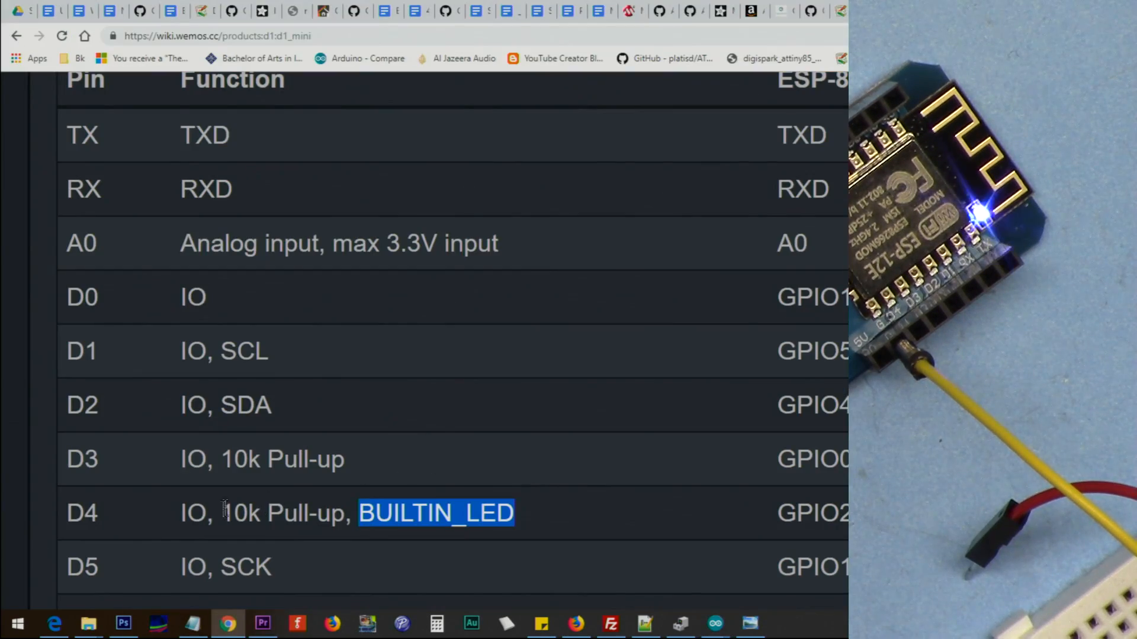
pyautogui.press('f11')
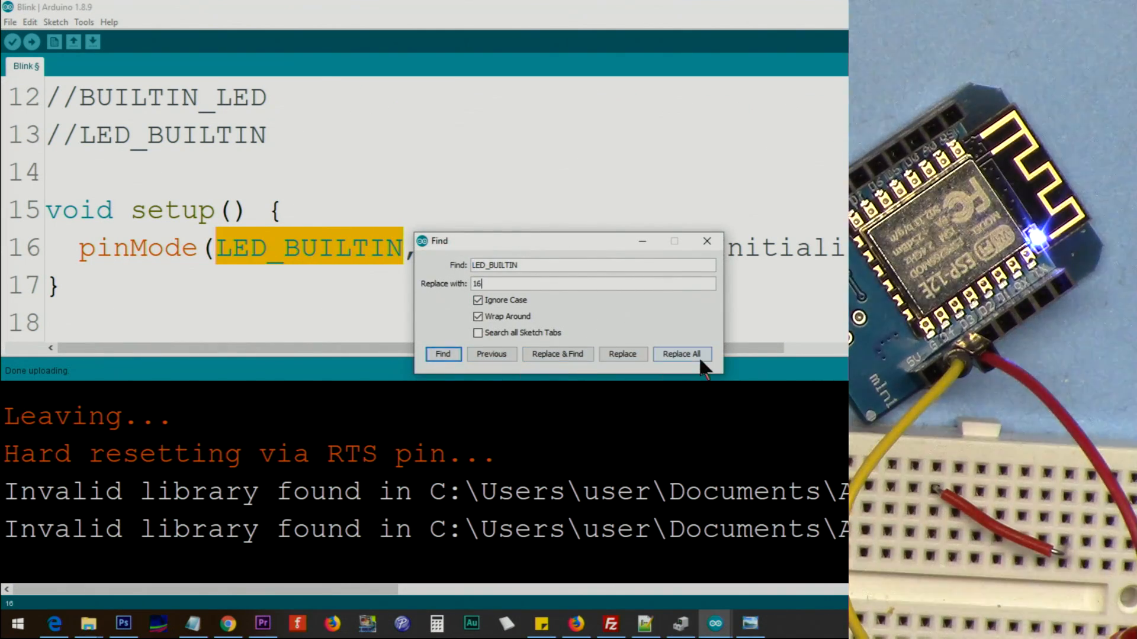
pyautogui.moveTo(556, 354)
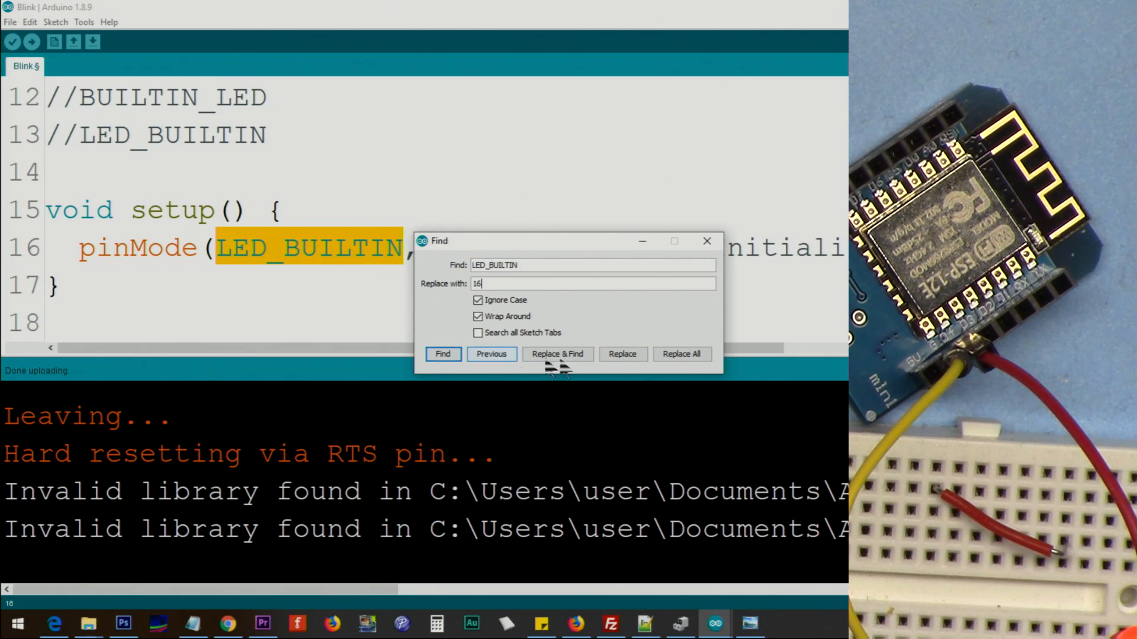
# Replace each LED_BUILTIN with 16 via Replace & Find, then upload the sketch to the board
pyautogui.click(680, 354)
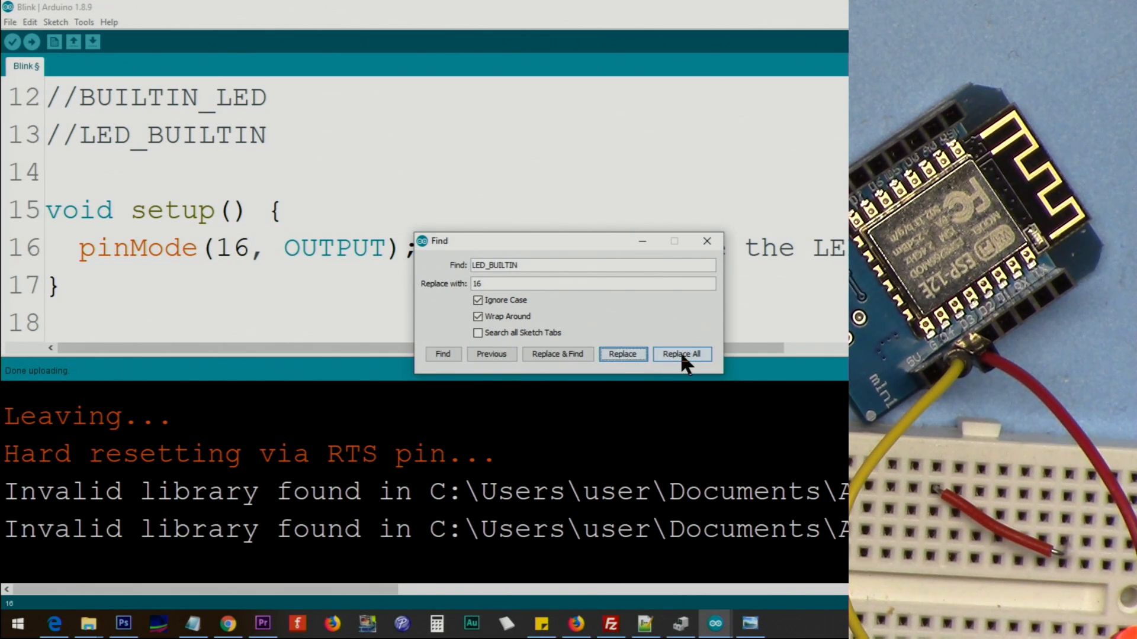
pyautogui.moveTo(556, 354)
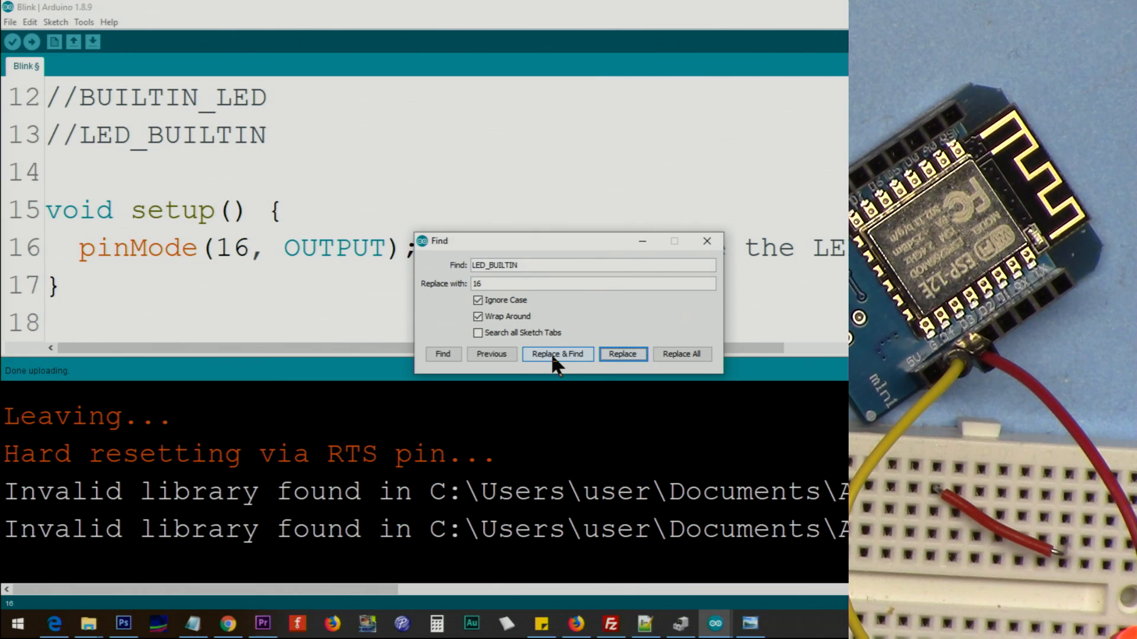
pyautogui.click(557, 354)
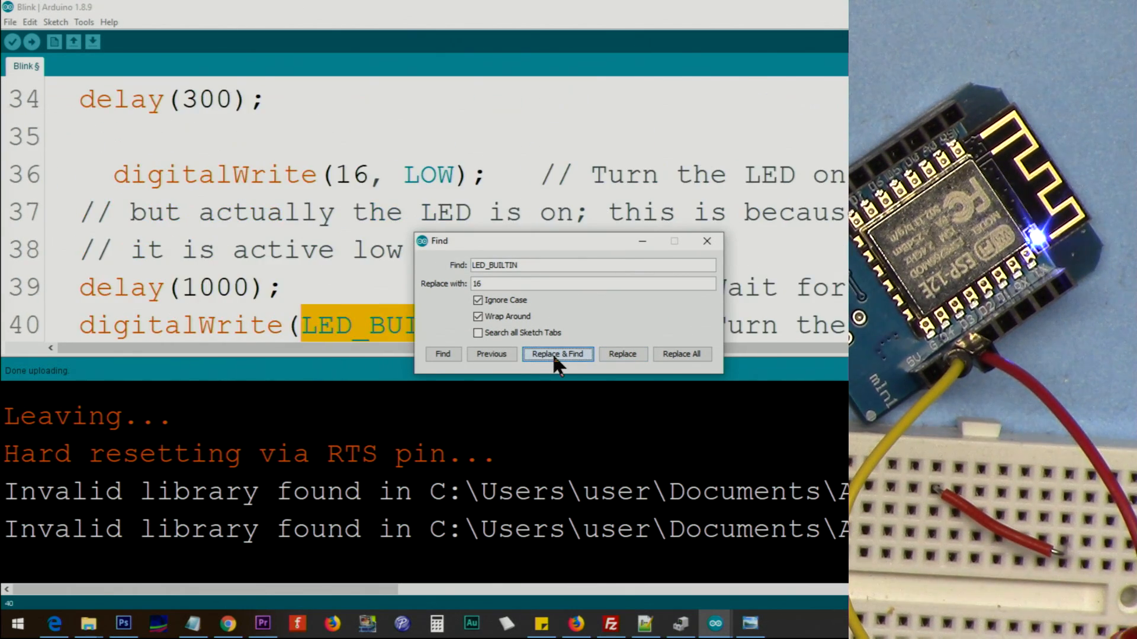
pyautogui.click(556, 354)
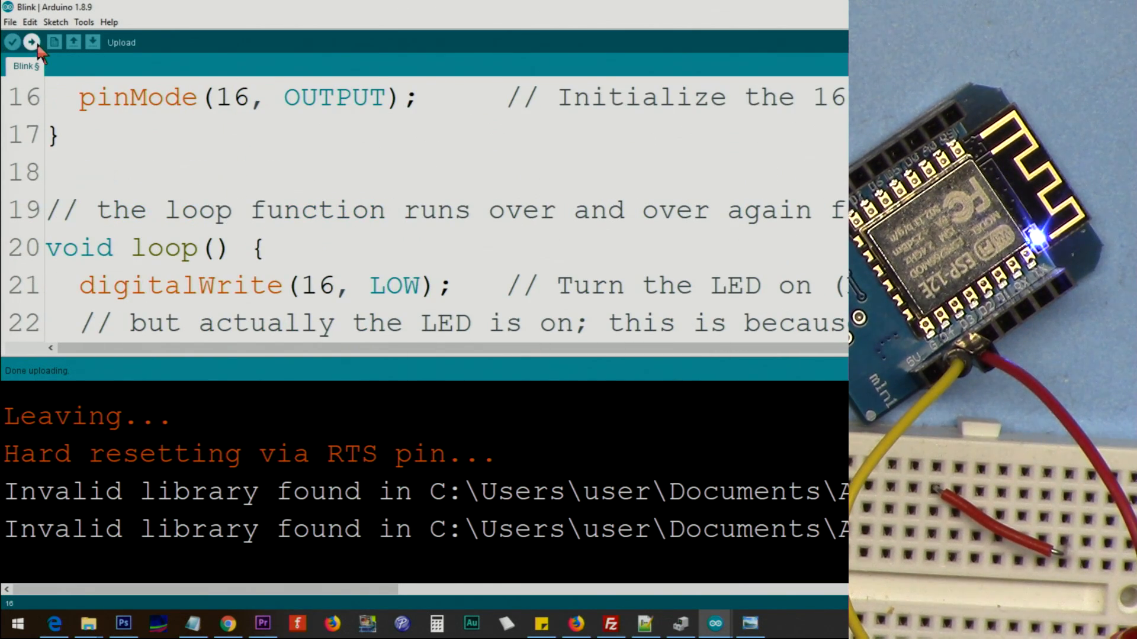
pyautogui.click(32, 41)
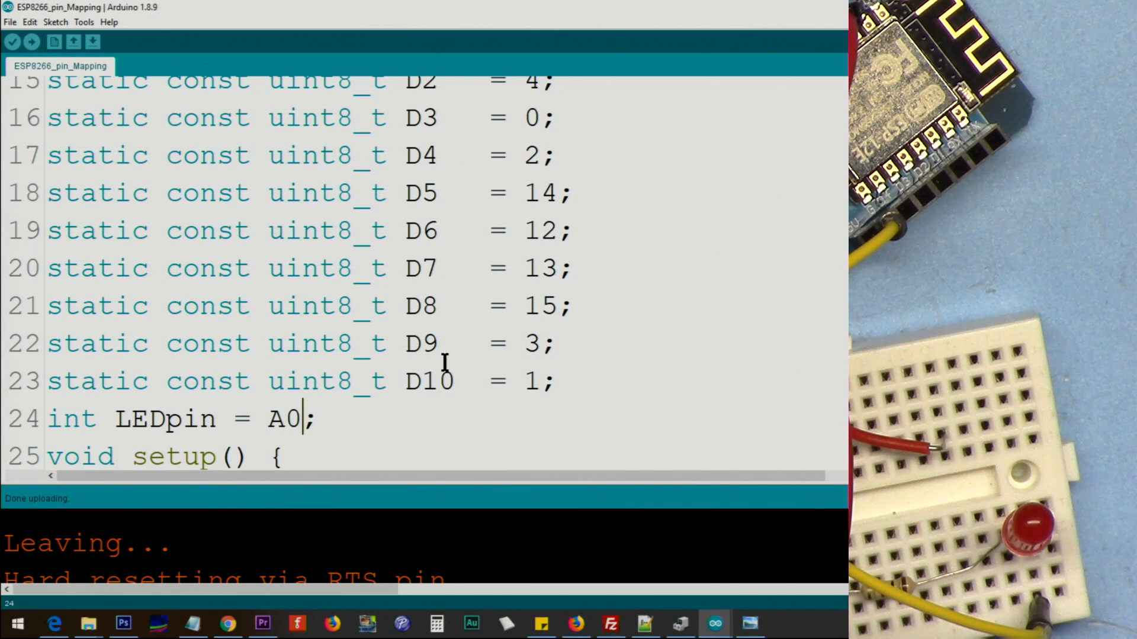
pyautogui.moveTo(399, 218)
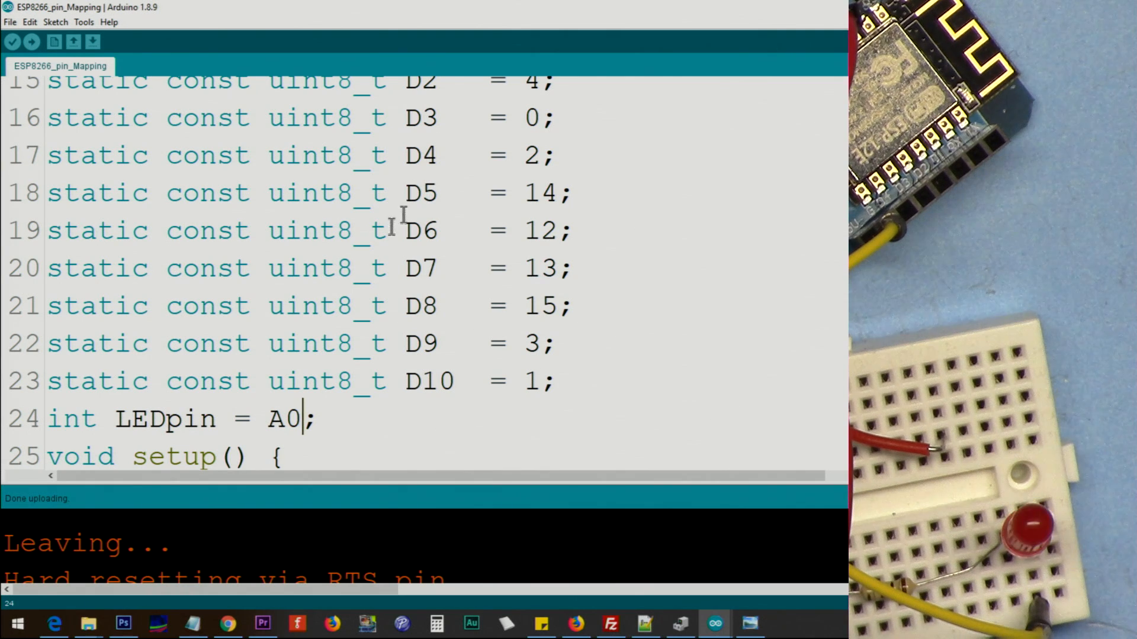
# Review the D0/D1 pin names, then replace LEDpin's A0 value with D7
pyautogui.scroll(3)
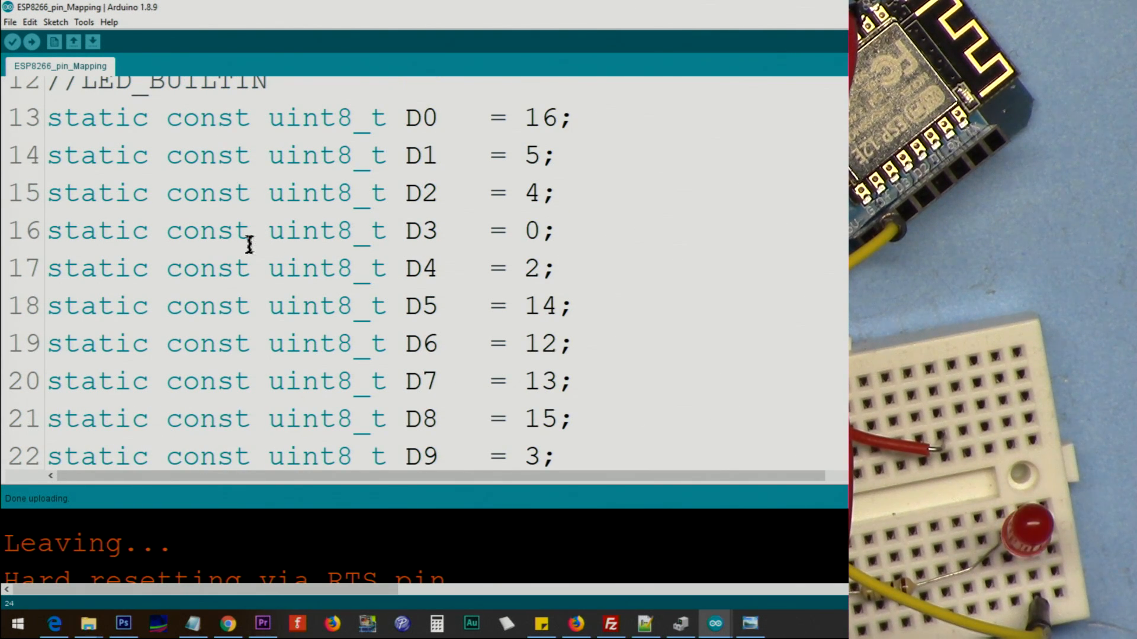
pyautogui.moveTo(297, 140)
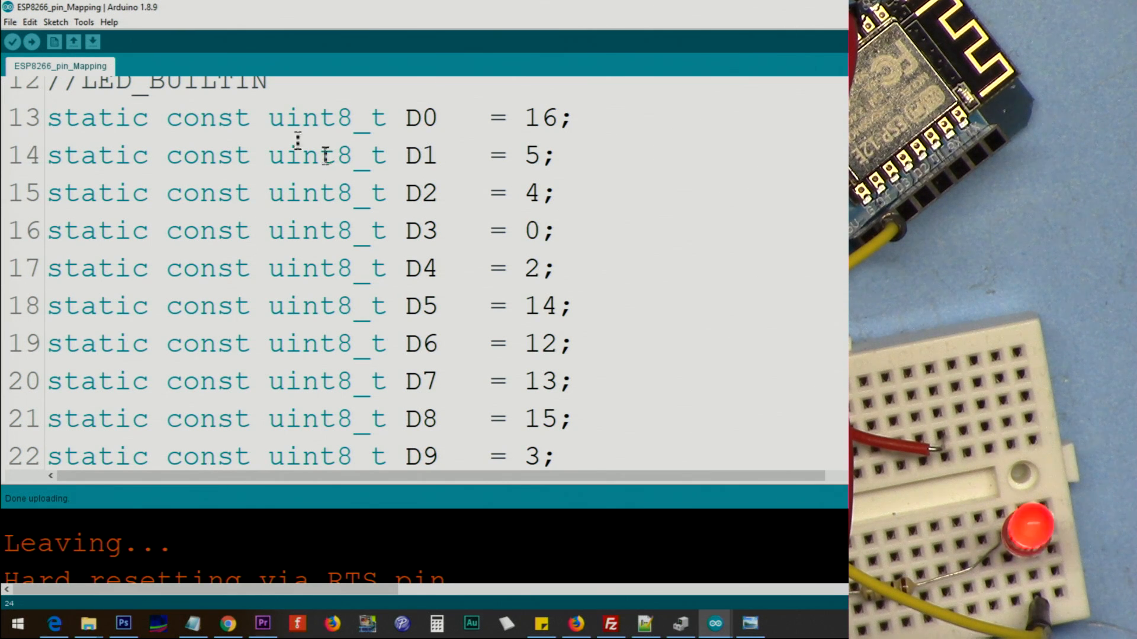
pyautogui.moveTo(496, 155)
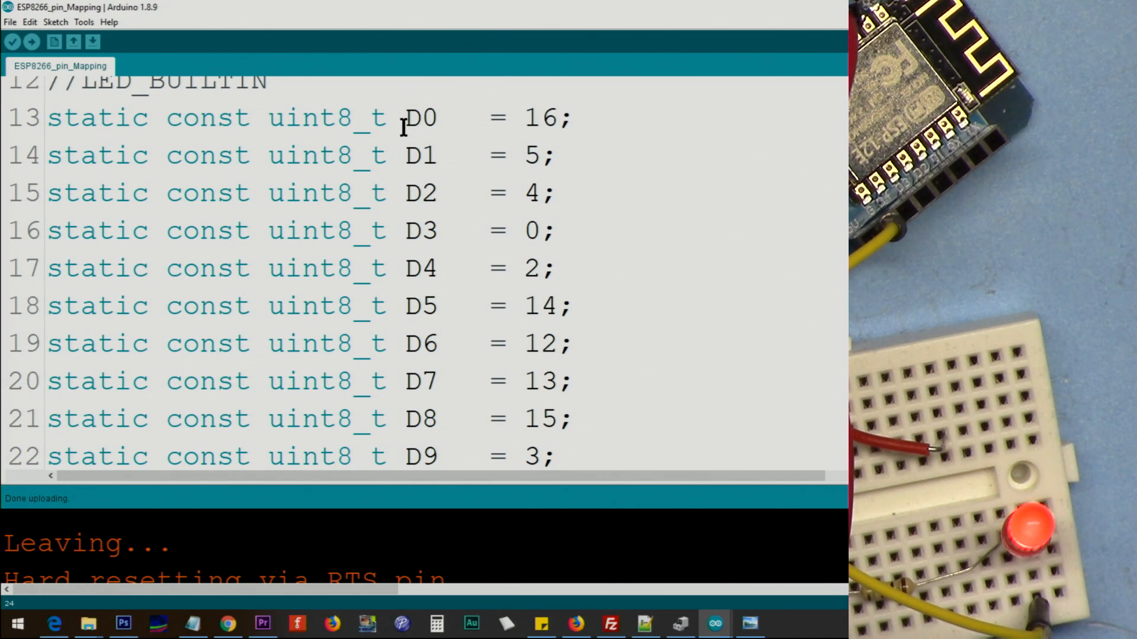
pyautogui.doubleClick(419, 154)
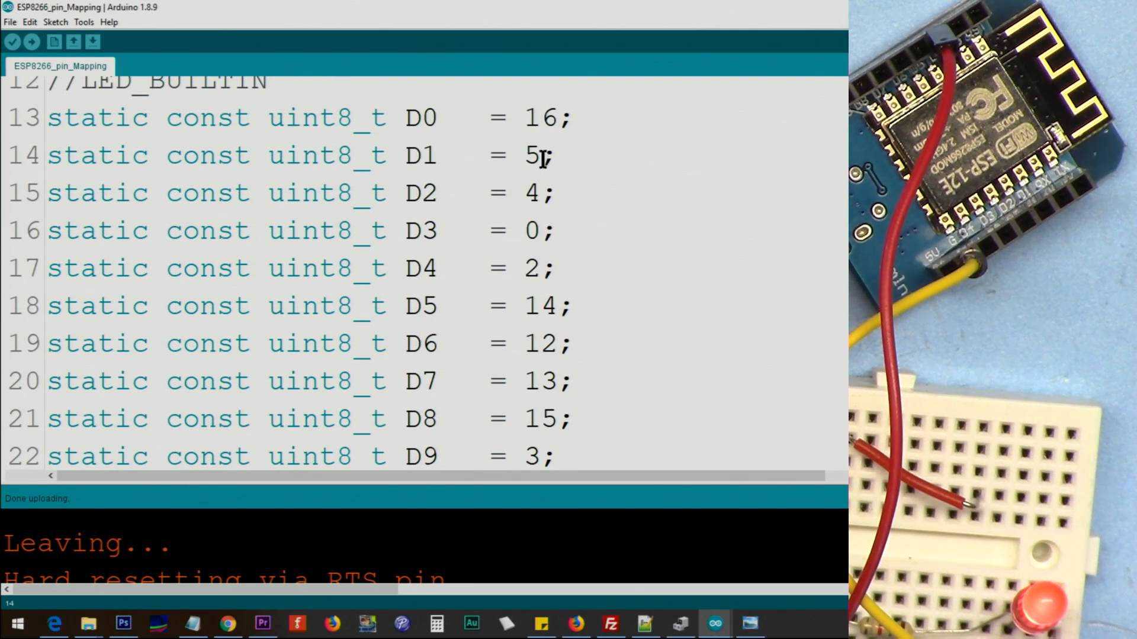
pyautogui.doubleClick(419, 154)
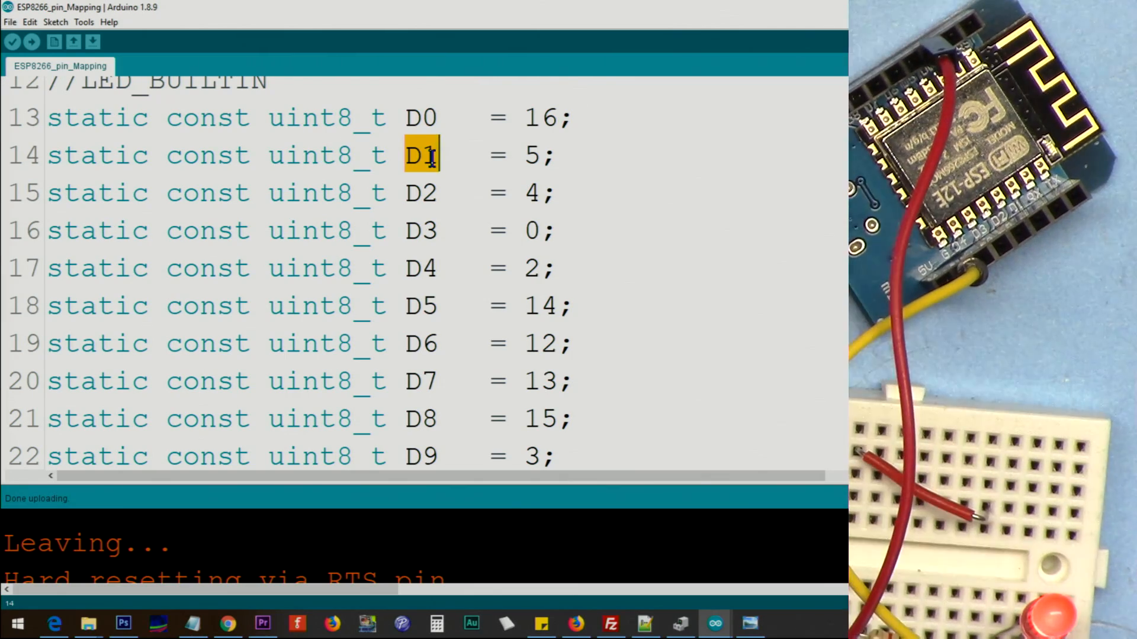
pyautogui.scroll(-3)
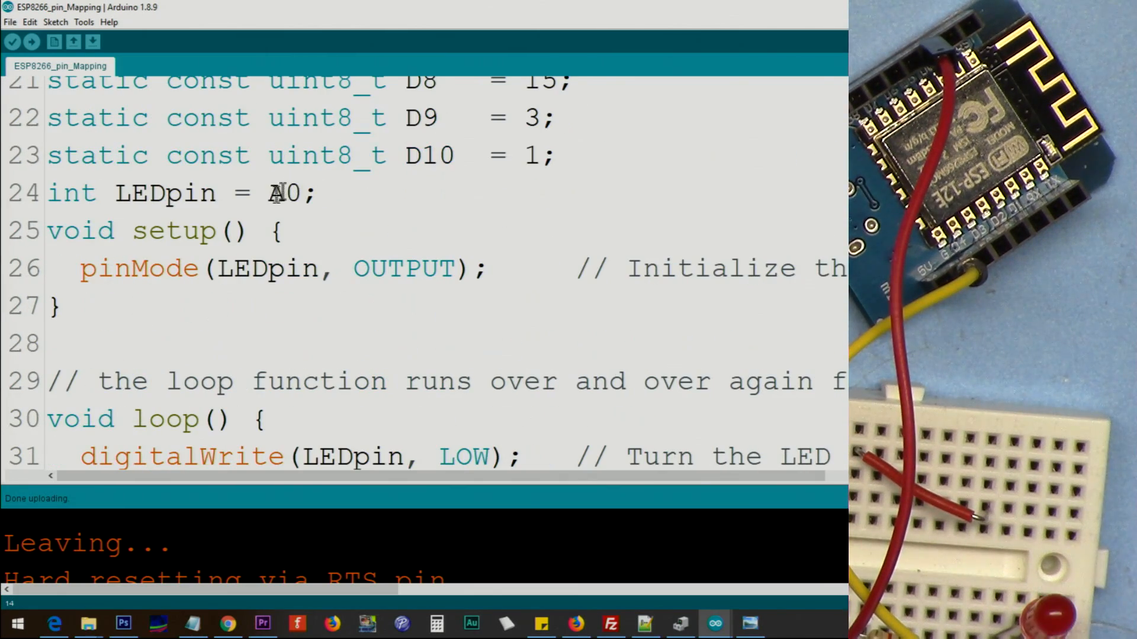
pyautogui.doubleClick(285, 193)
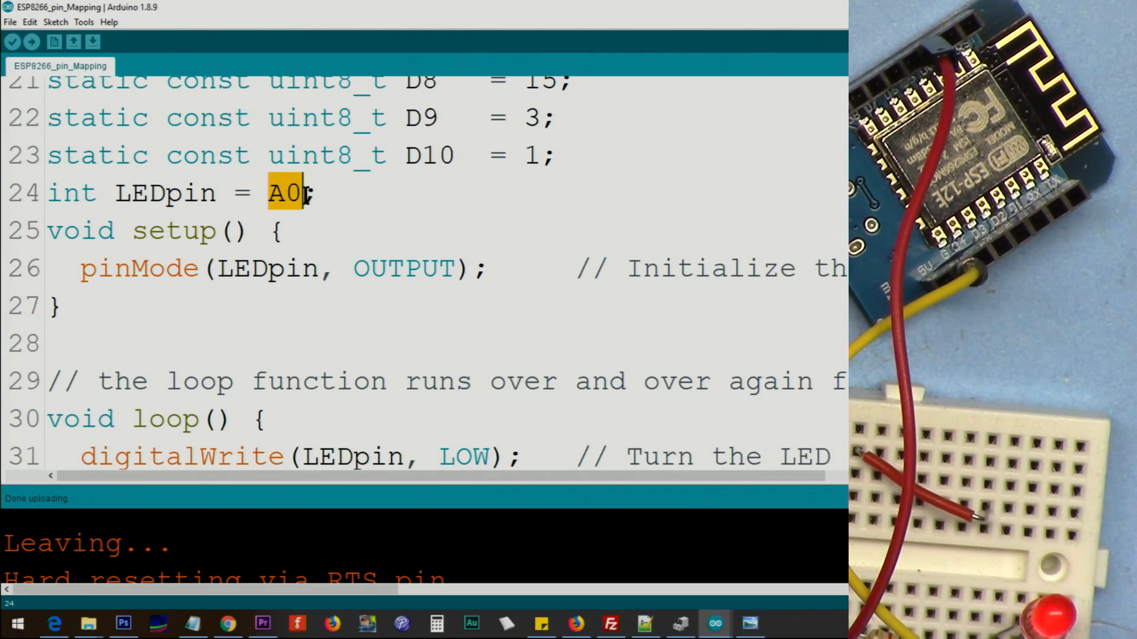
pyautogui.write('D')
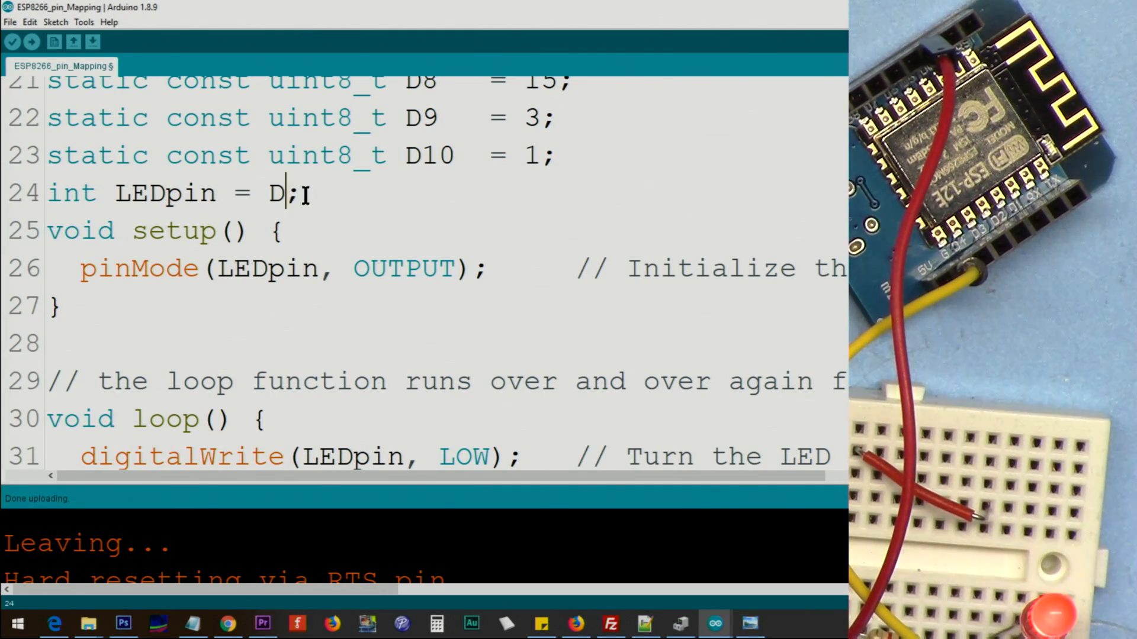
pyautogui.write('7')
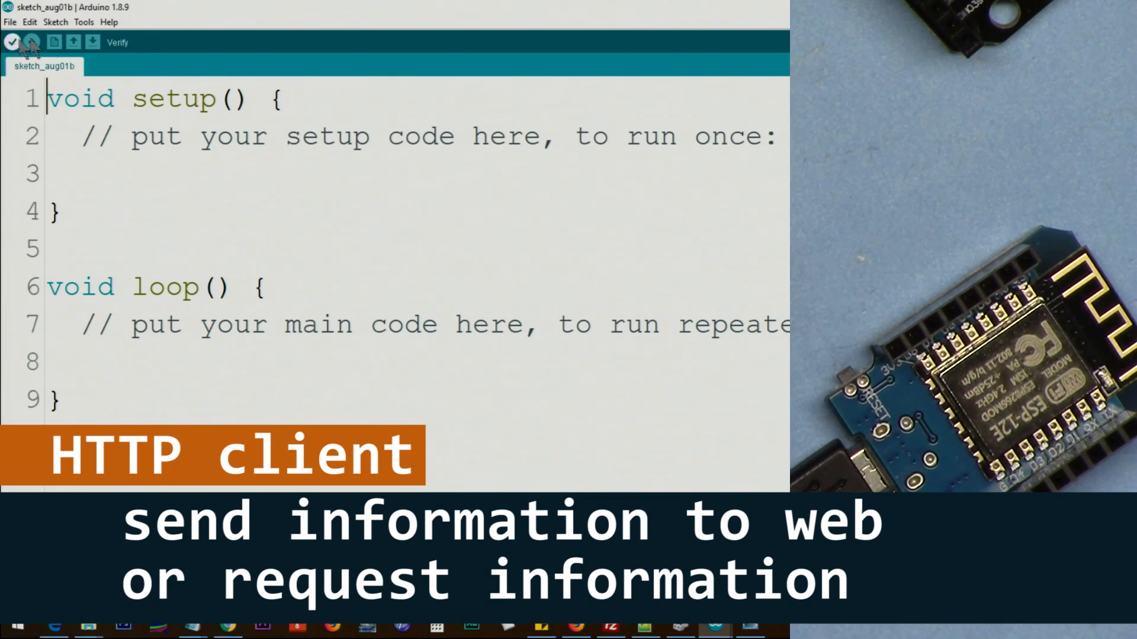
# Show the File > Examples list leading to the ESP8266HTTPClient sketches
pyautogui.click(11, 21)
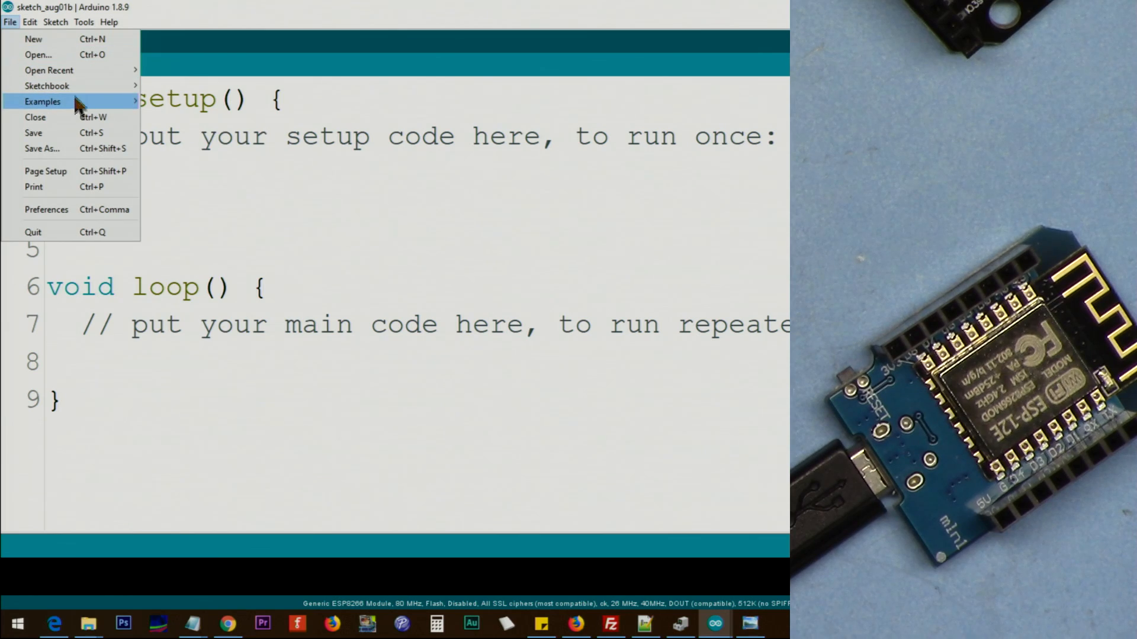
pyautogui.click(42, 102)
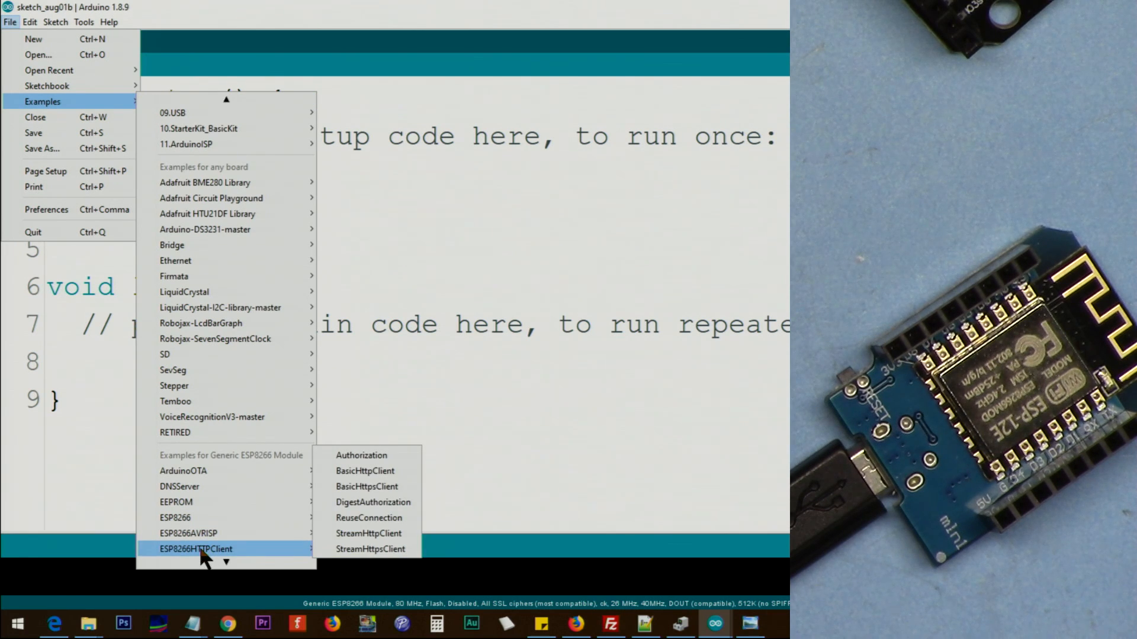
pyautogui.moveTo(368, 518)
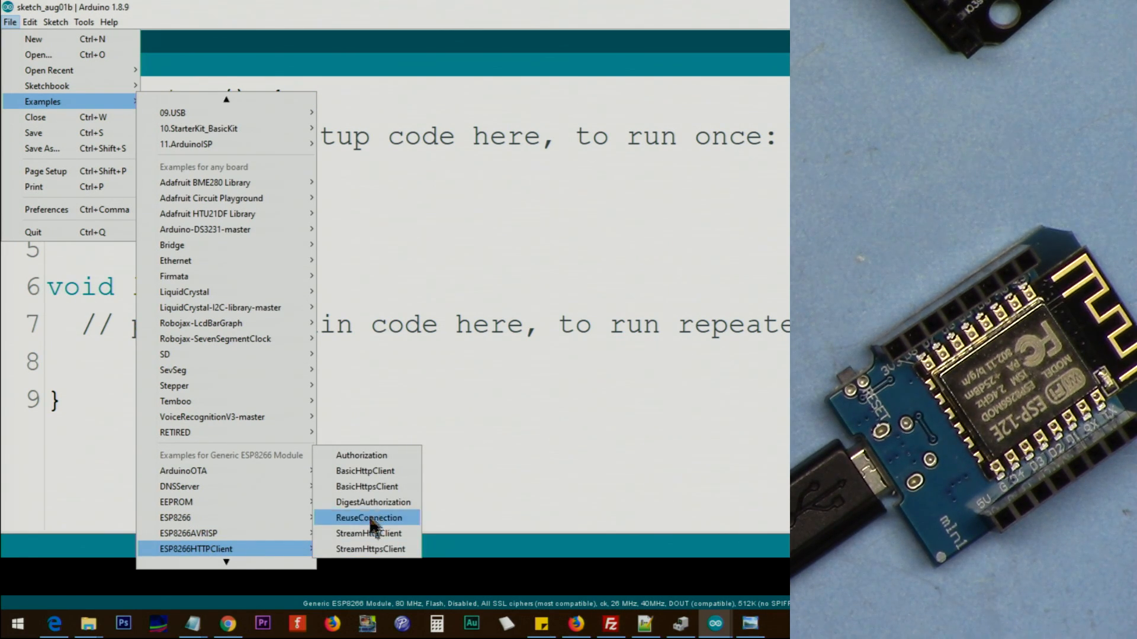
pyautogui.moveTo(364, 471)
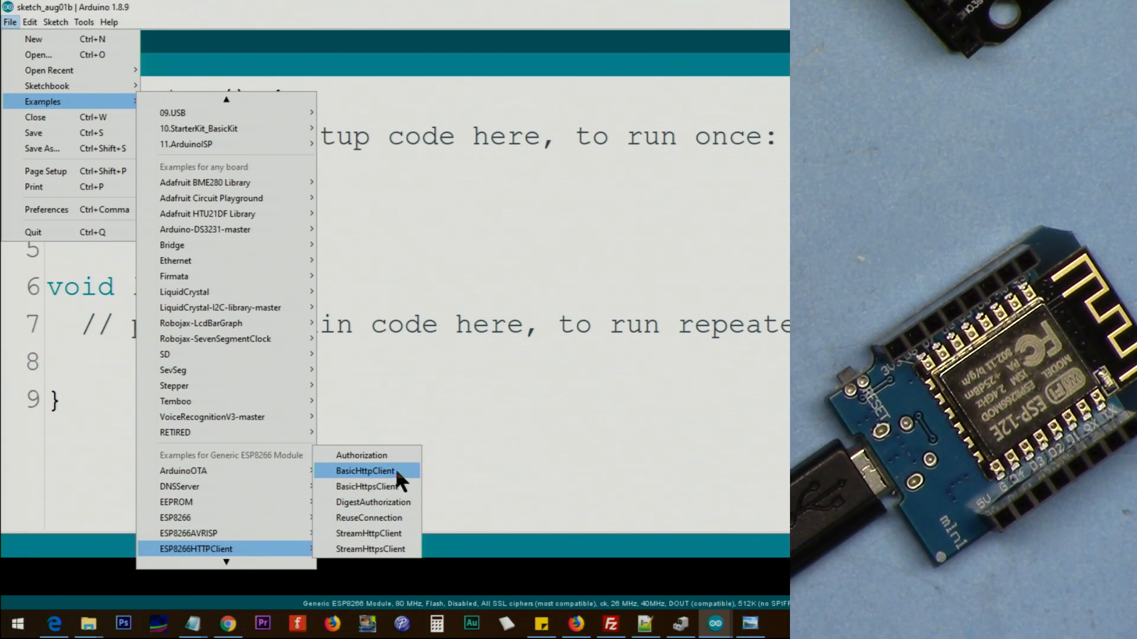
# Load the BasicHttpClient example and locate its 115200 baud Serial setup
pyautogui.click(365, 471)
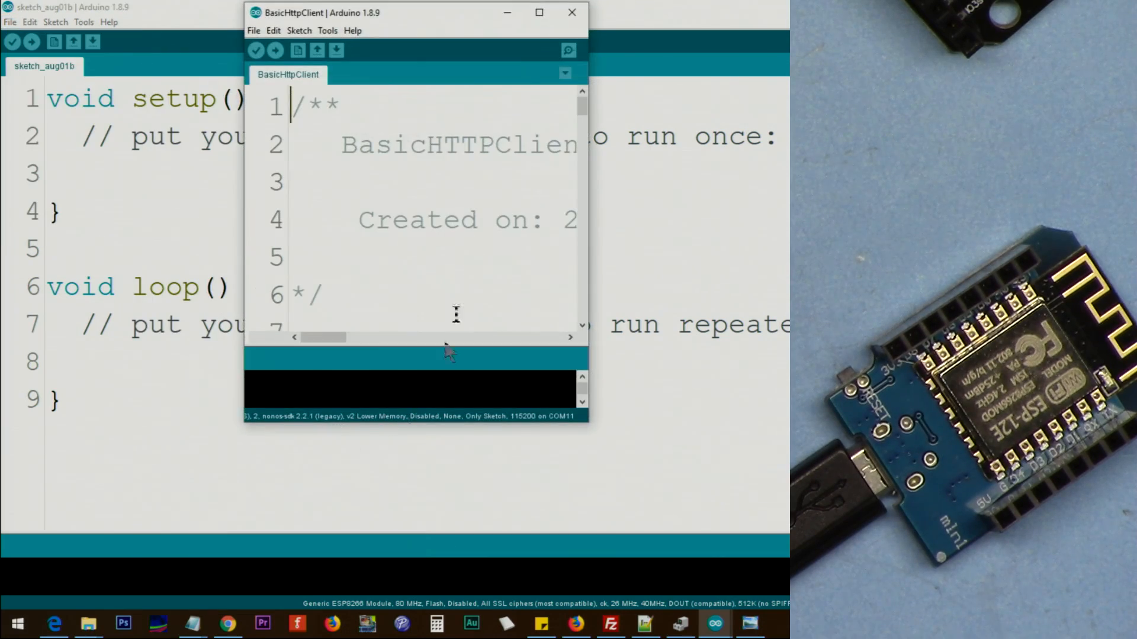
pyautogui.click(538, 12)
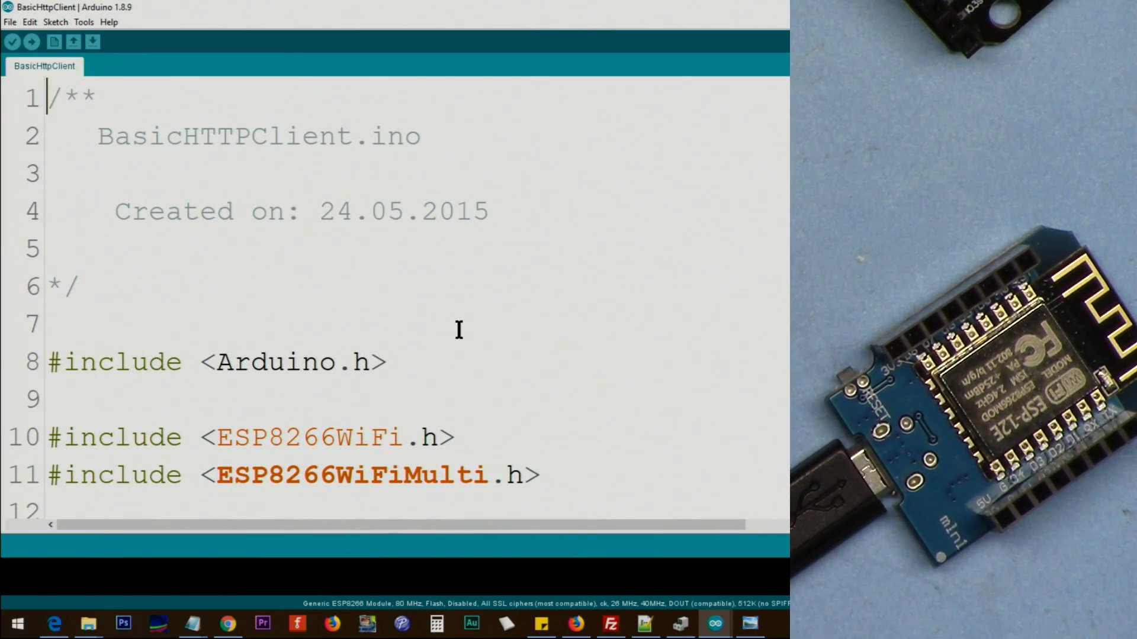
pyautogui.scroll(-3)
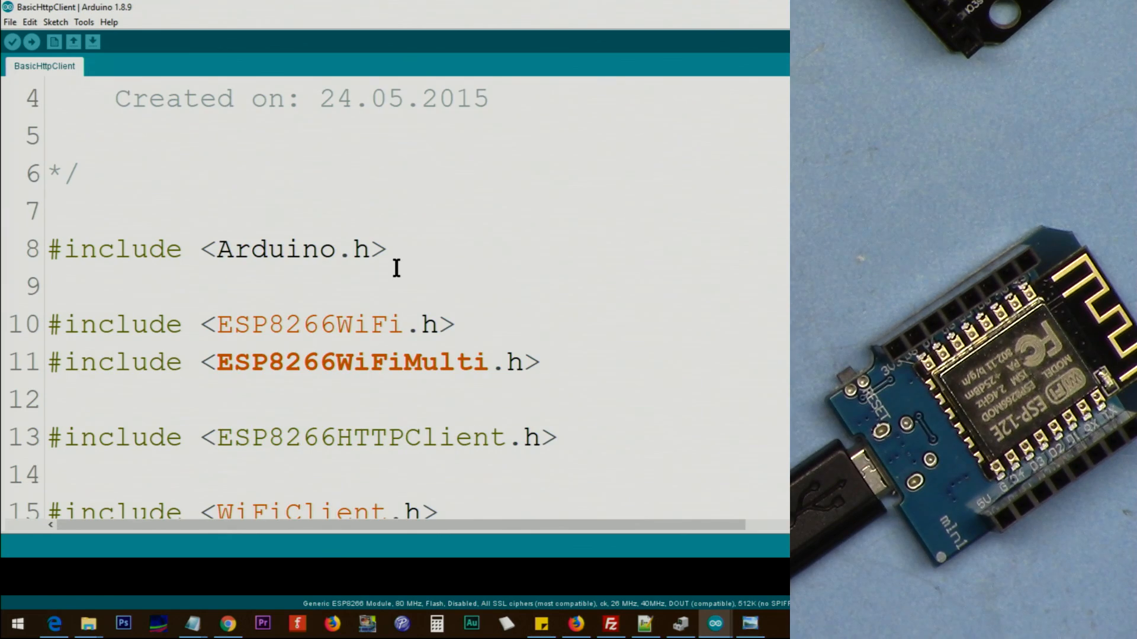
pyautogui.scroll(-3)
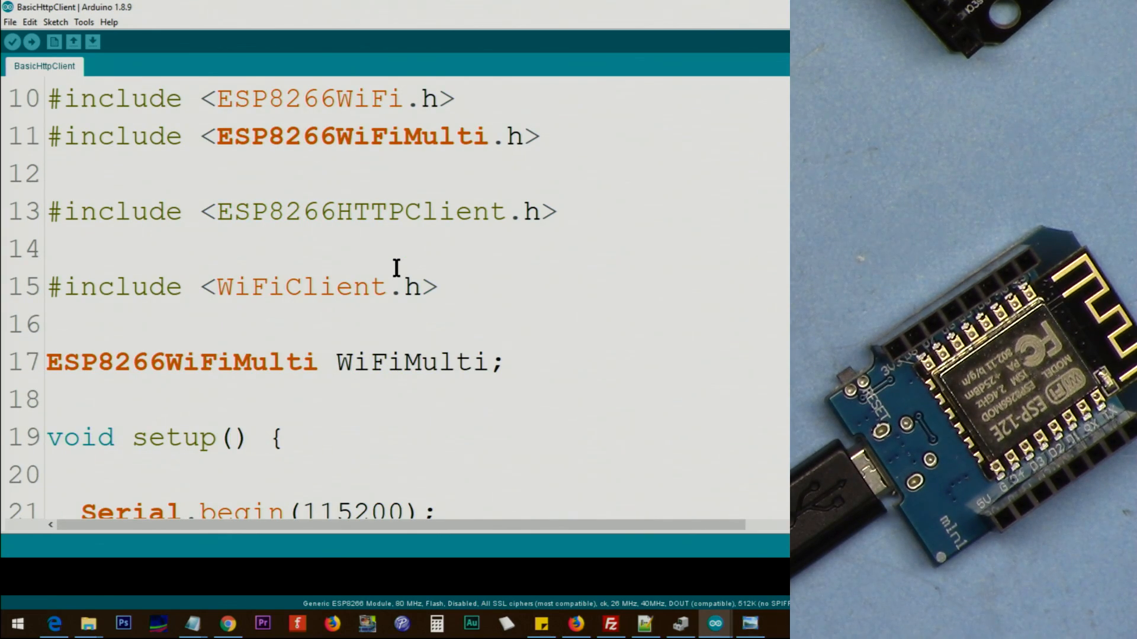
pyautogui.scroll(-3)
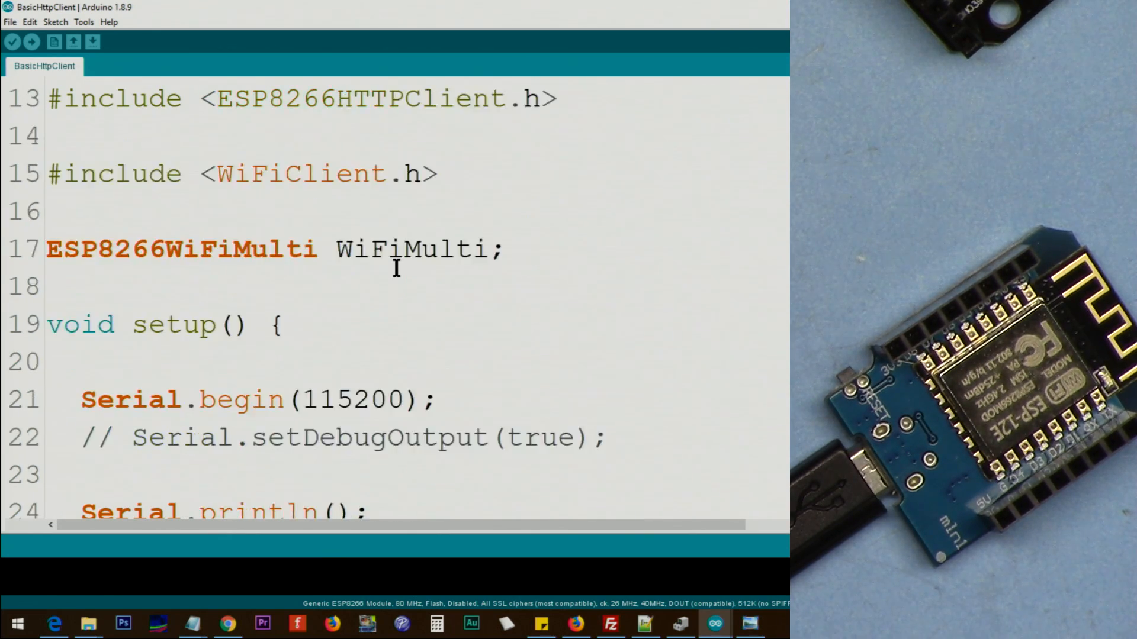
pyautogui.scroll(-3)
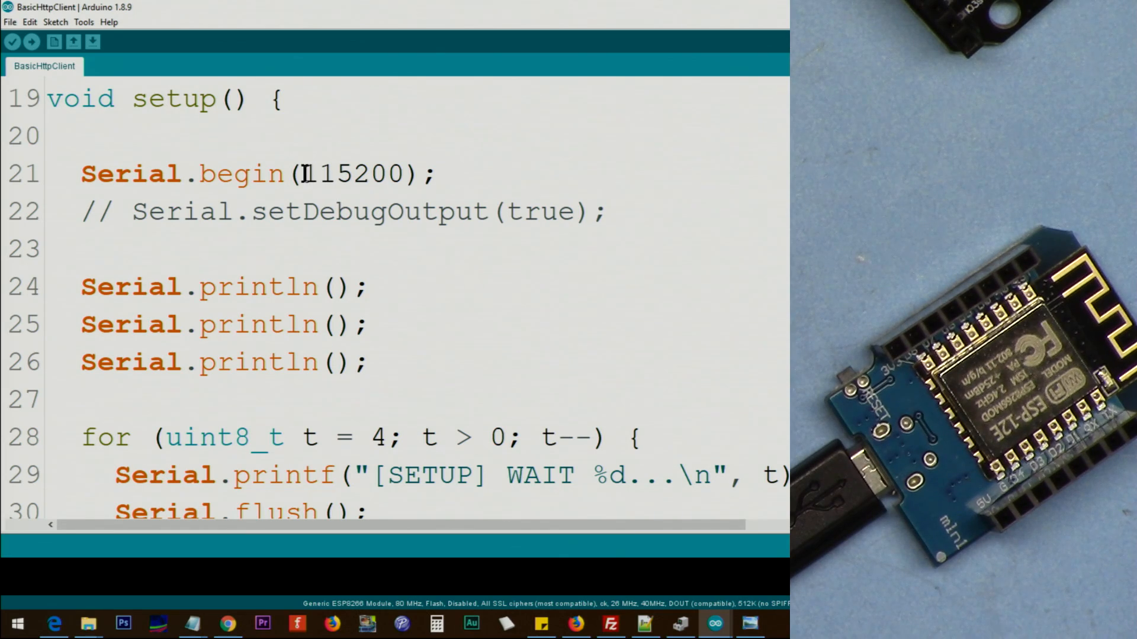
pyautogui.doubleClick(352, 173)
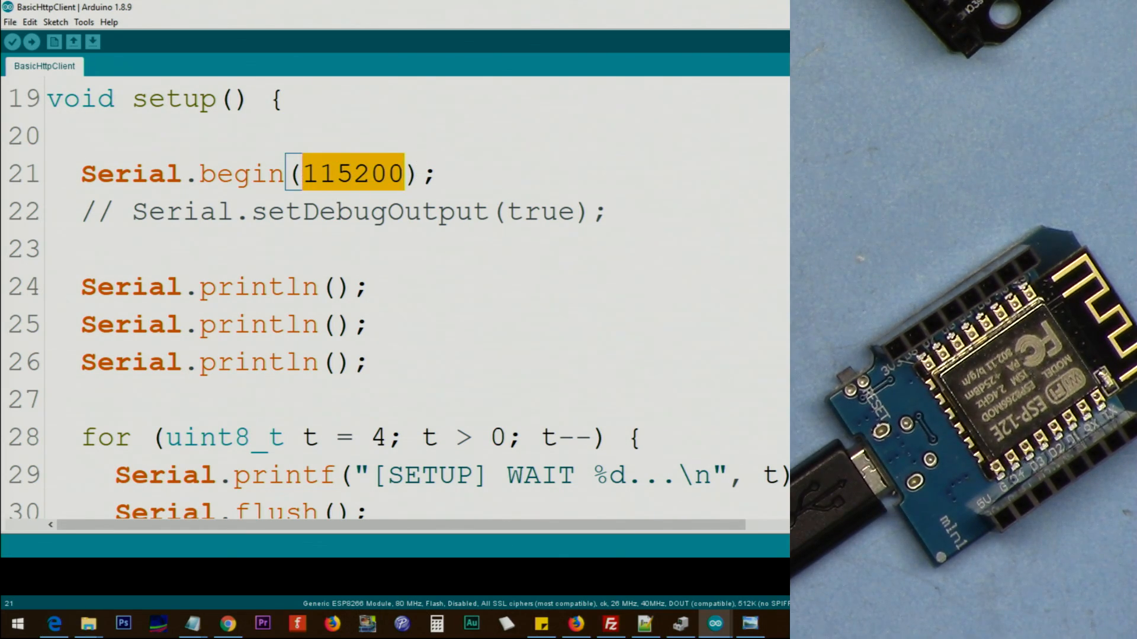
# Select the SSID placeholder and the jigsaw.w3.org/HTTP/connection.html request URL in http.begin
pyautogui.scroll(-3)
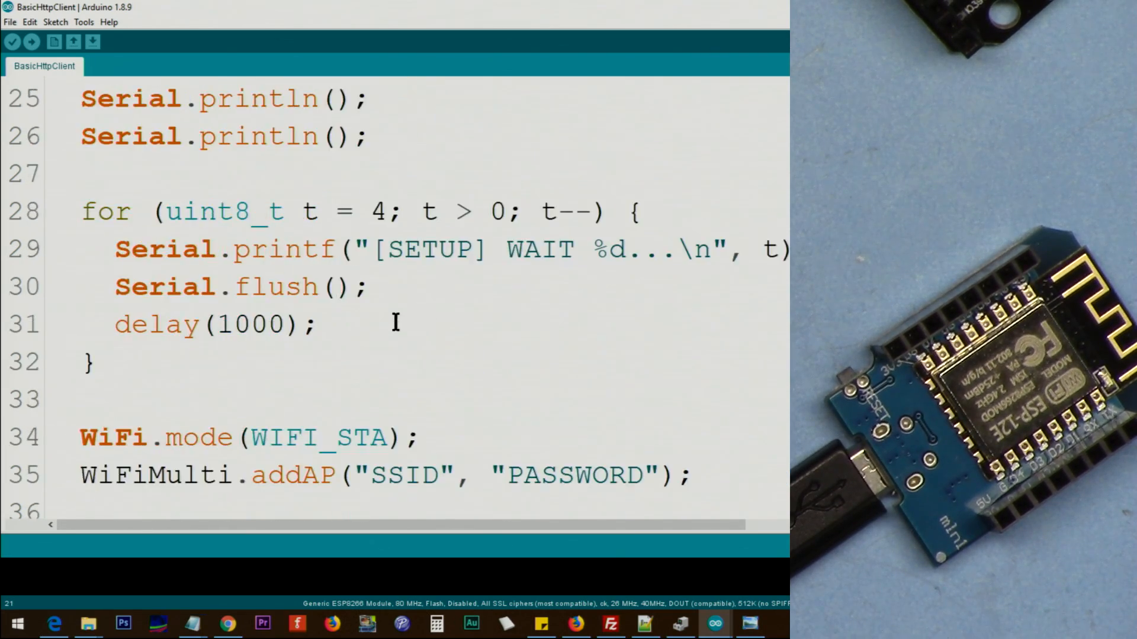
pyautogui.doubleClick(403, 362)
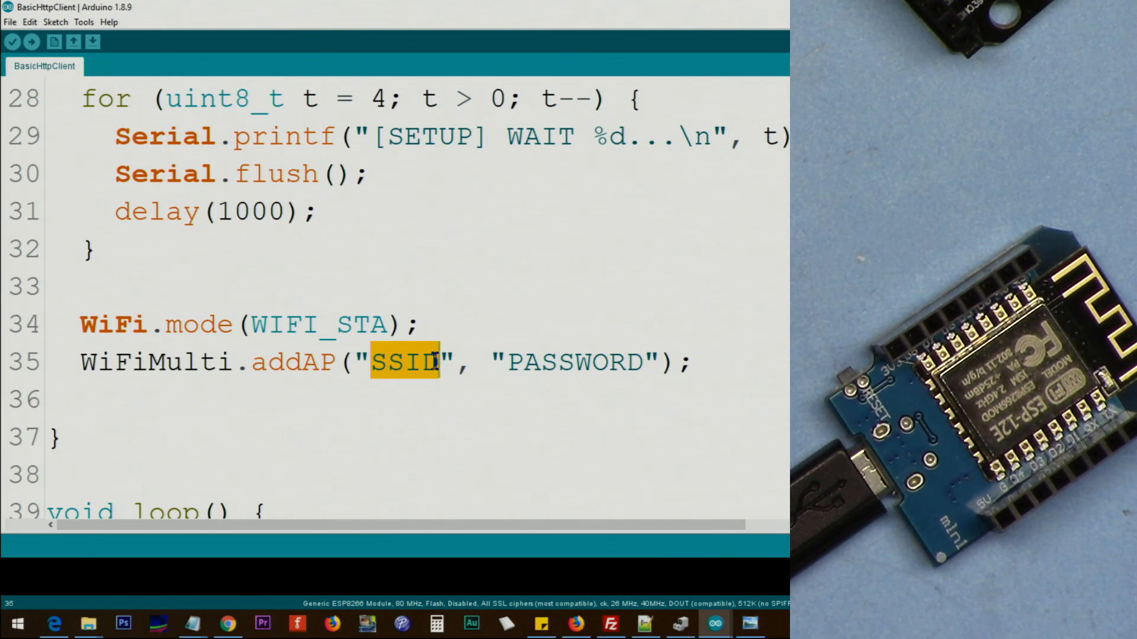
pyautogui.doubleClick(576, 362)
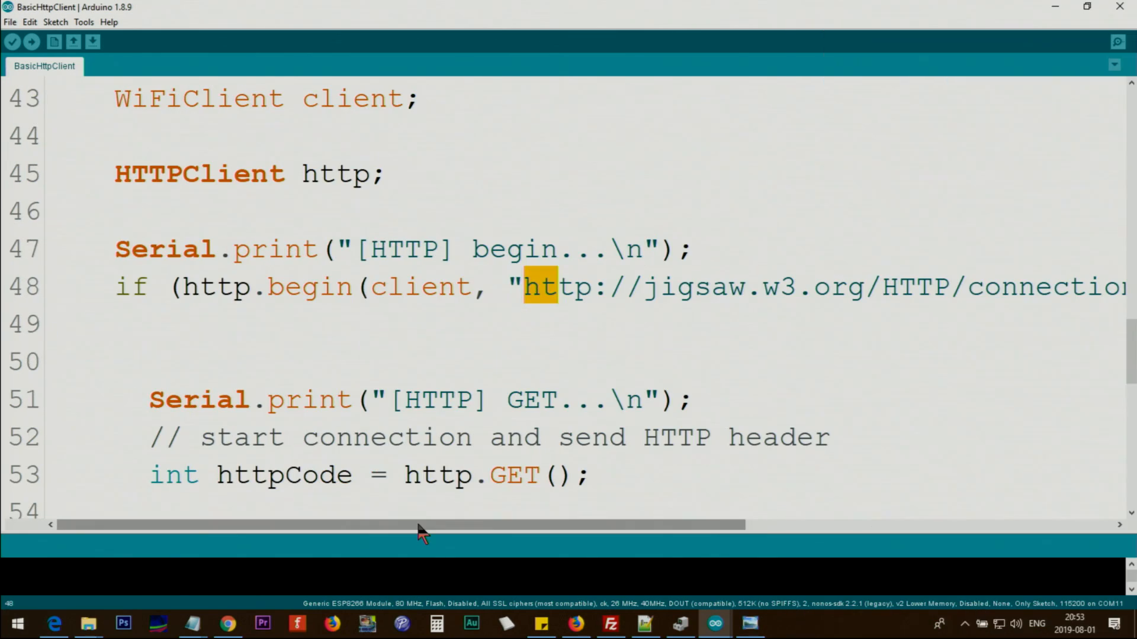
pyautogui.moveTo(489, 286)
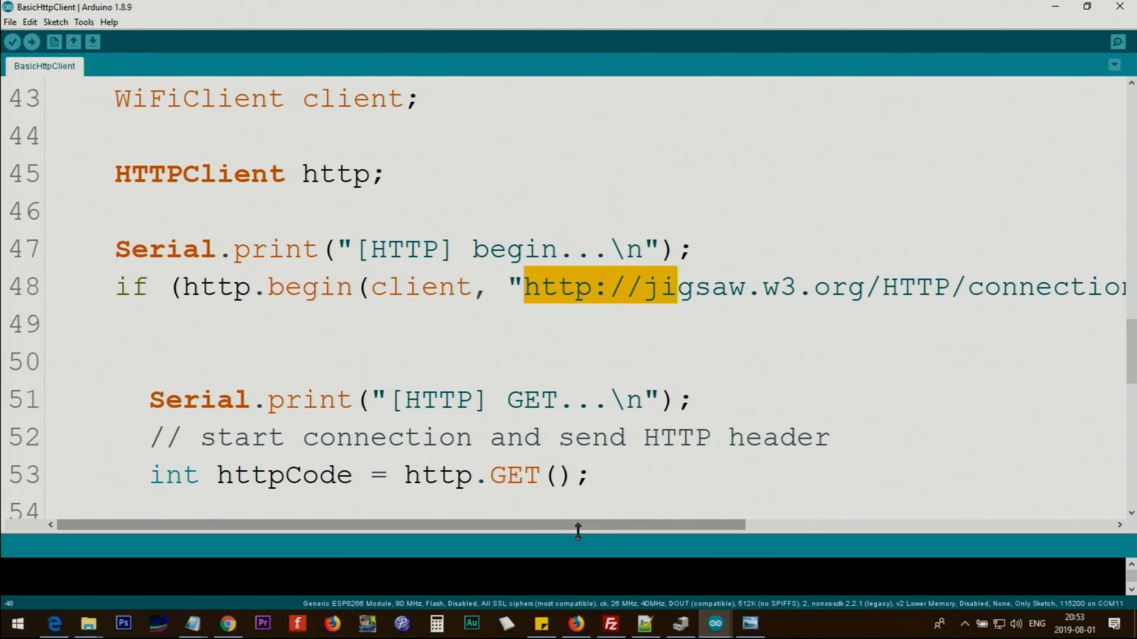
pyautogui.hscroll(3)
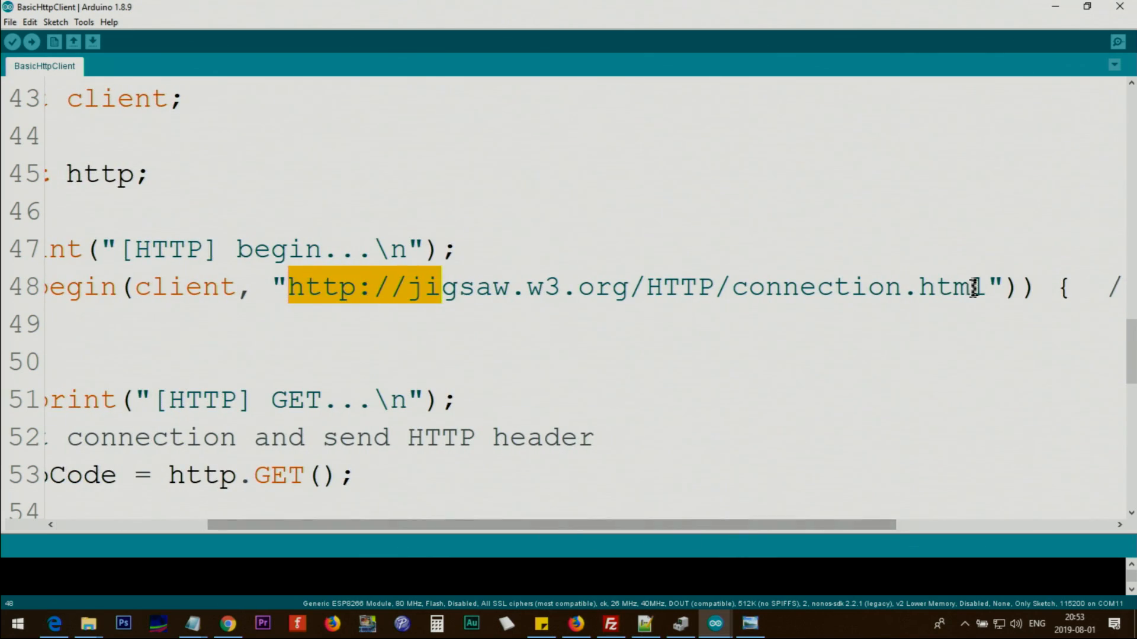
pyautogui.click(576, 624)
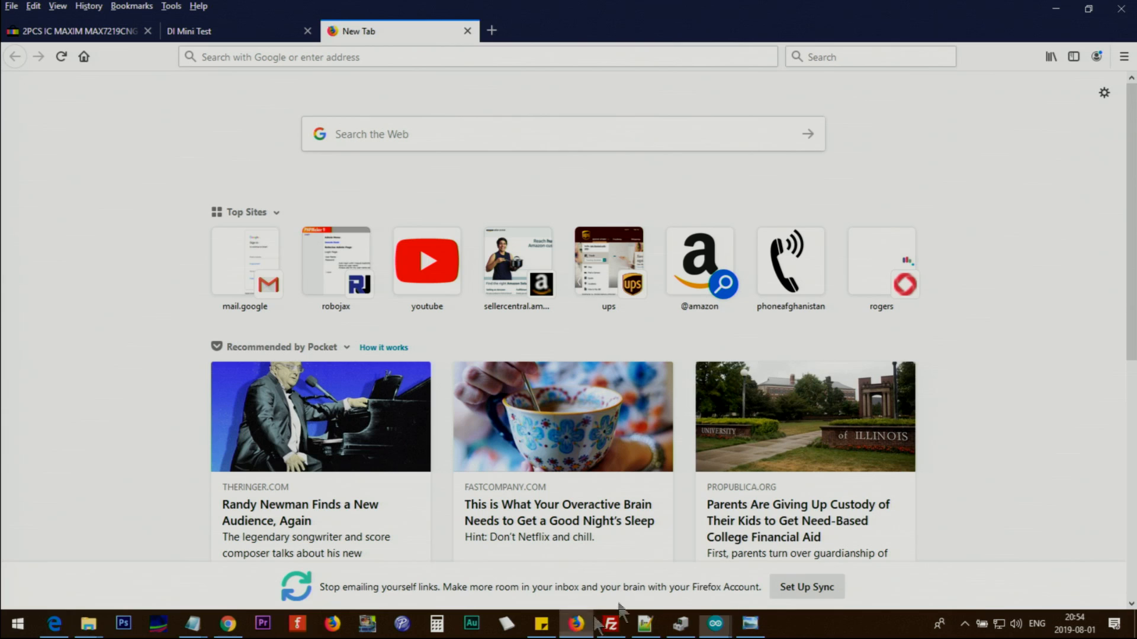
pyautogui.write('http://jigsaw.w3.org/HTTP/connection.html')
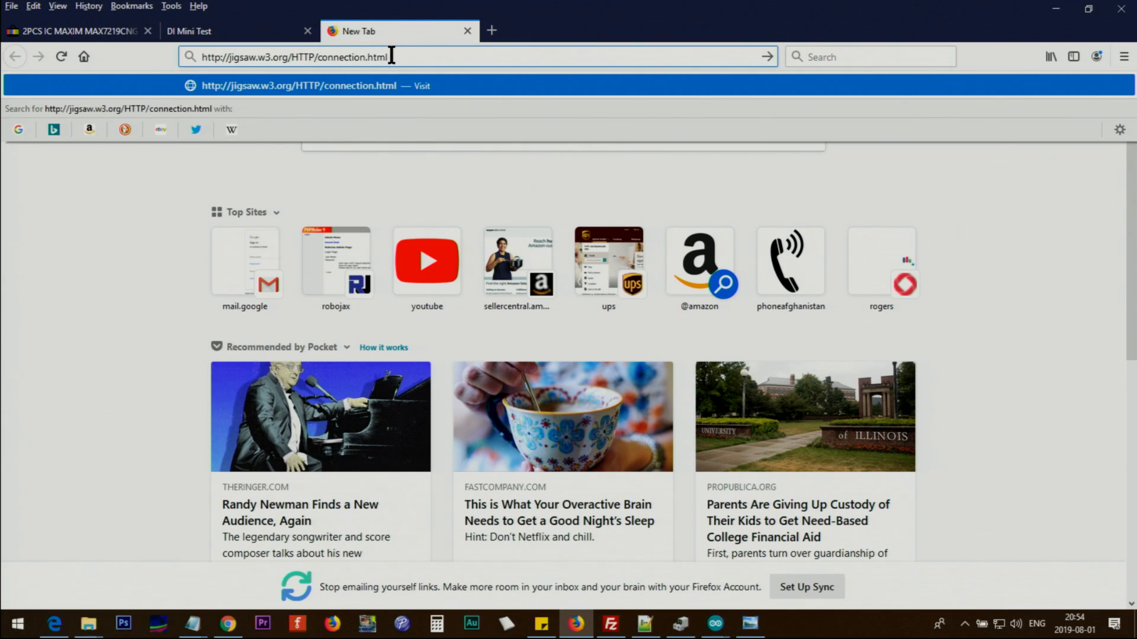
pyautogui.press('Return')
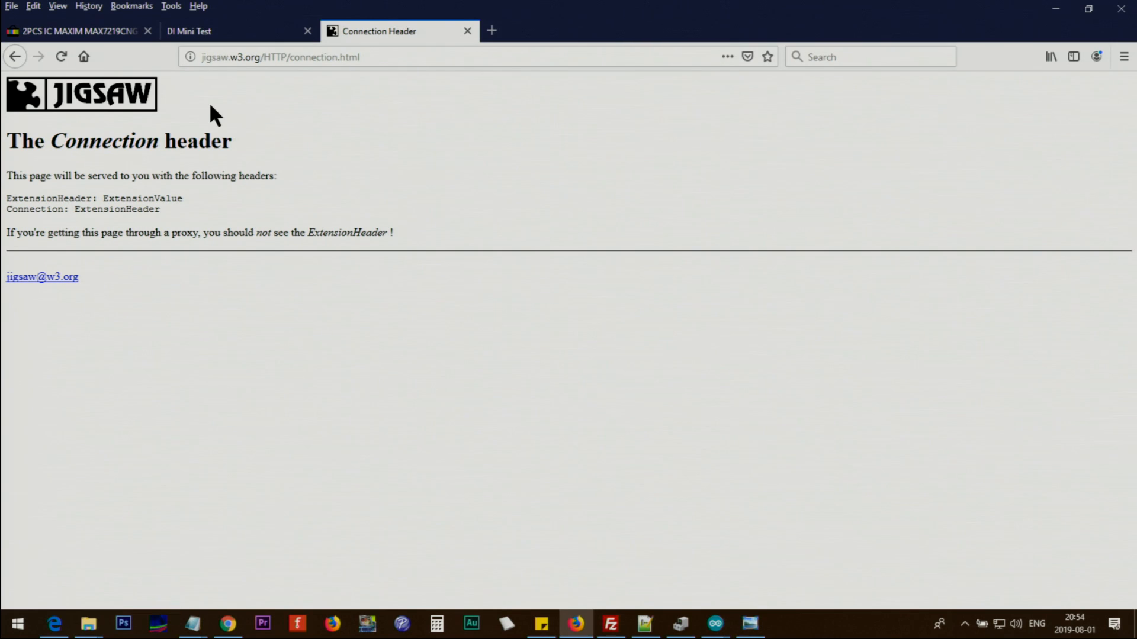
pyautogui.moveTo(57, 149)
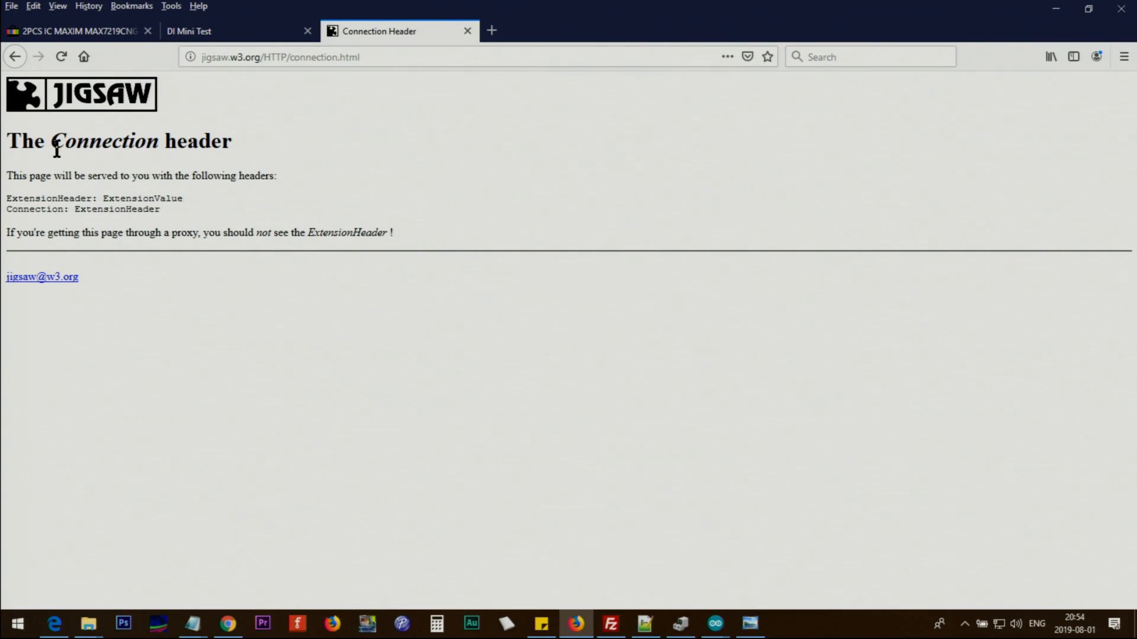
pyautogui.moveTo(179, 306)
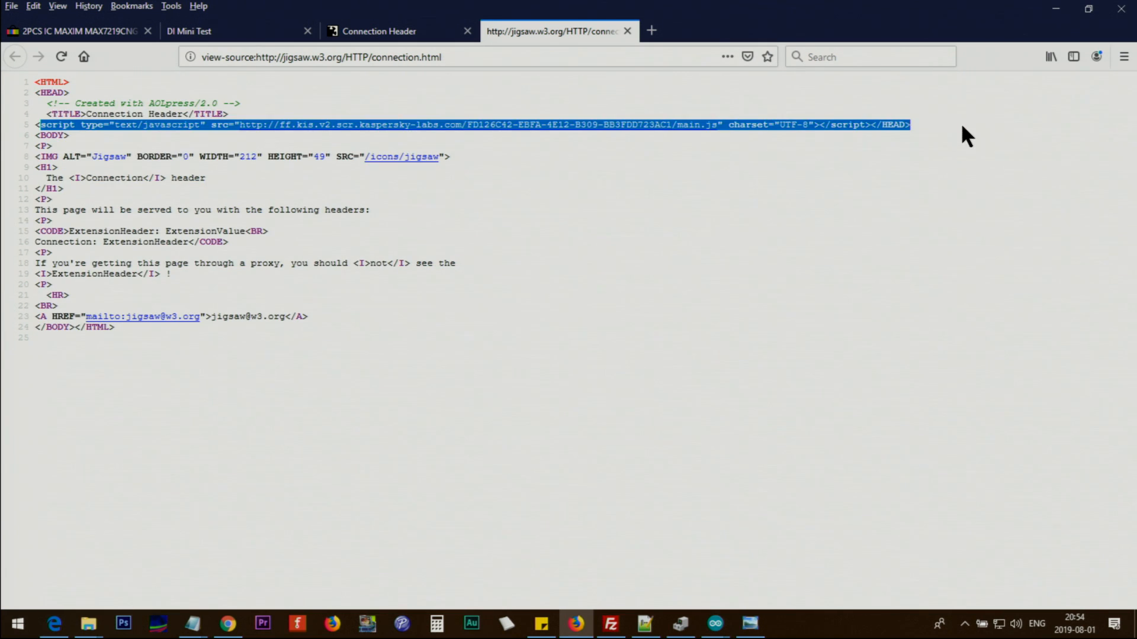
# Highlight part of the page source, then return to the D1 Mini Test tab
pyautogui.click(145, 174)
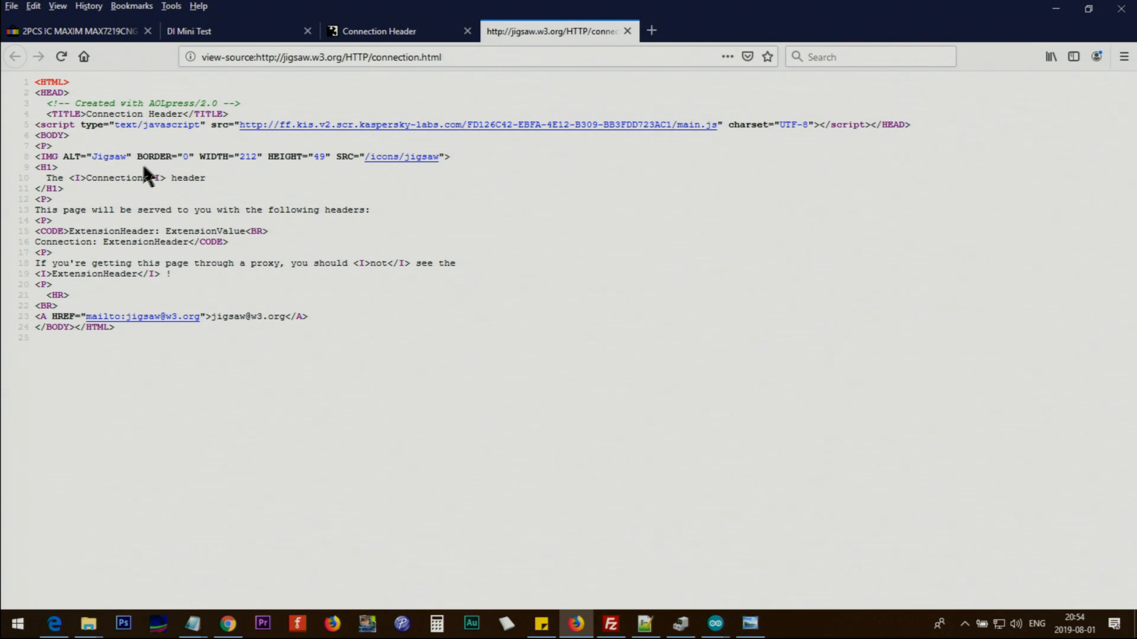
pyautogui.moveTo(144, 178); pyautogui.dragTo(232, 252)
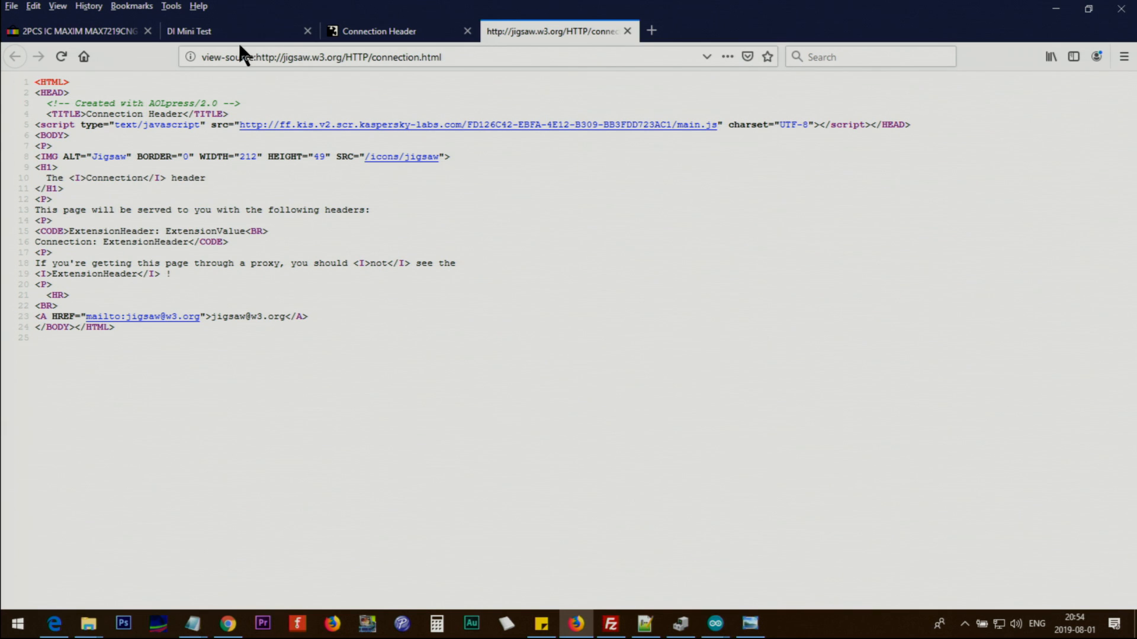
pyautogui.click(188, 31)
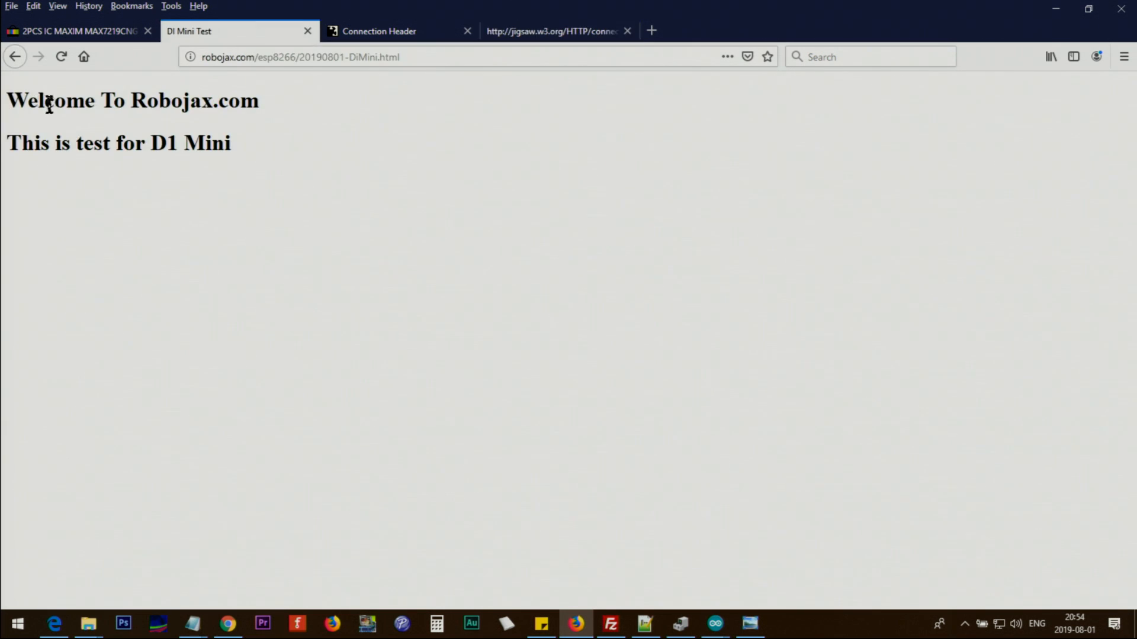
pyautogui.moveTo(239, 134)
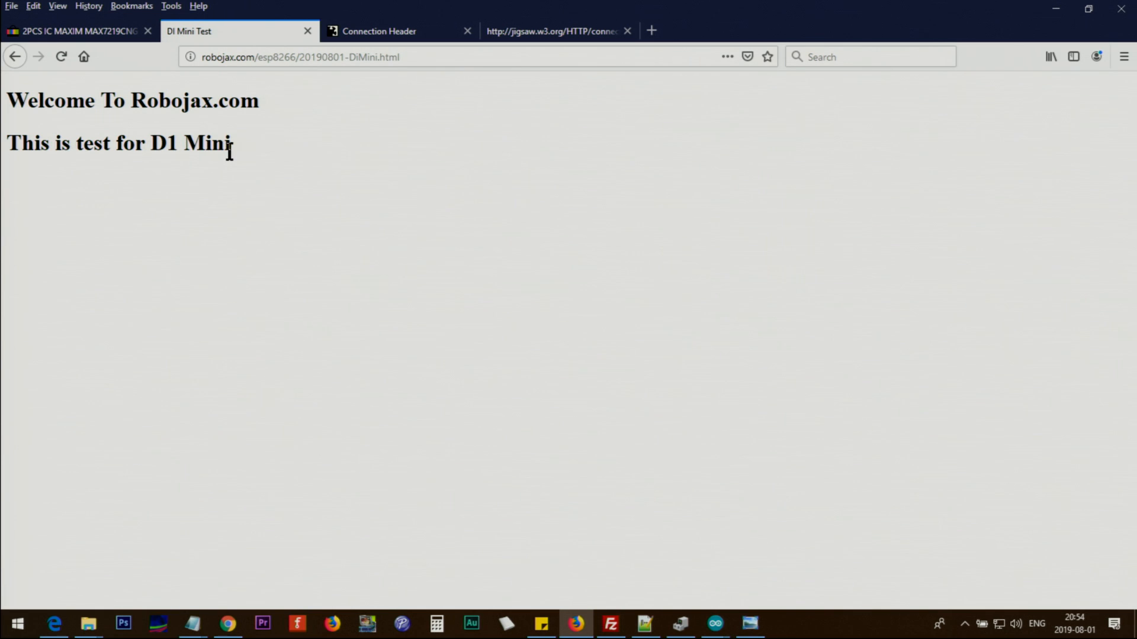
pyautogui.moveTo(678, 624)
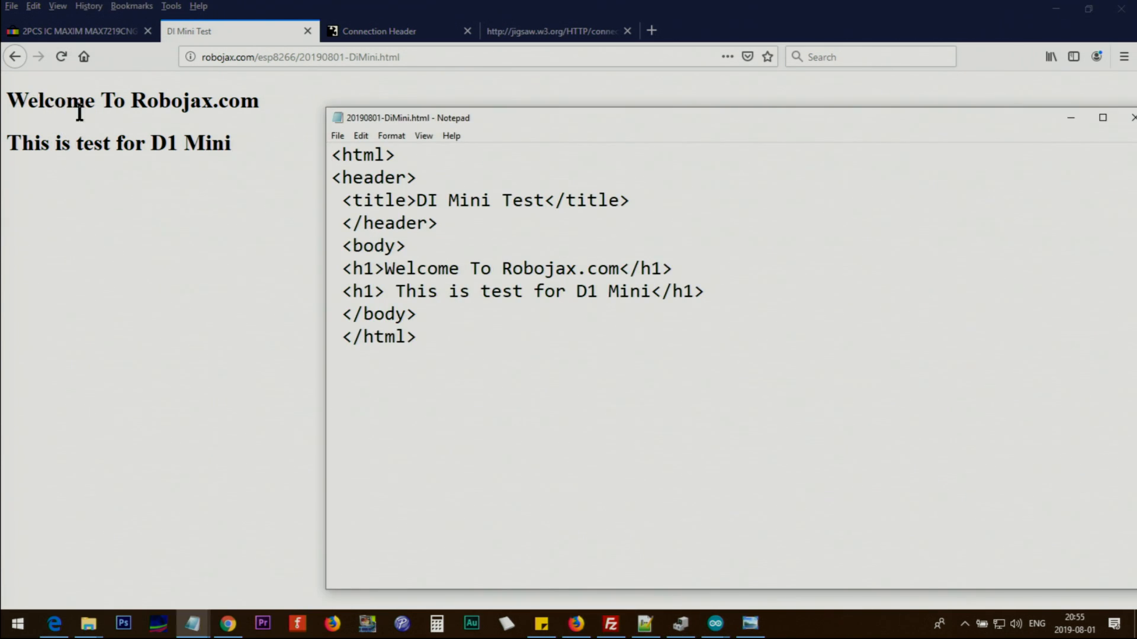
pyautogui.moveTo(180, 144)
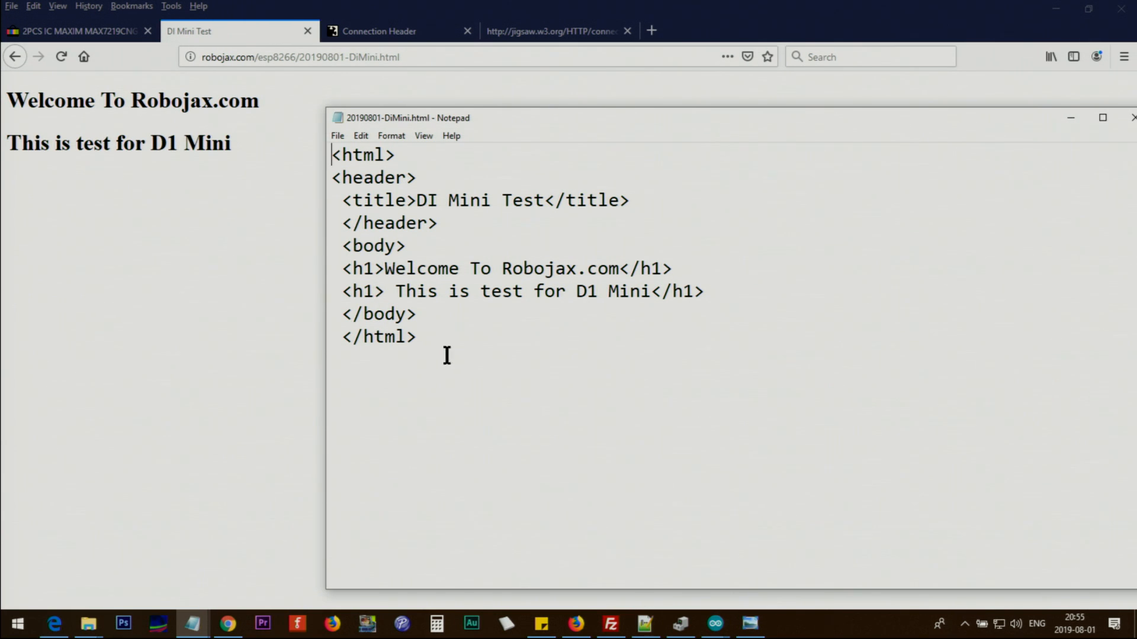
pyautogui.moveTo(389, 215)
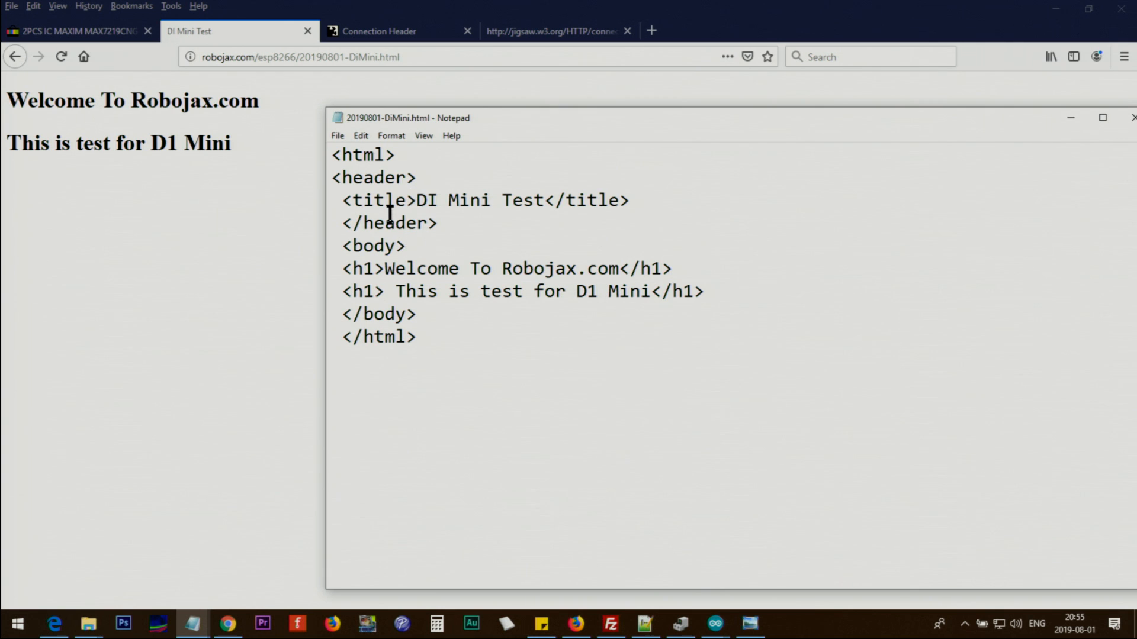
# Return to the ESP8266_HTTP_test sketch in Arduino IDE from the taskbar
pyautogui.click(714, 624)
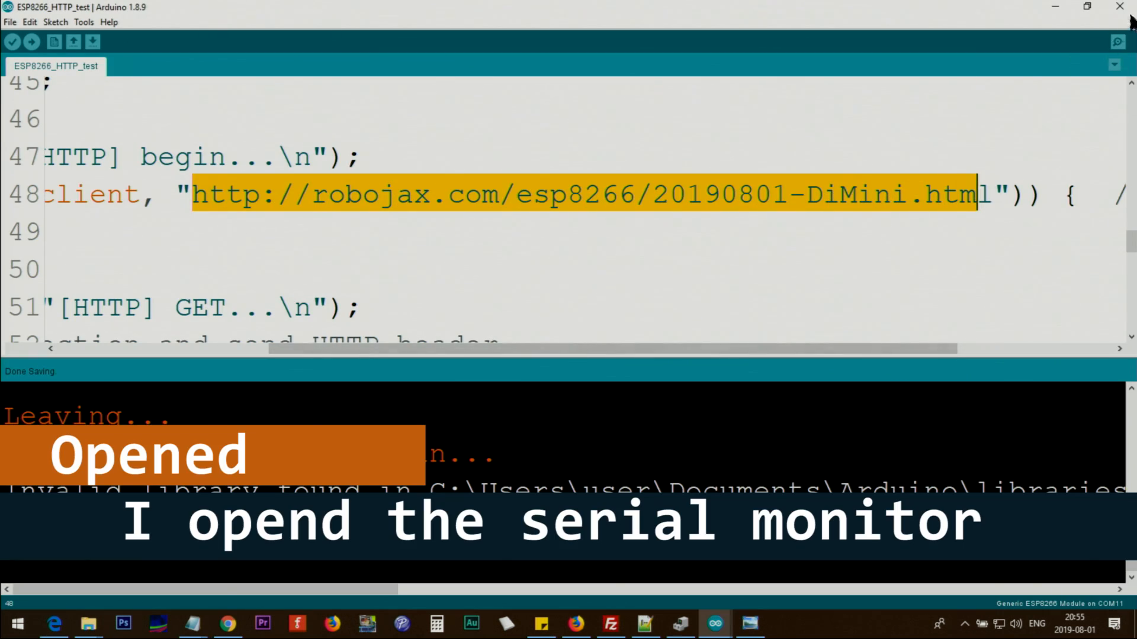
pyautogui.click(1116, 41)
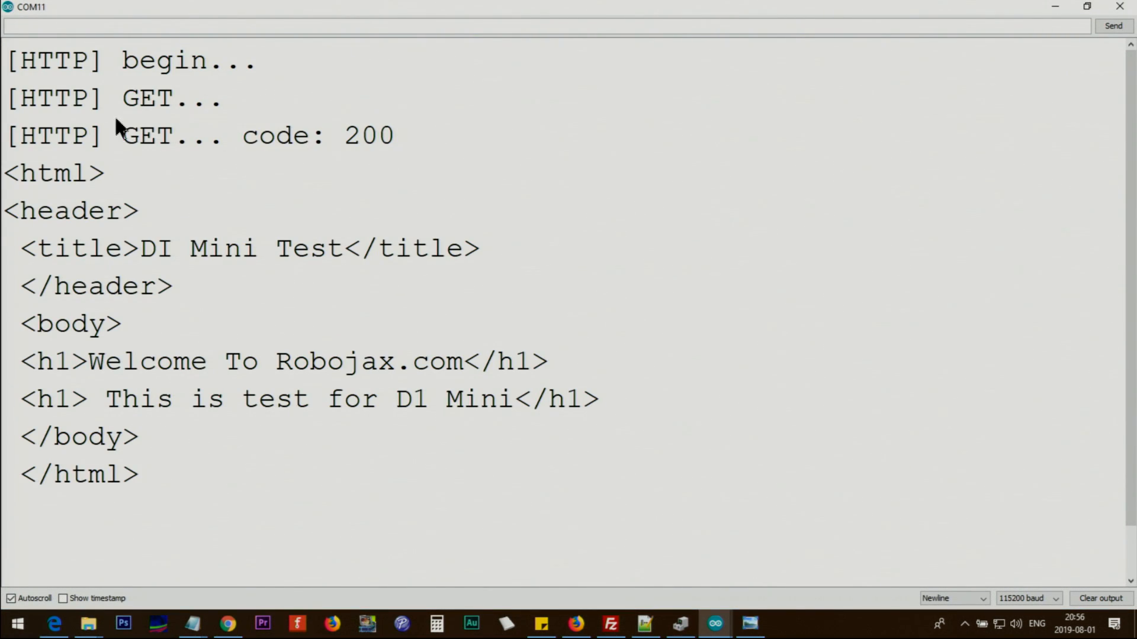
pyautogui.moveTo(557, 580)
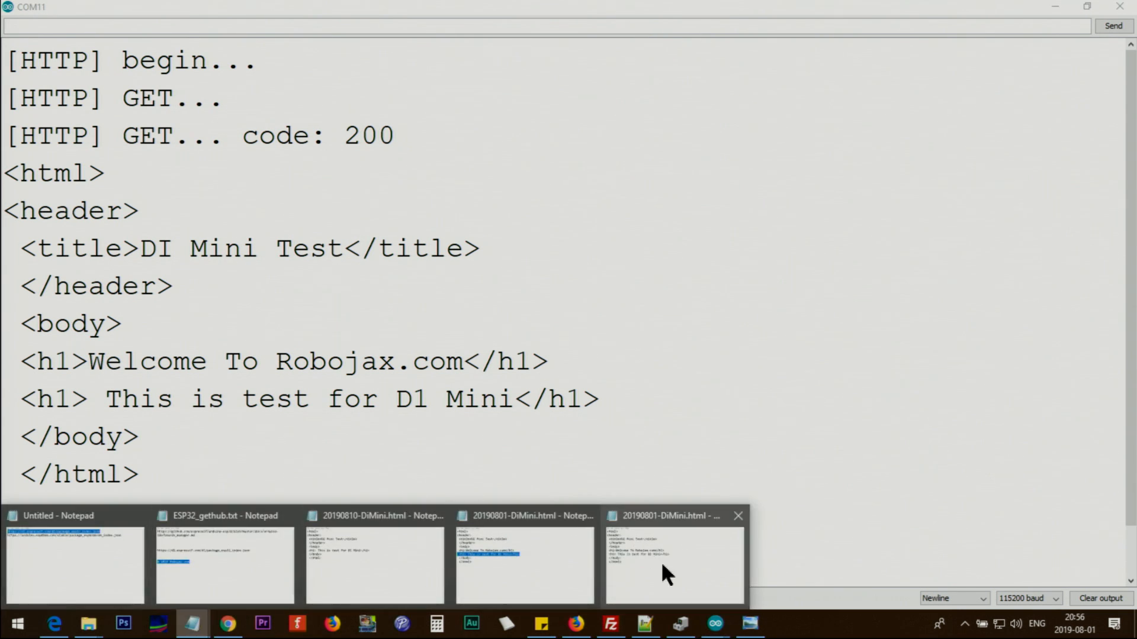
pyautogui.click(672, 561)
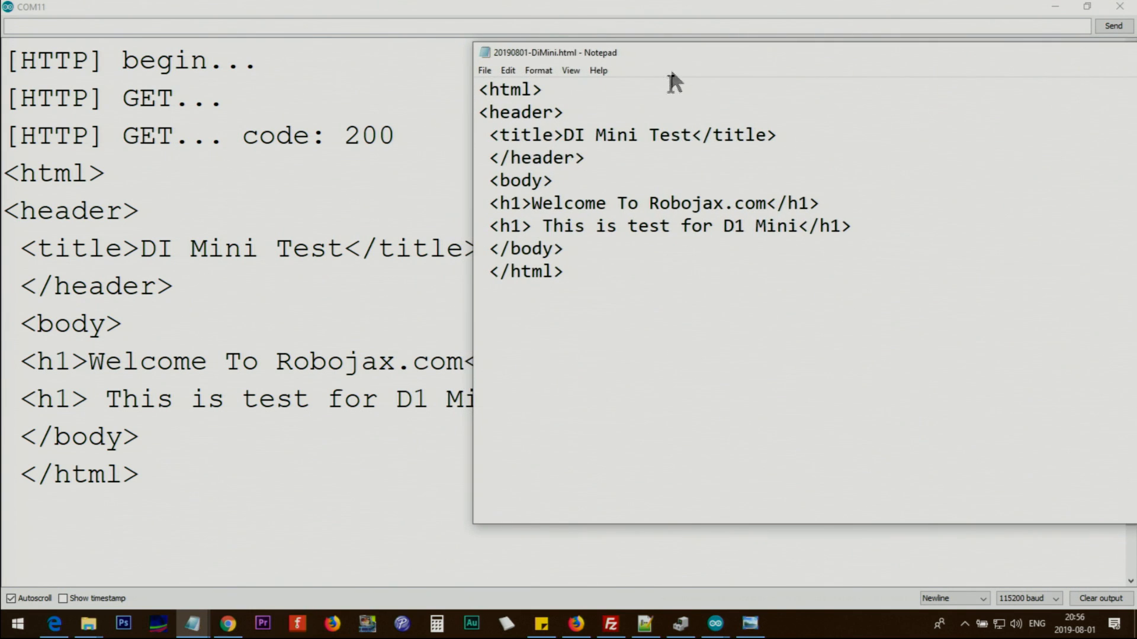
pyautogui.moveTo(78, 322)
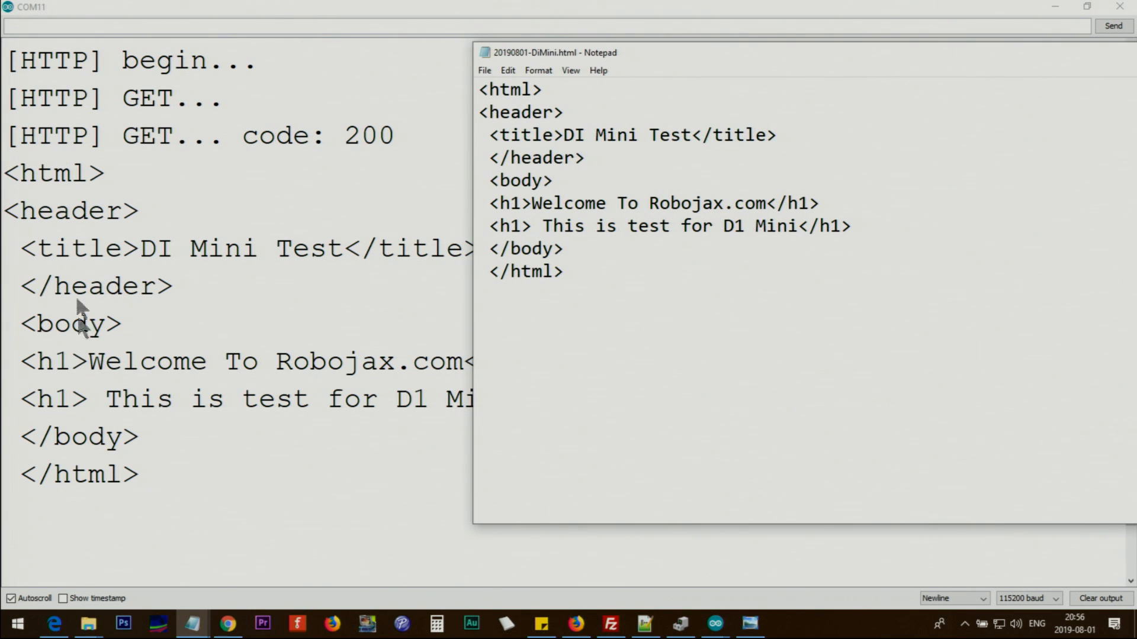
pyautogui.scroll(-3)
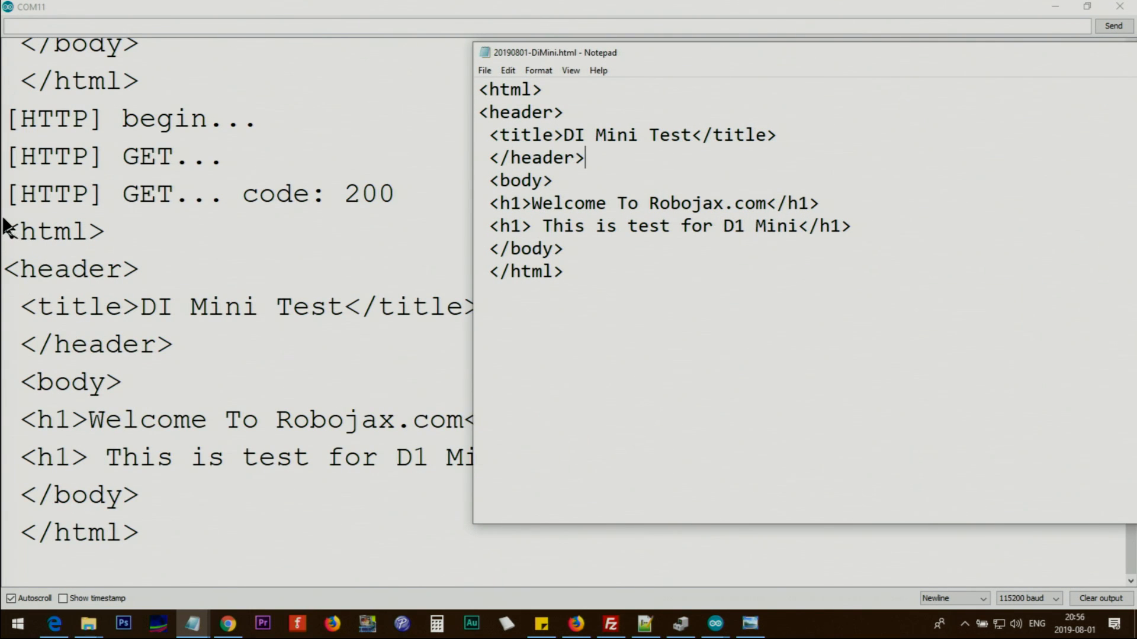
pyautogui.moveTo(87, 544)
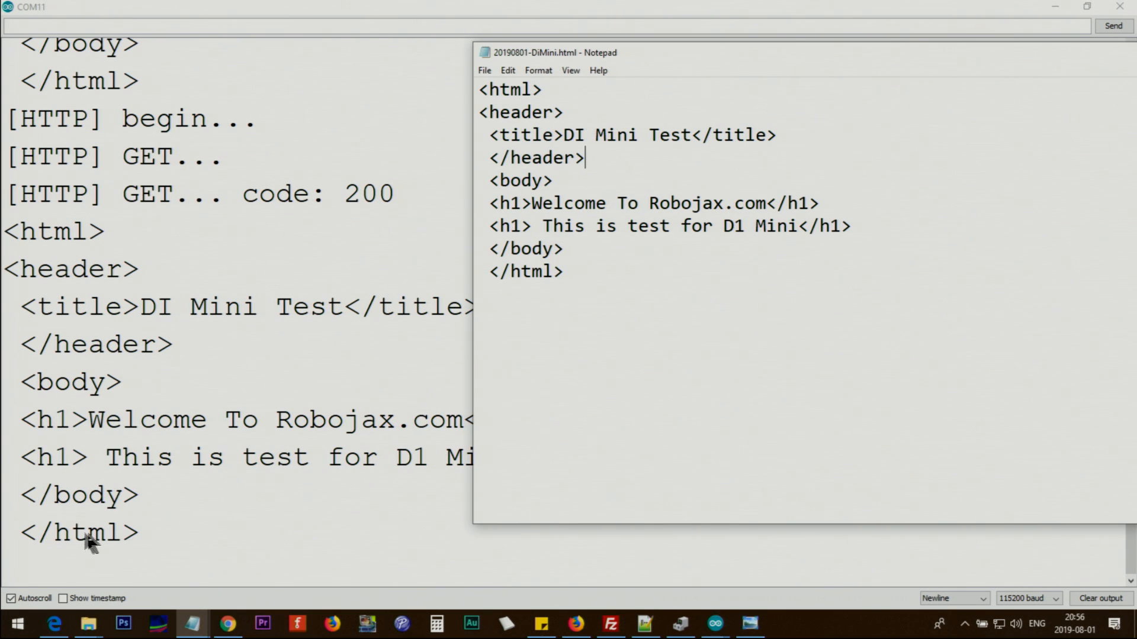
pyautogui.moveTo(1017, 24)
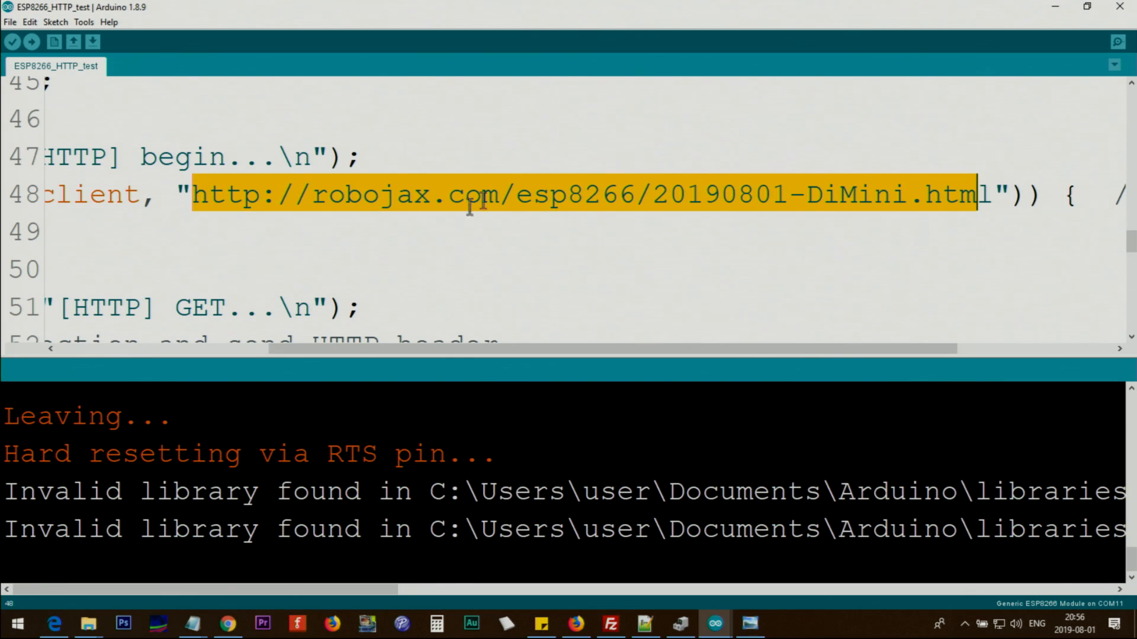
# Replace the URL's HTML file name with the query ?temp1=87.3 in http.begin
pyautogui.hscroll(-3)
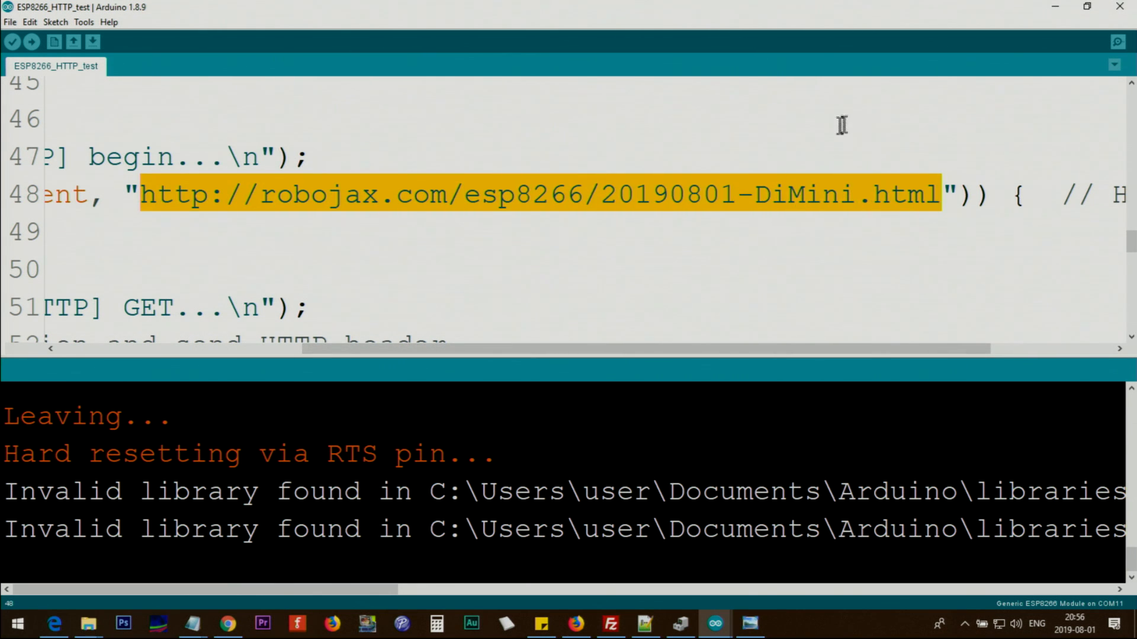
pyautogui.click(652, 194)
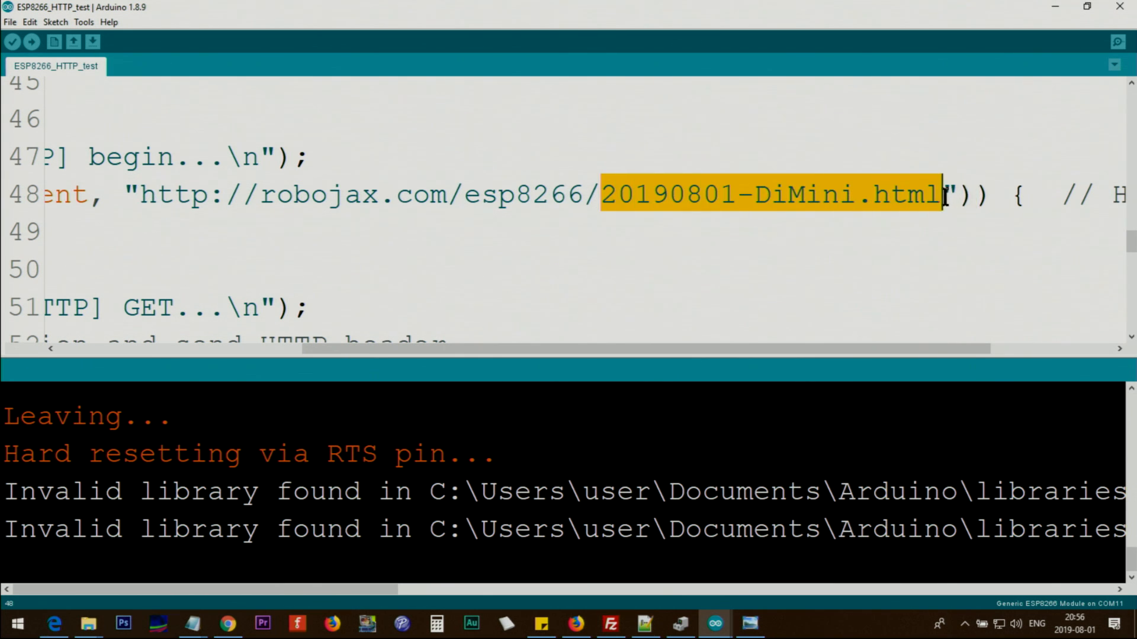
pyautogui.write('?')
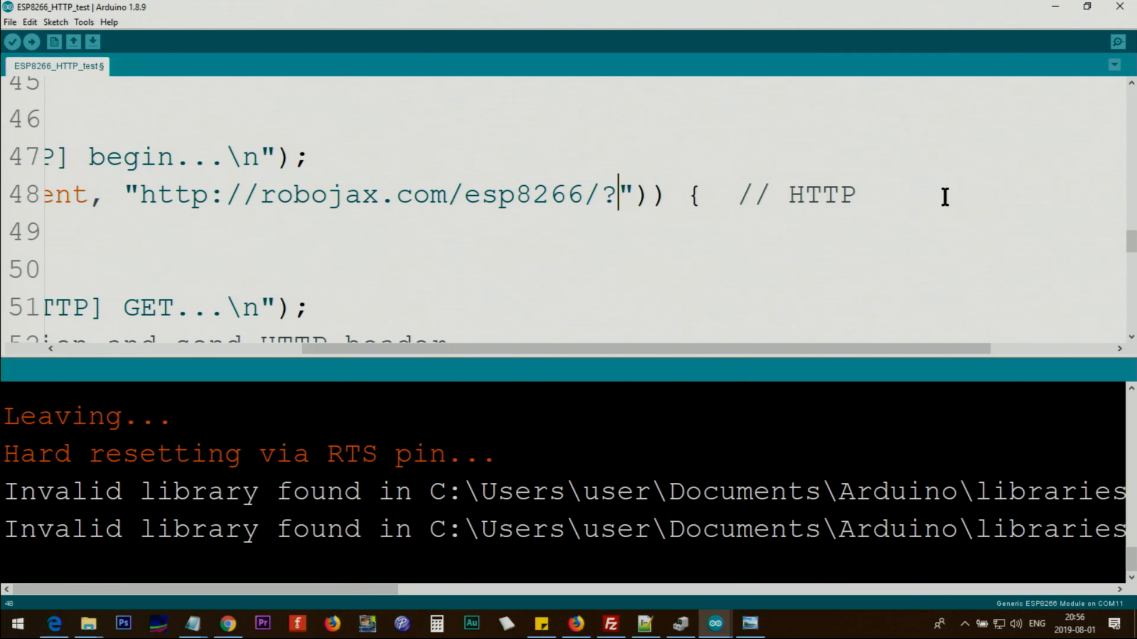
pyautogui.write('temp1=')
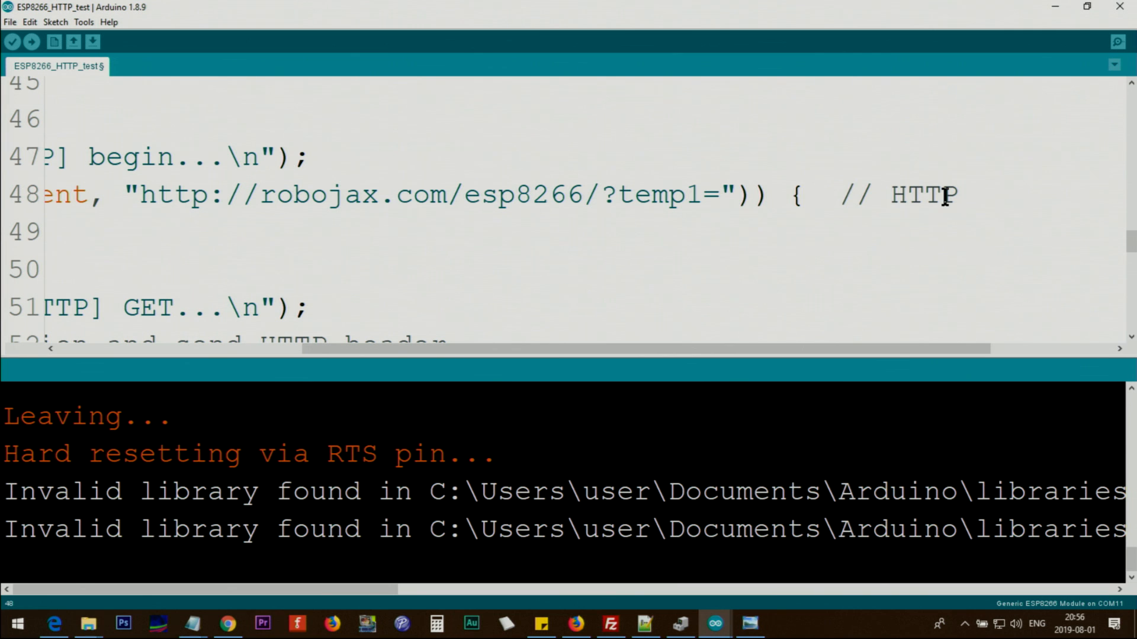
pyautogui.write('87.3')
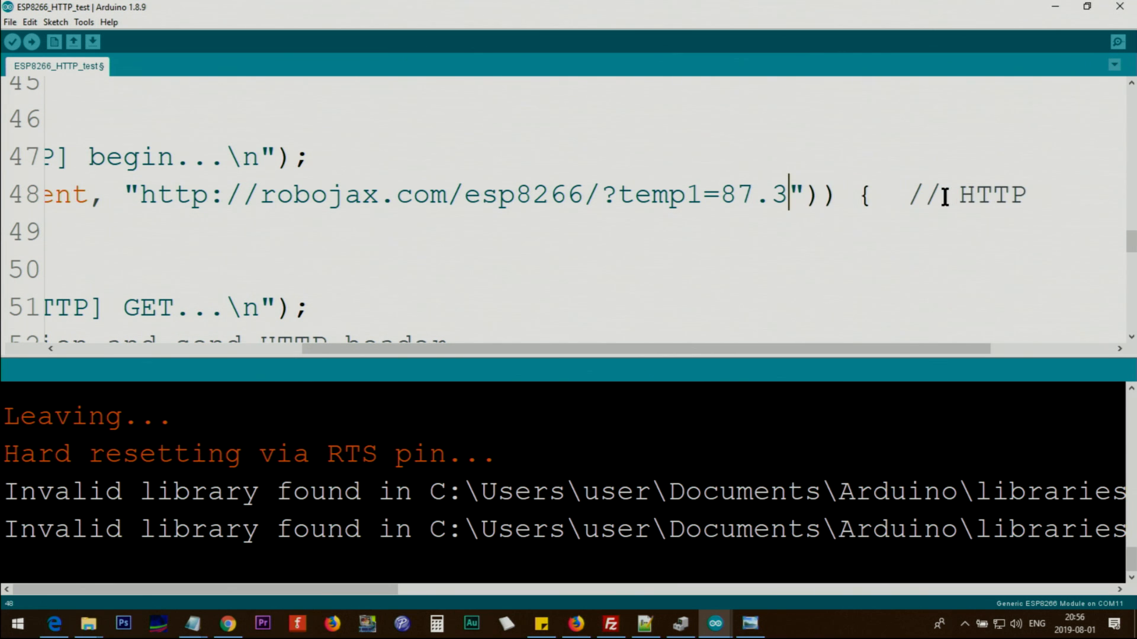